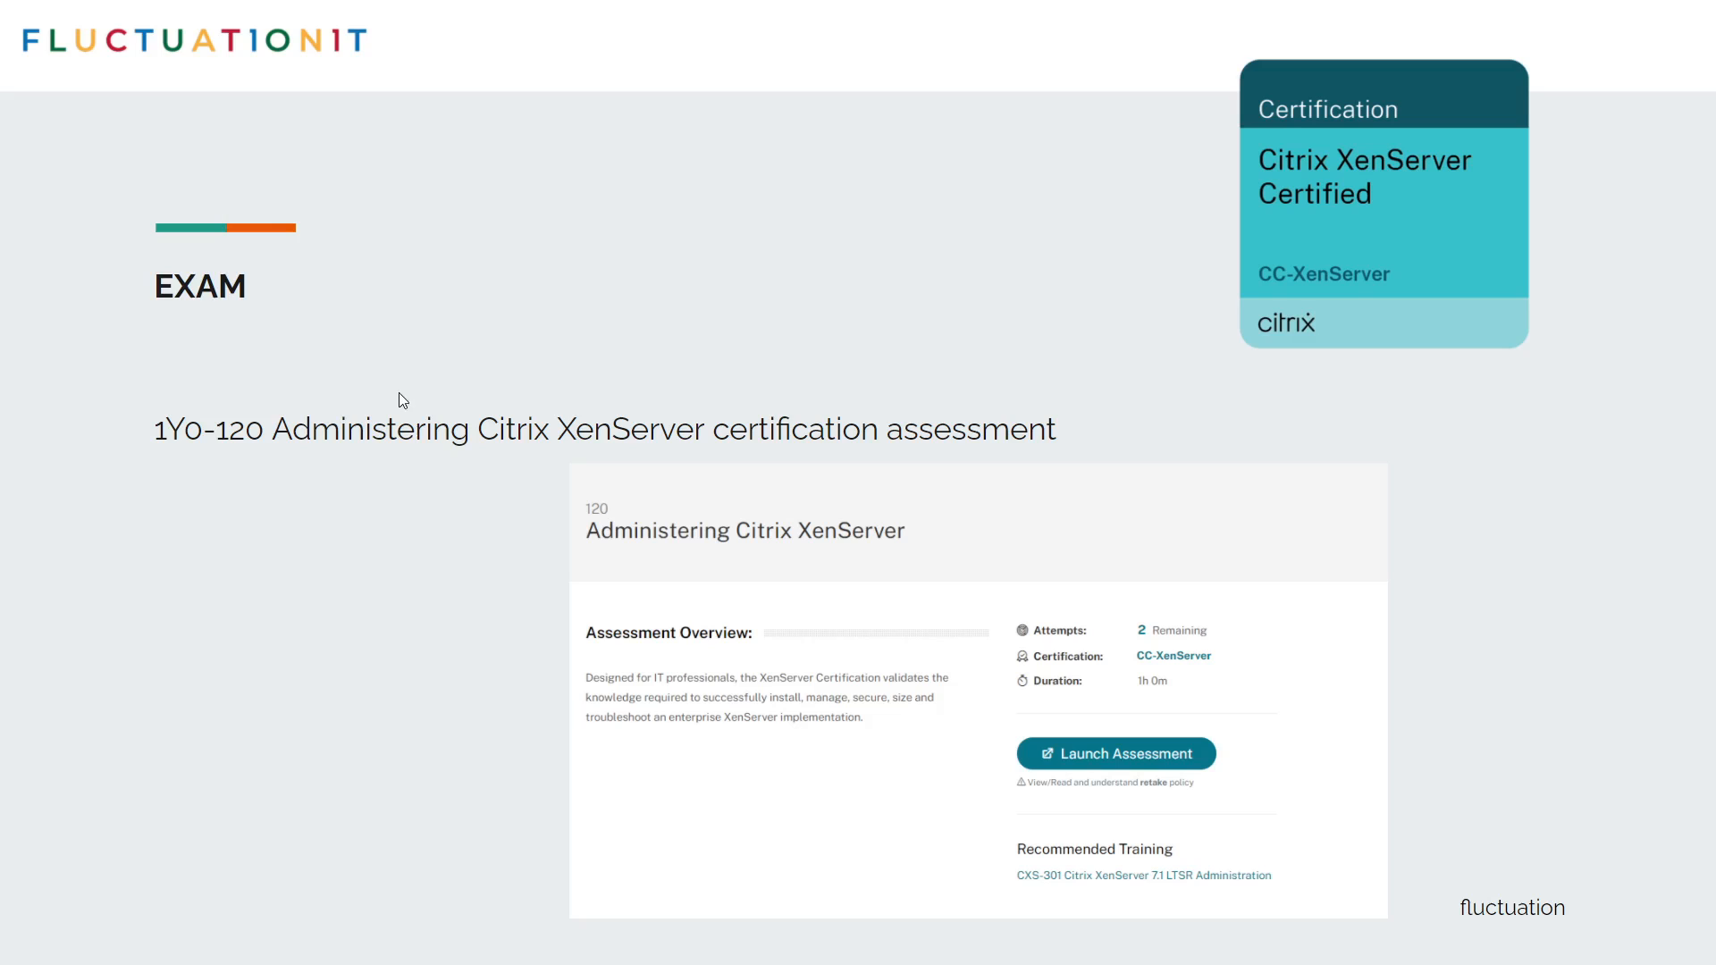
{"action": "mouse_move", "coordinate": [171, 368]}
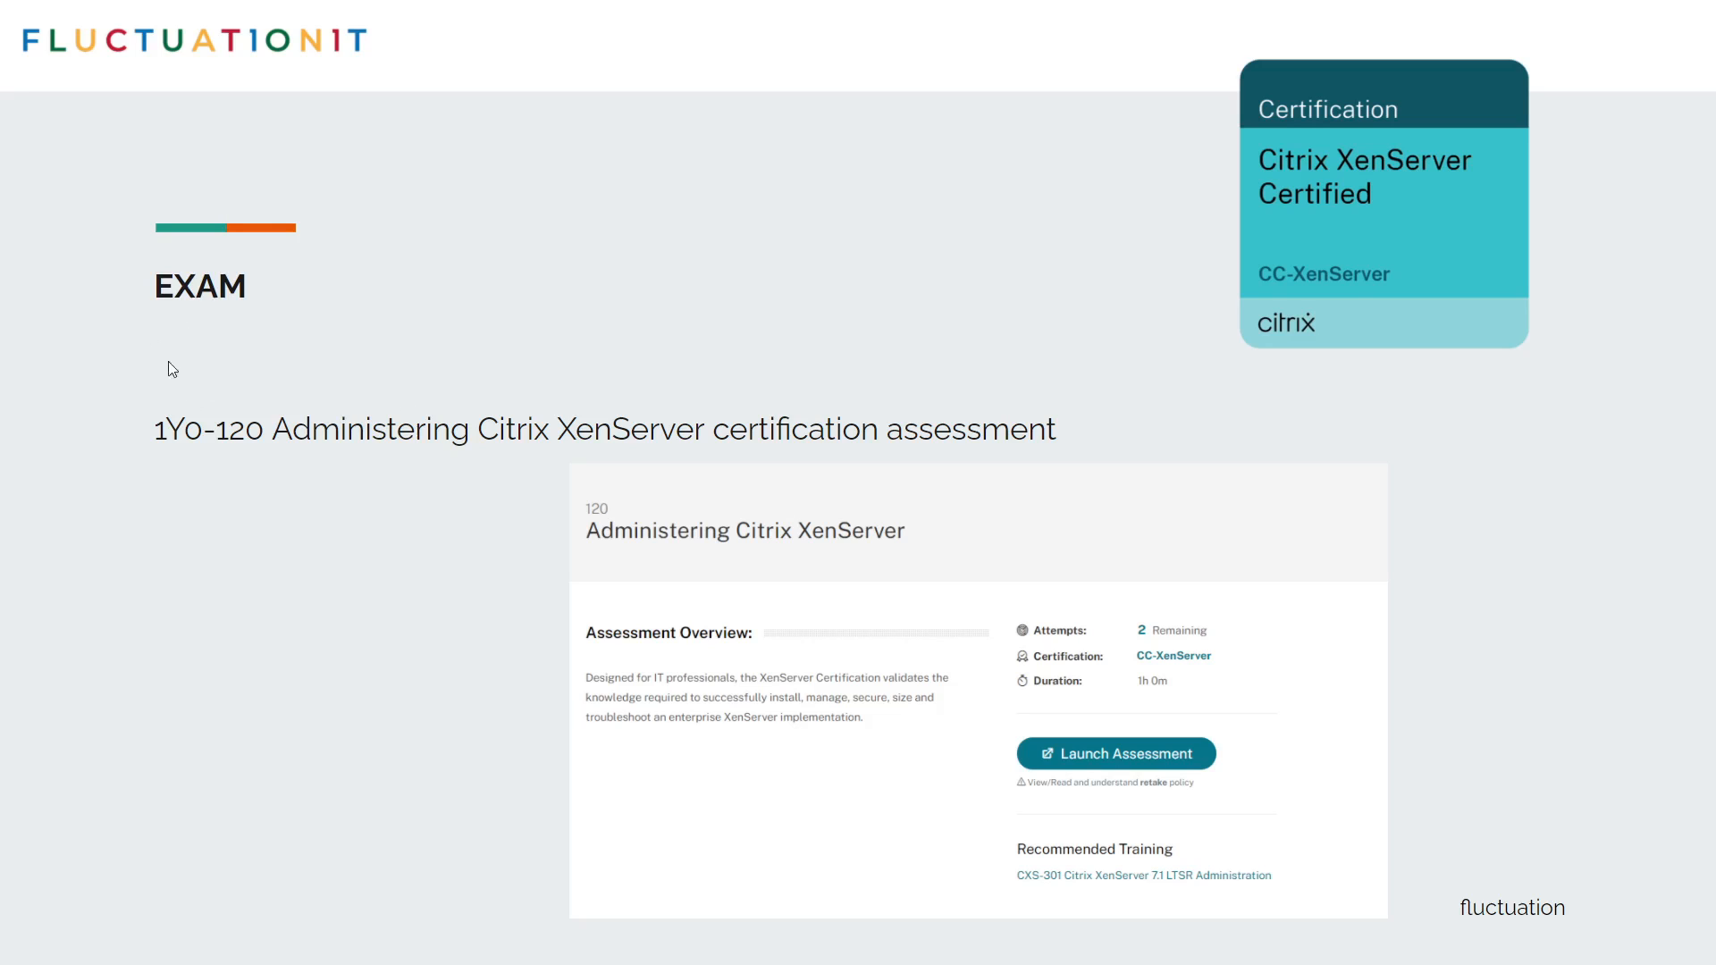
{"action": "mouse_move", "coordinate": [205, 424]}
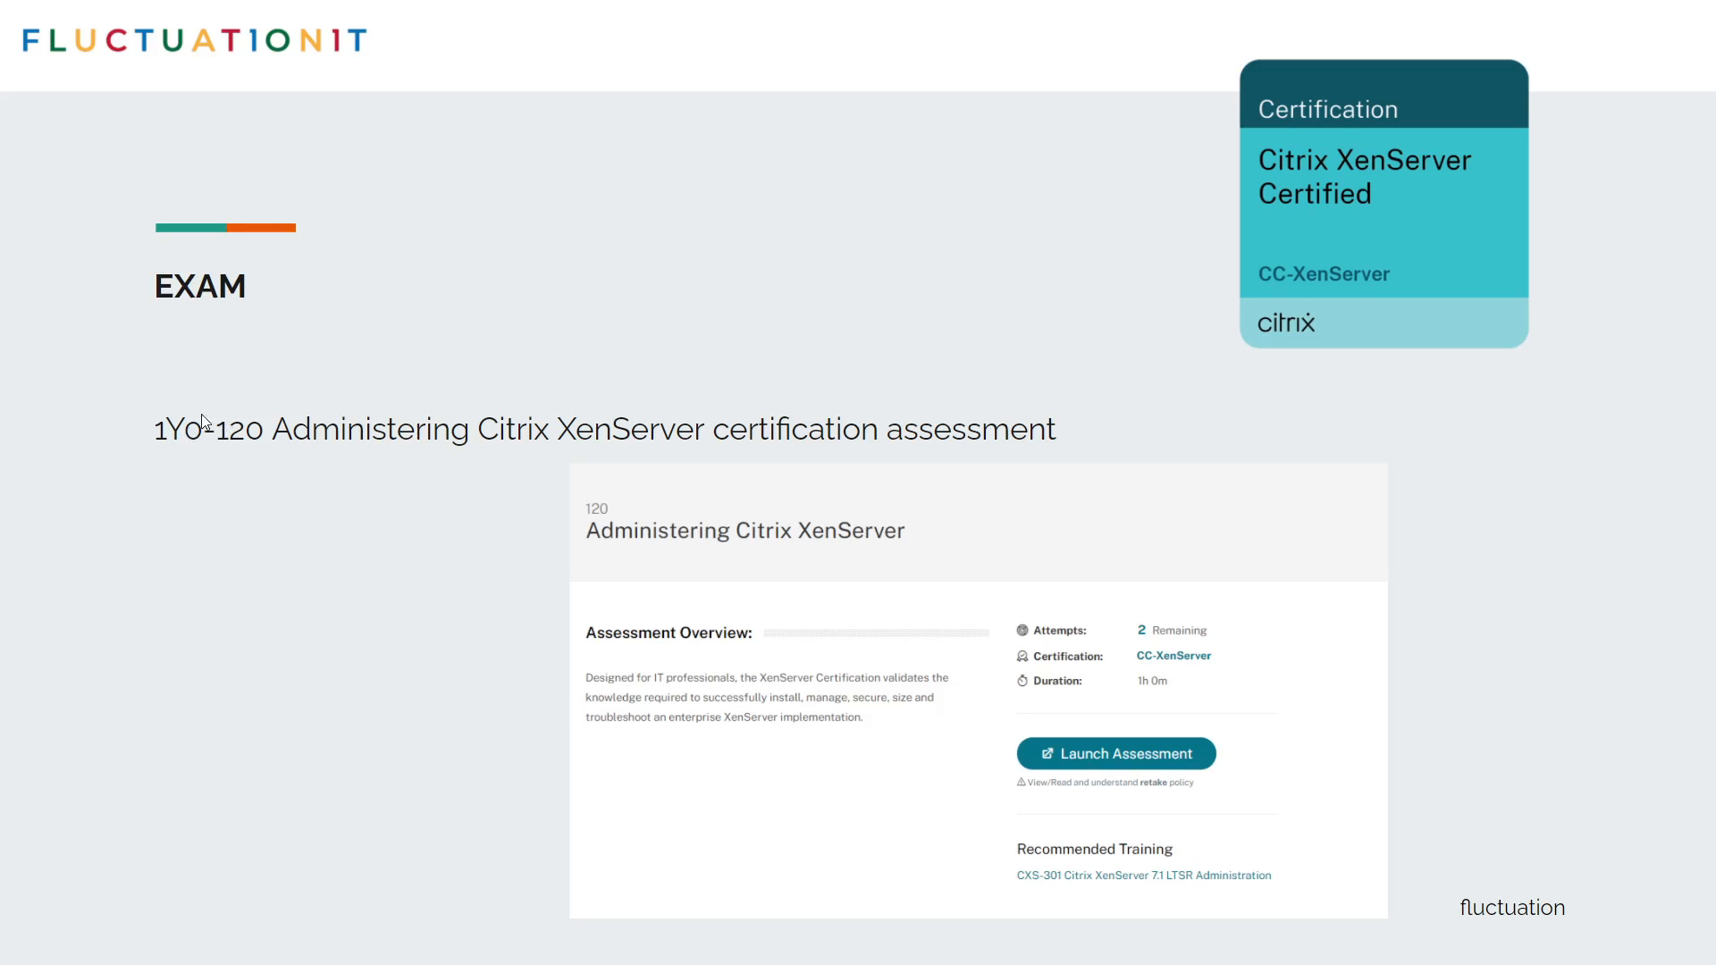
{"action": "mouse_move", "coordinate": [556, 277]}
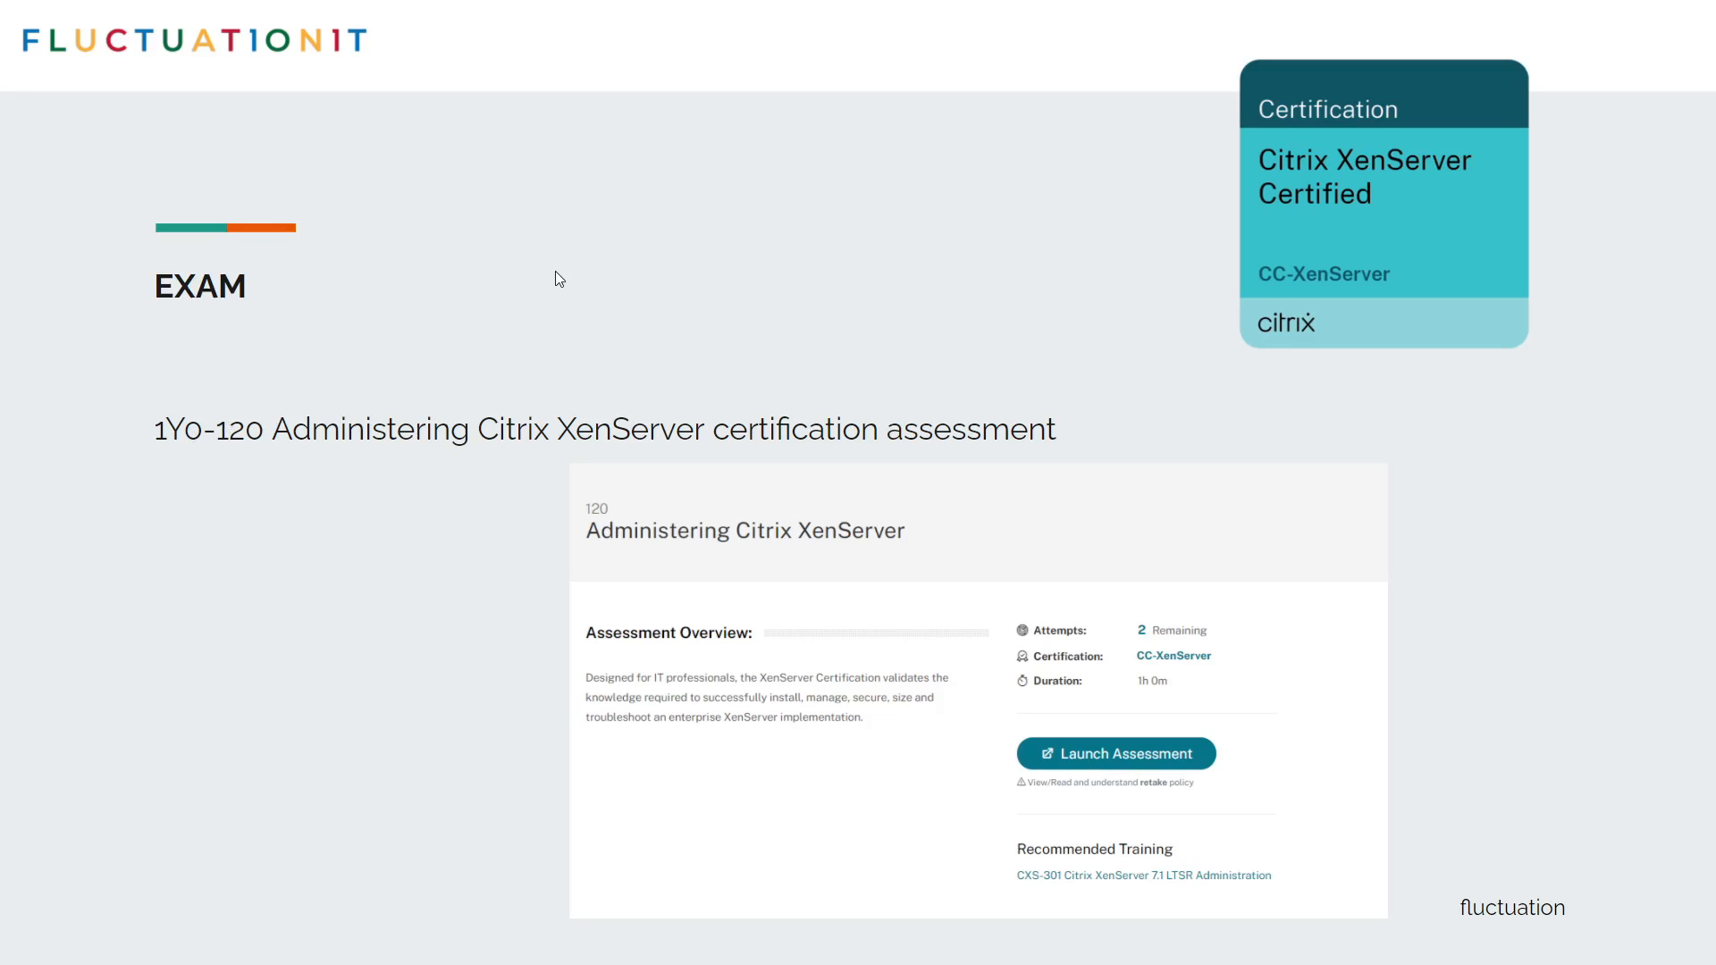
{"action": "mouse_move", "coordinate": [1147, 668]}
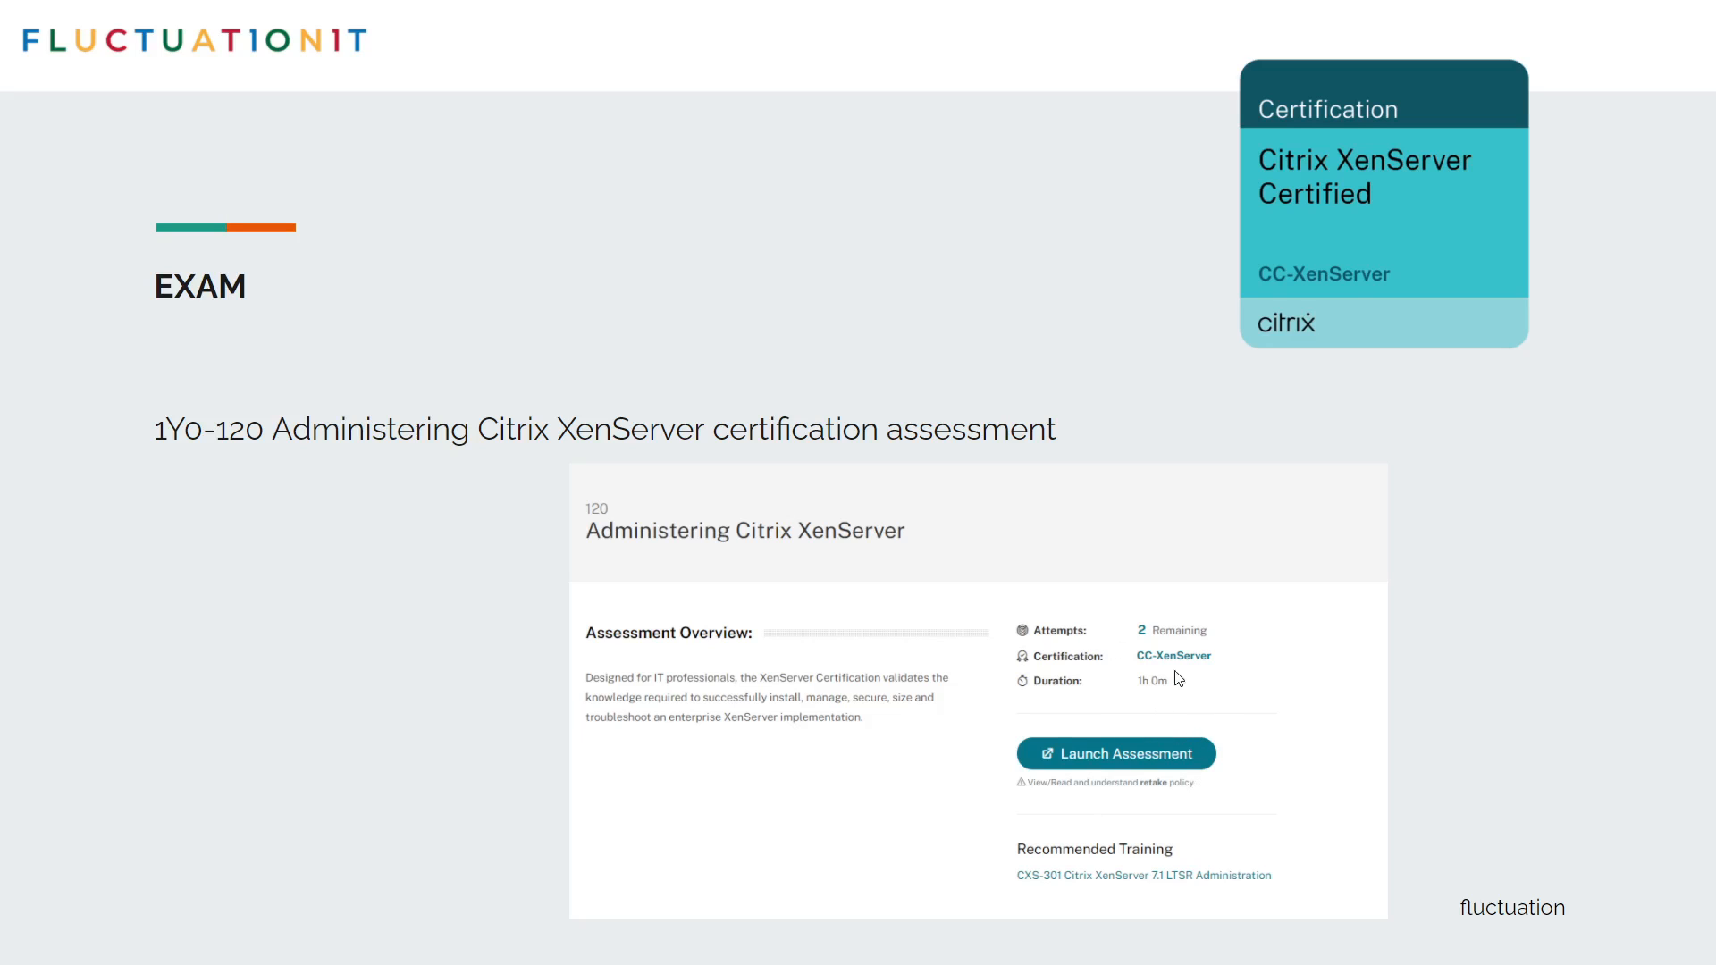
{"action": "mouse_move", "coordinate": [1231, 152]}
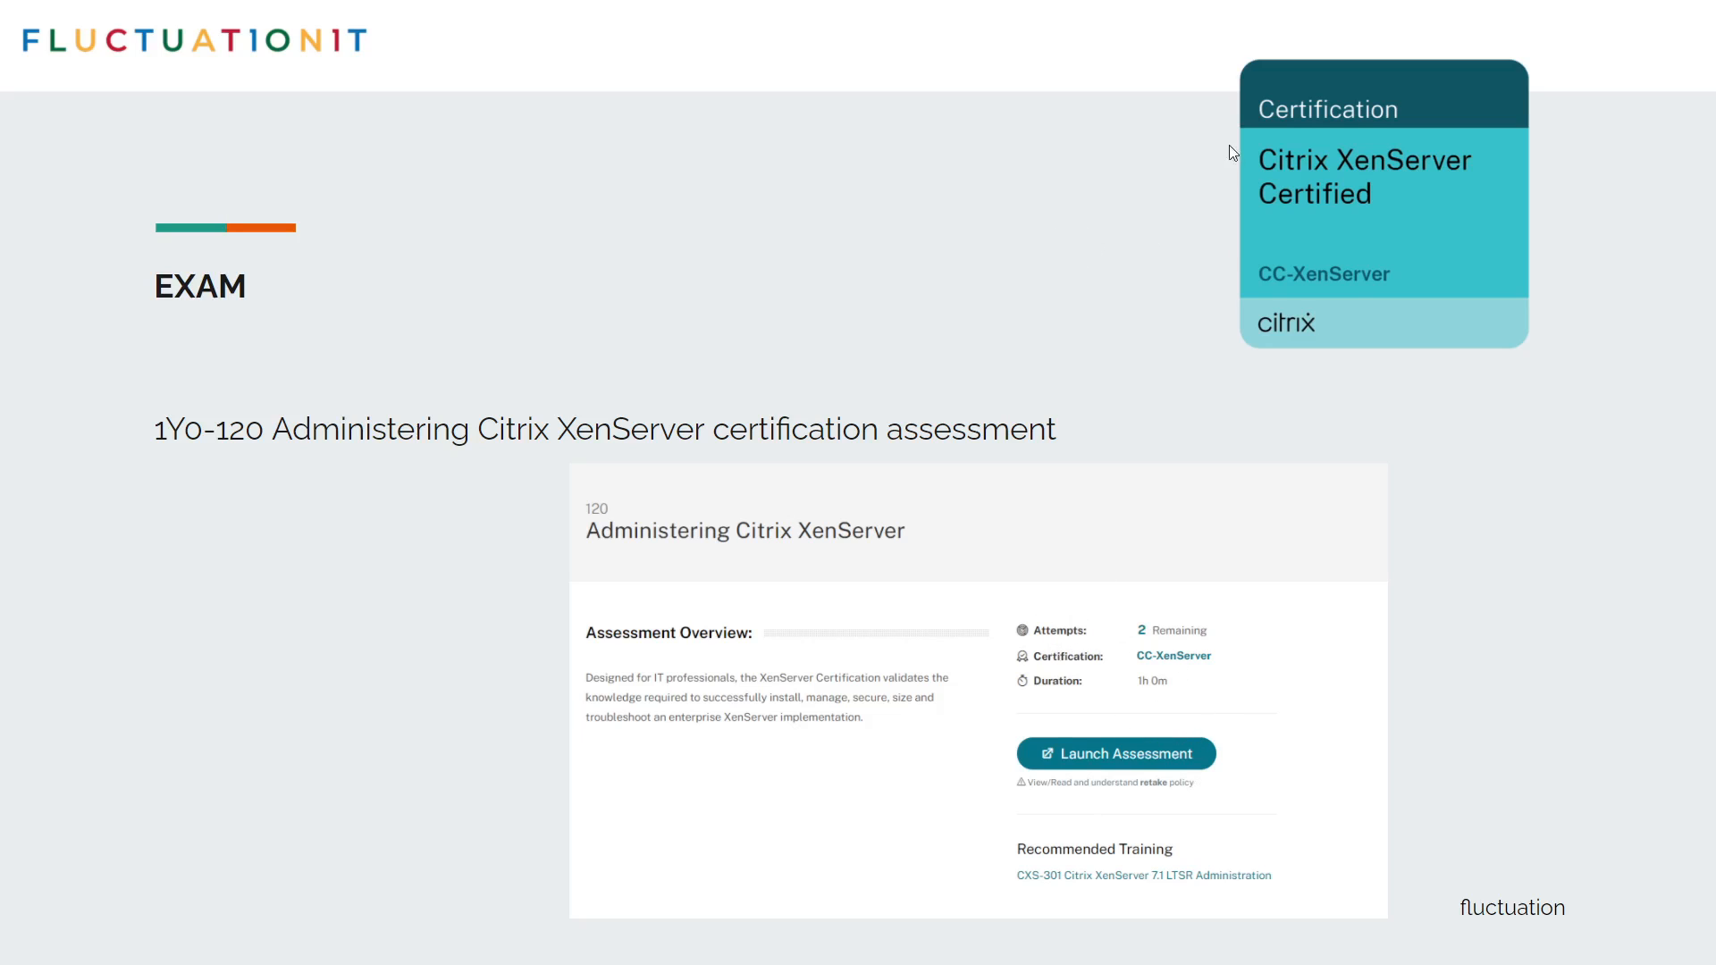
{"action": "mouse_move", "coordinate": [1337, 177]}
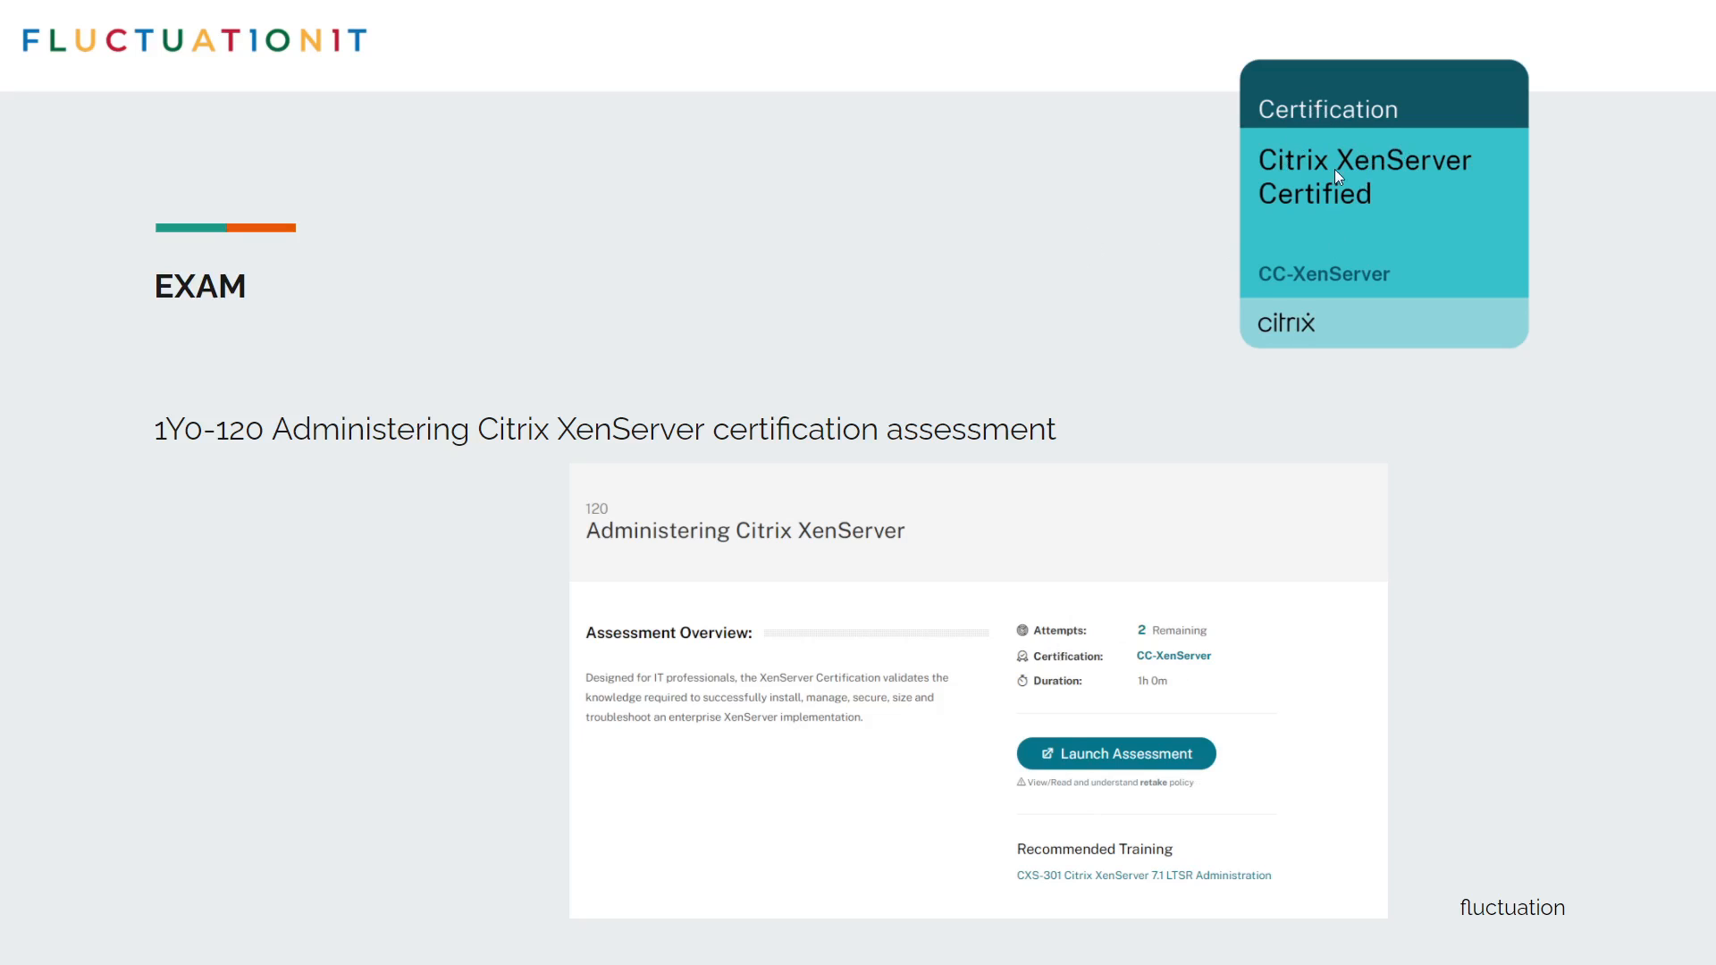
{"action": "mouse_move", "coordinate": [839, 306]}
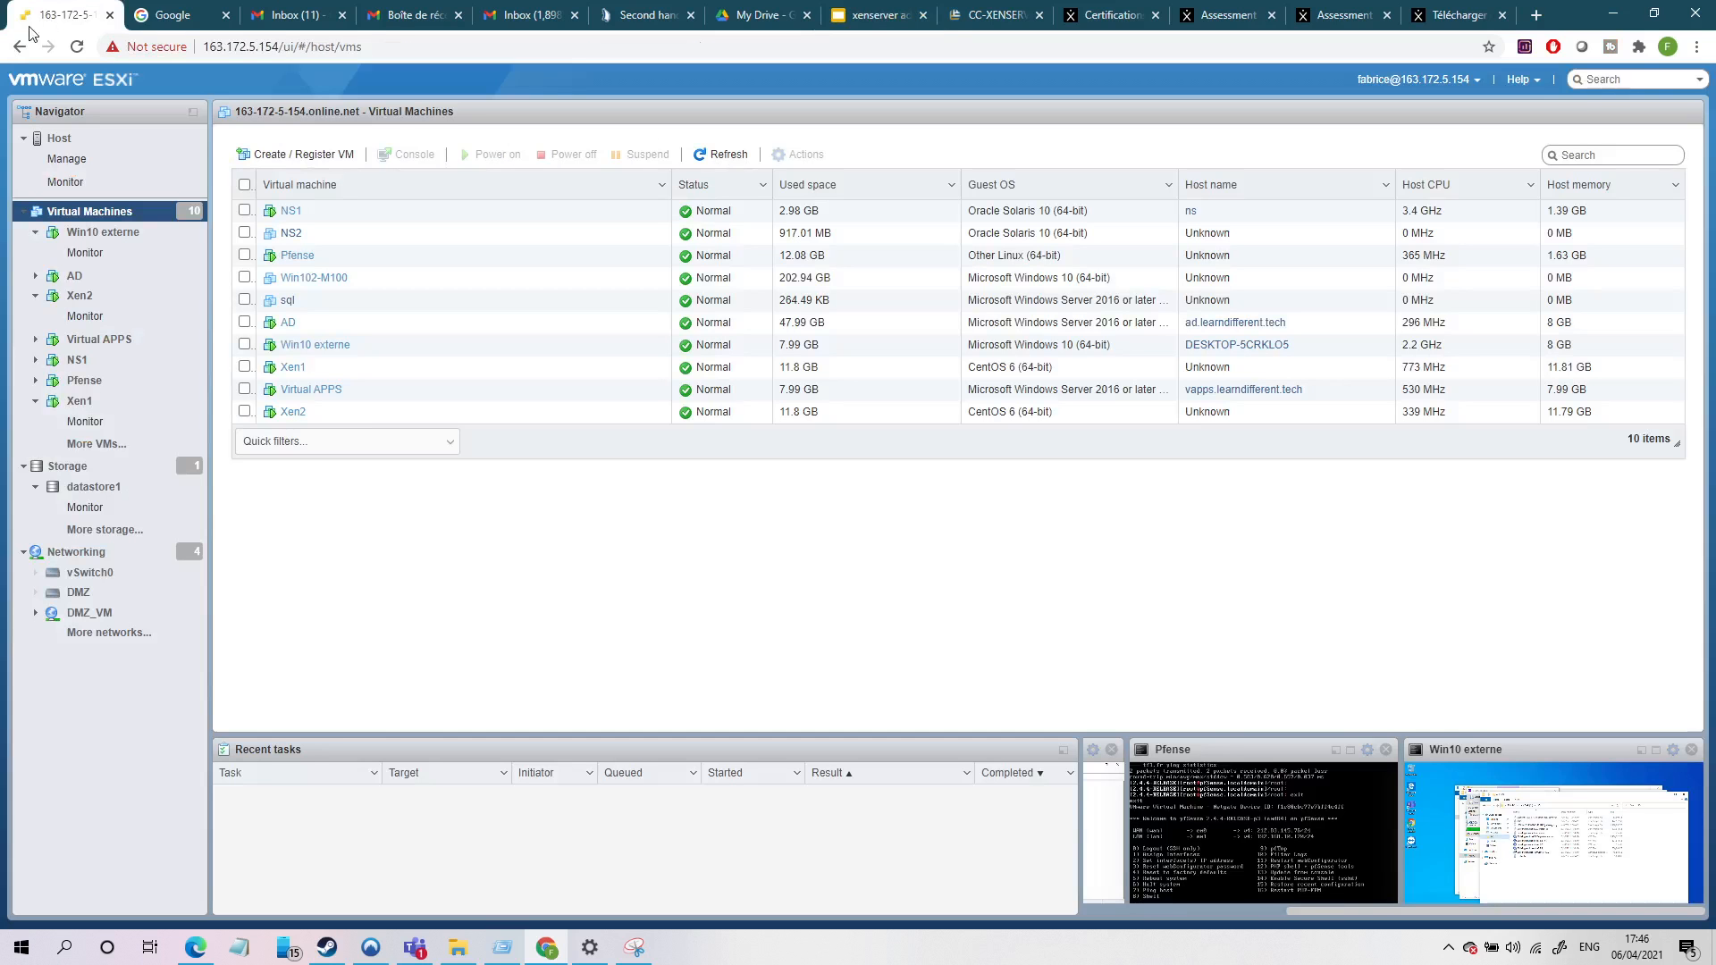
Review the host's hardware summary, highlight 95.96 GB memory and expand CPU details, then go to Xen1.
{"action": "left_click", "coordinate": [59, 138]}
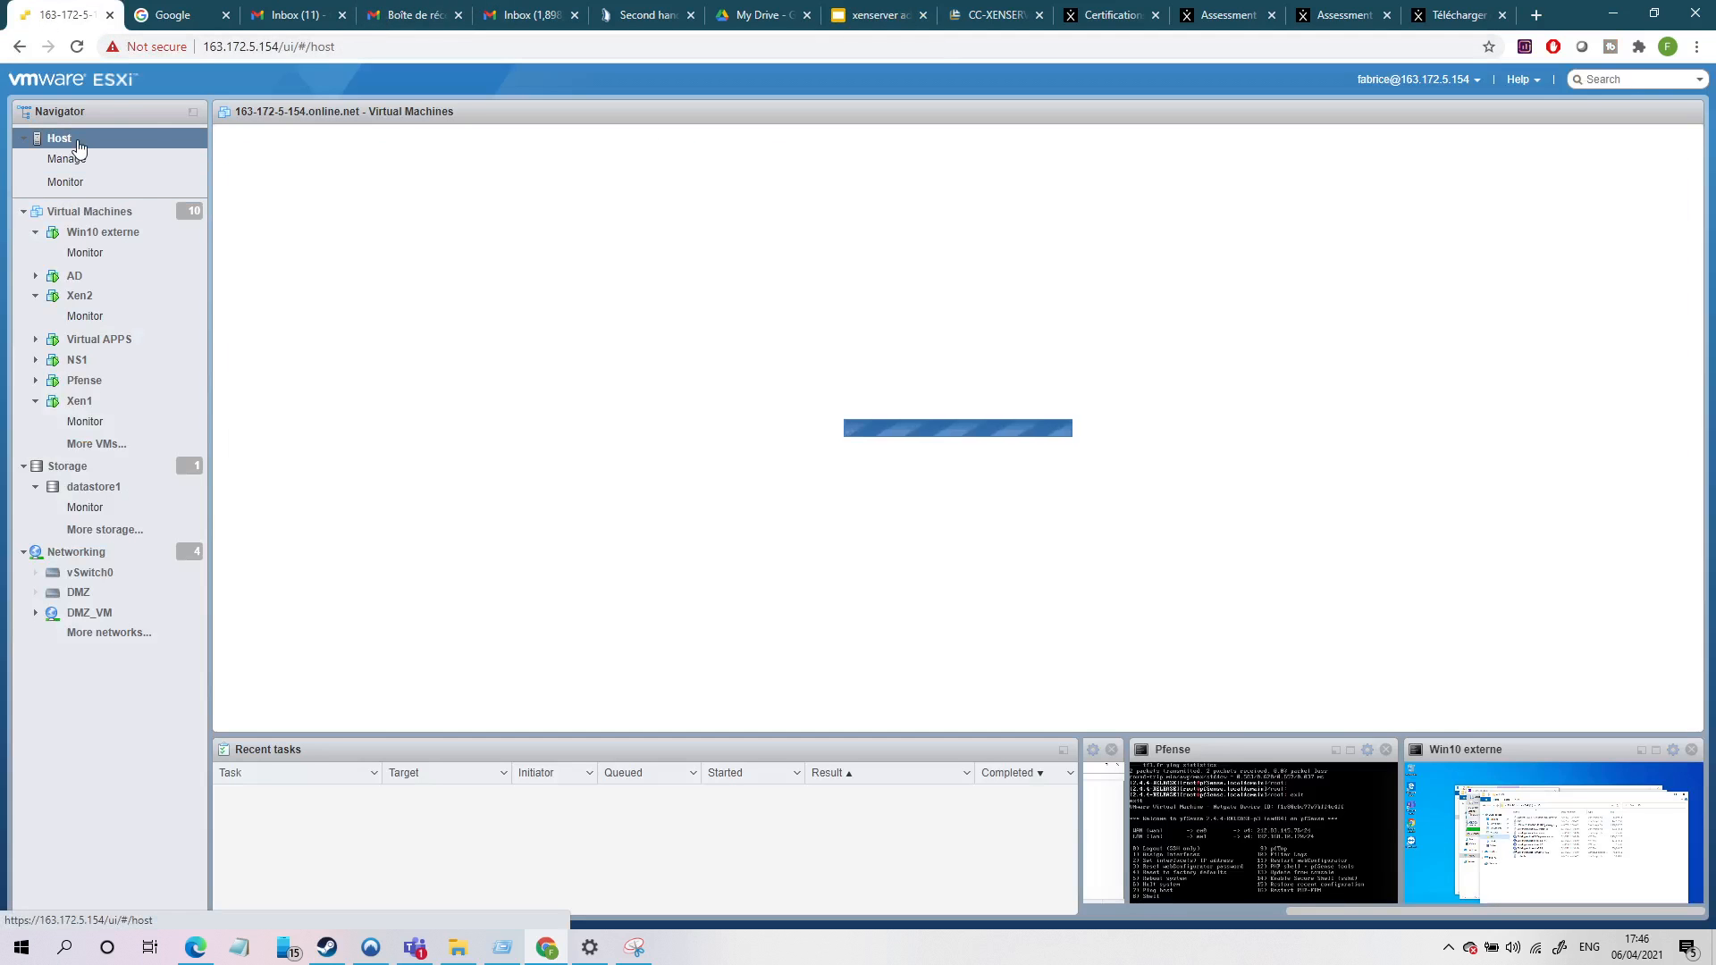
{"action": "left_click", "coordinate": [57, 137]}
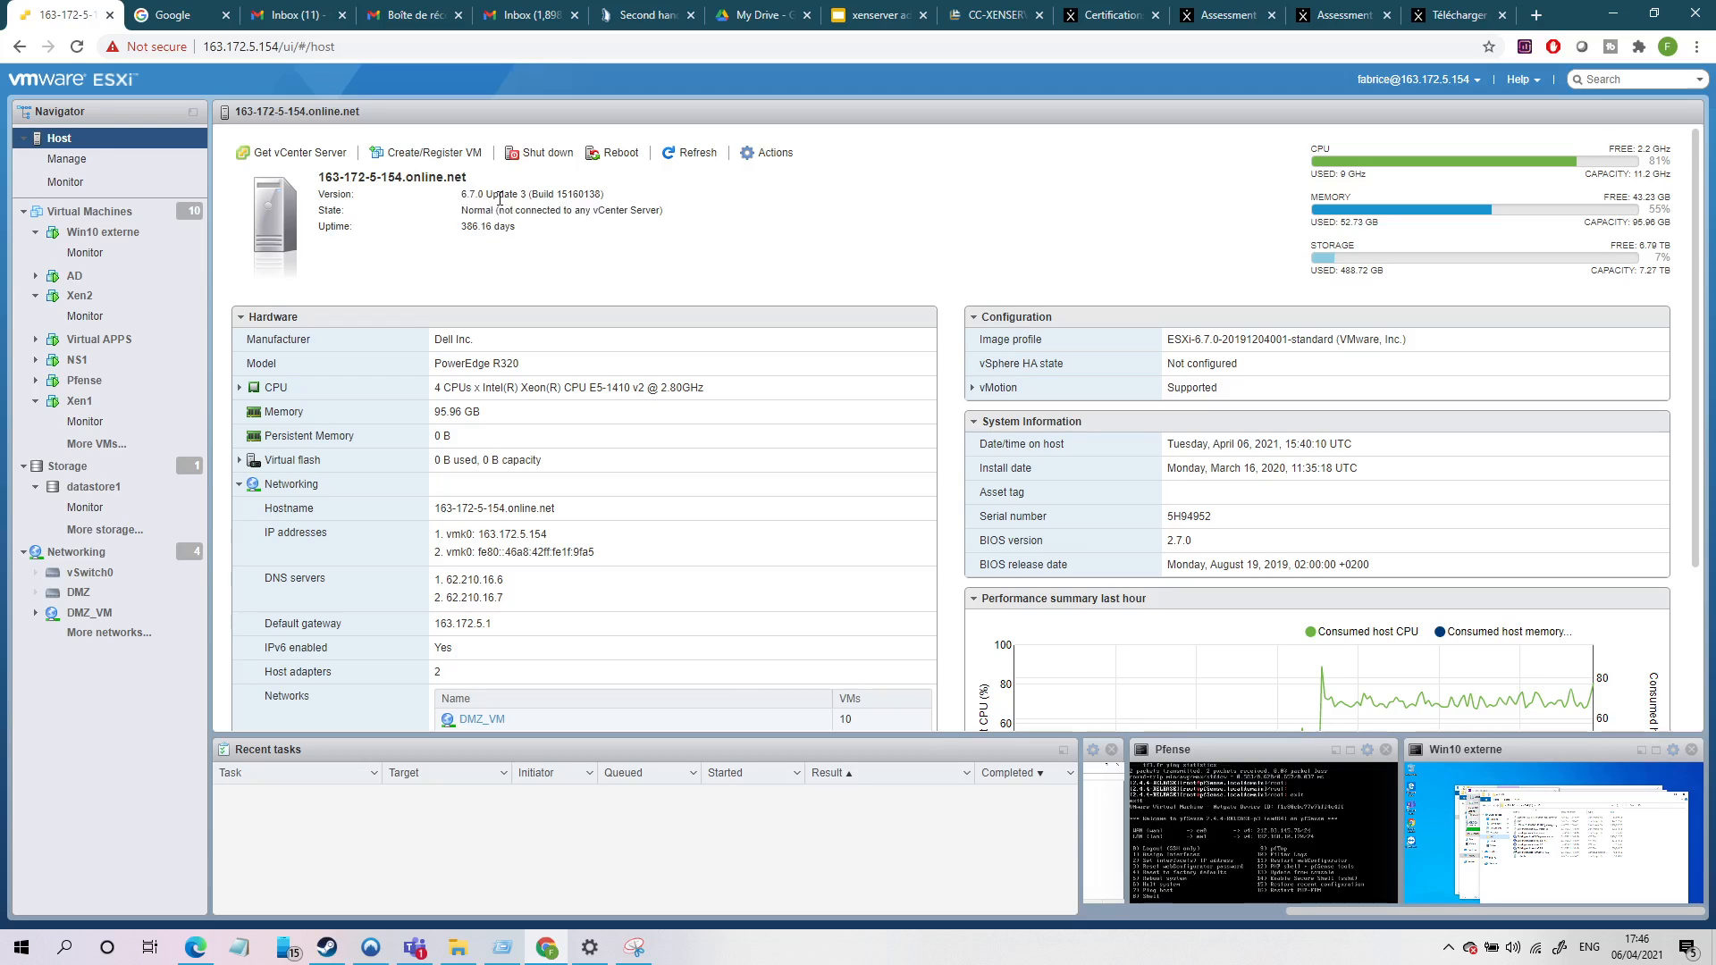
{"action": "mouse_move", "coordinate": [449, 340]}
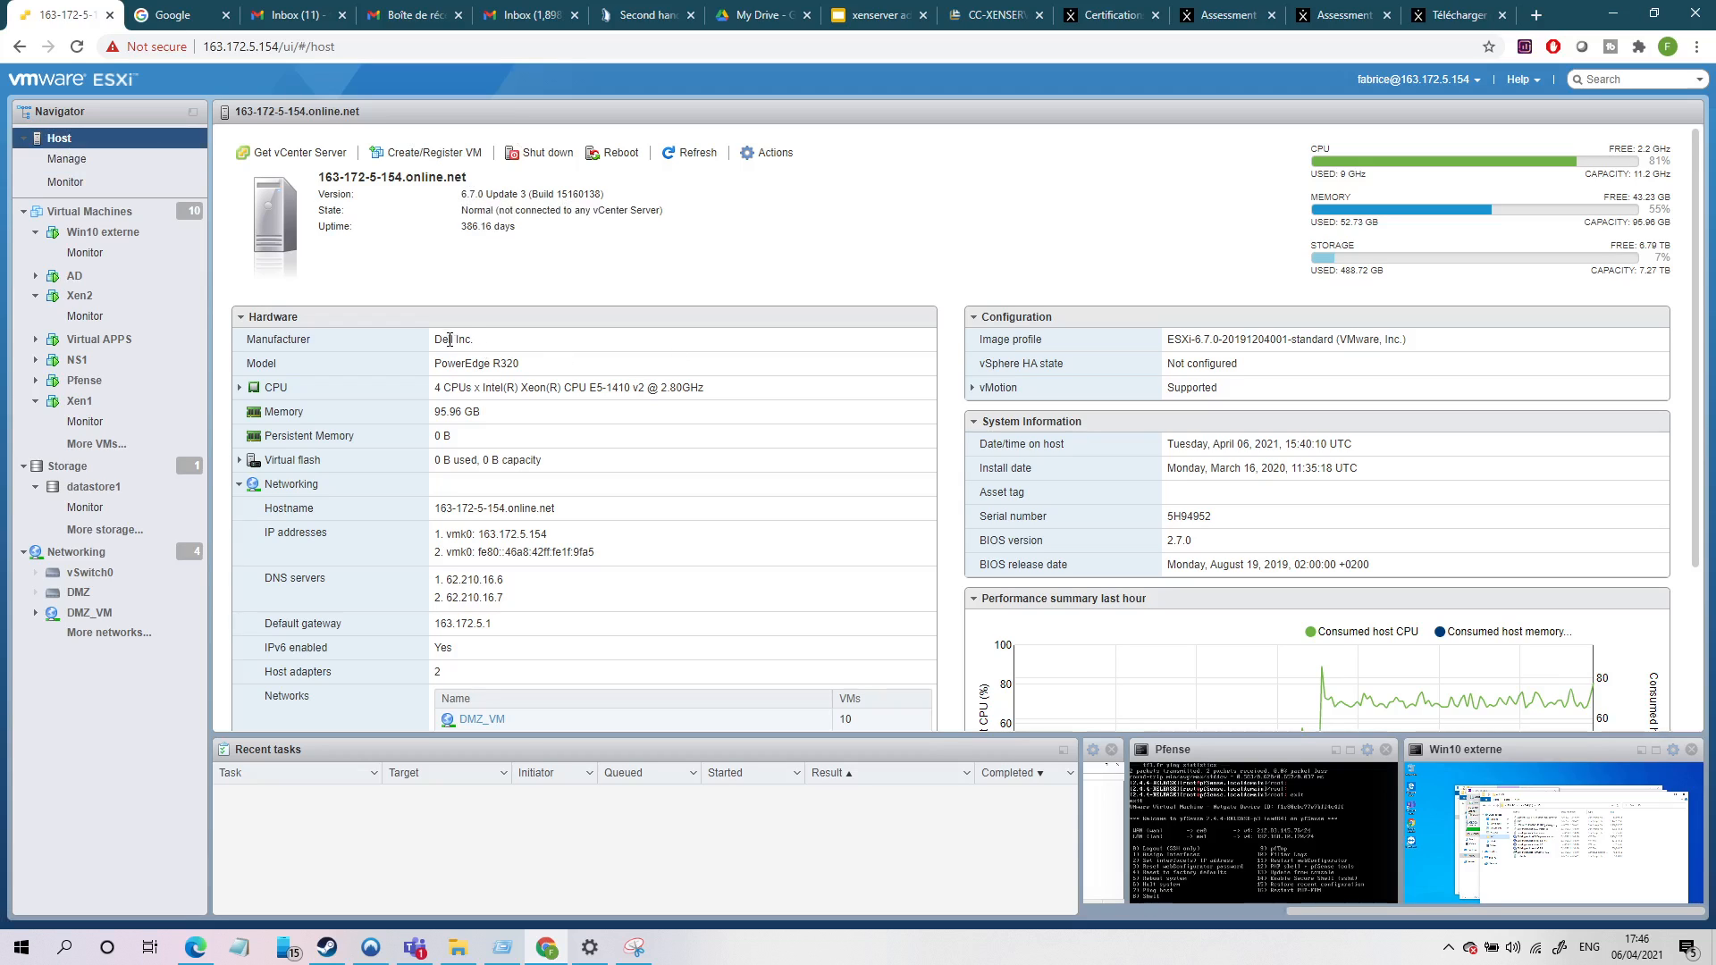
{"action": "double_click", "coordinate": [441, 411]}
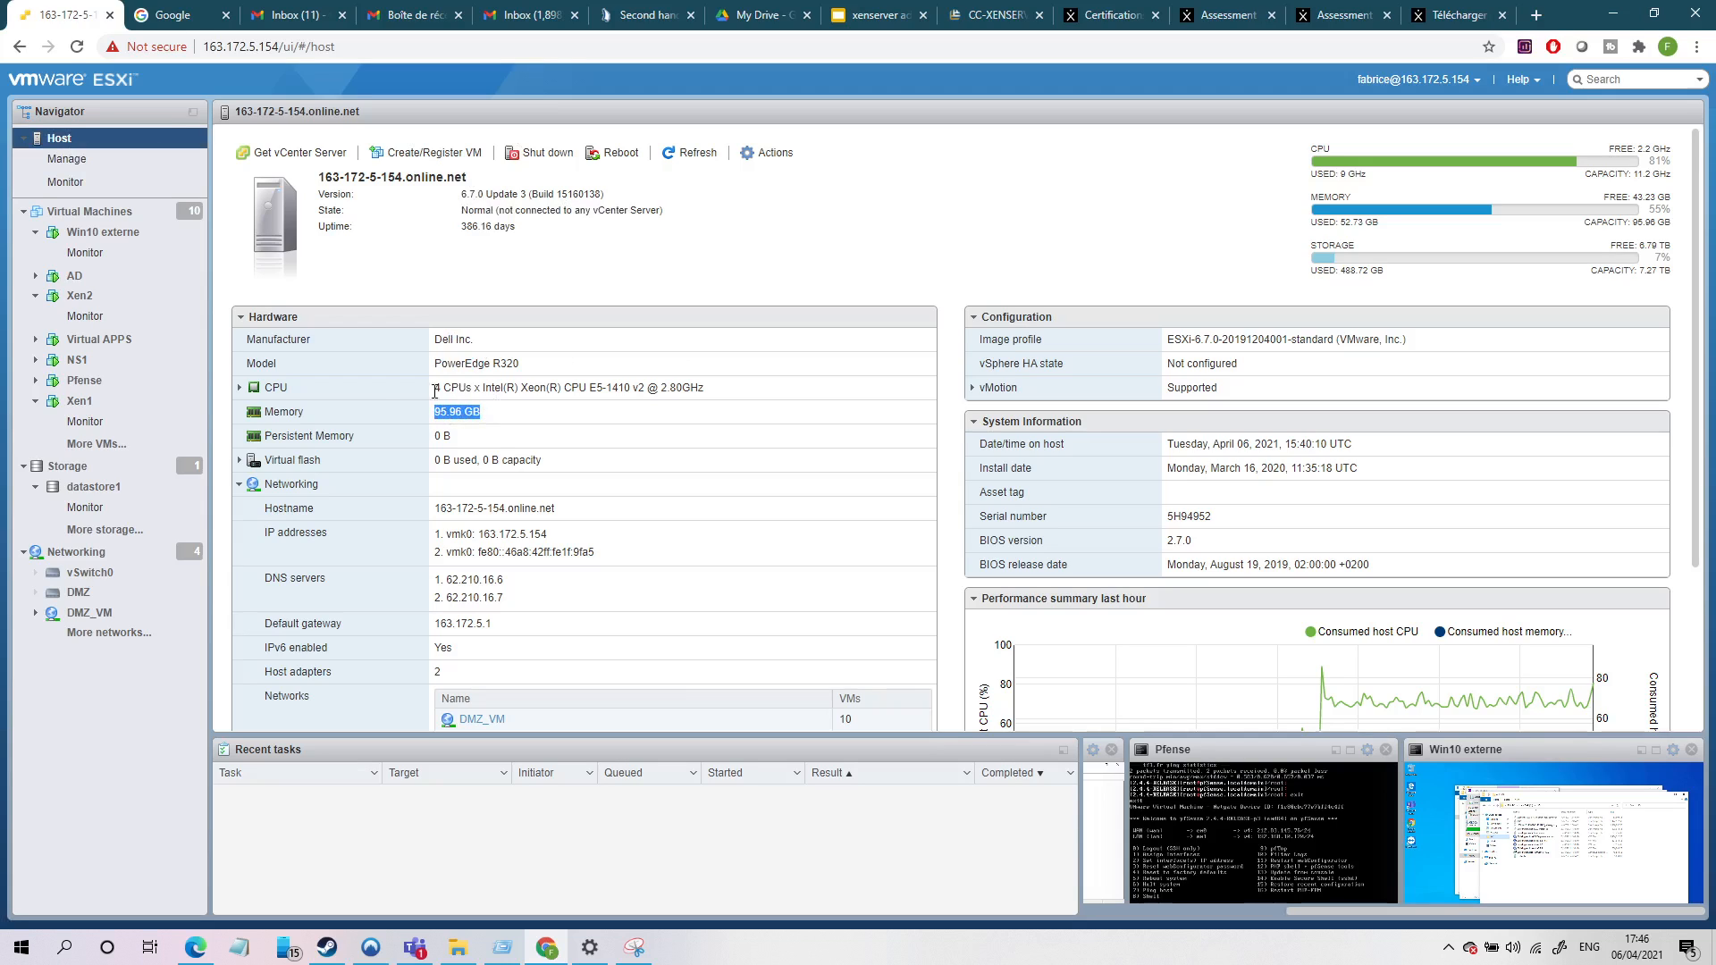
{"action": "left_click", "coordinate": [238, 388]}
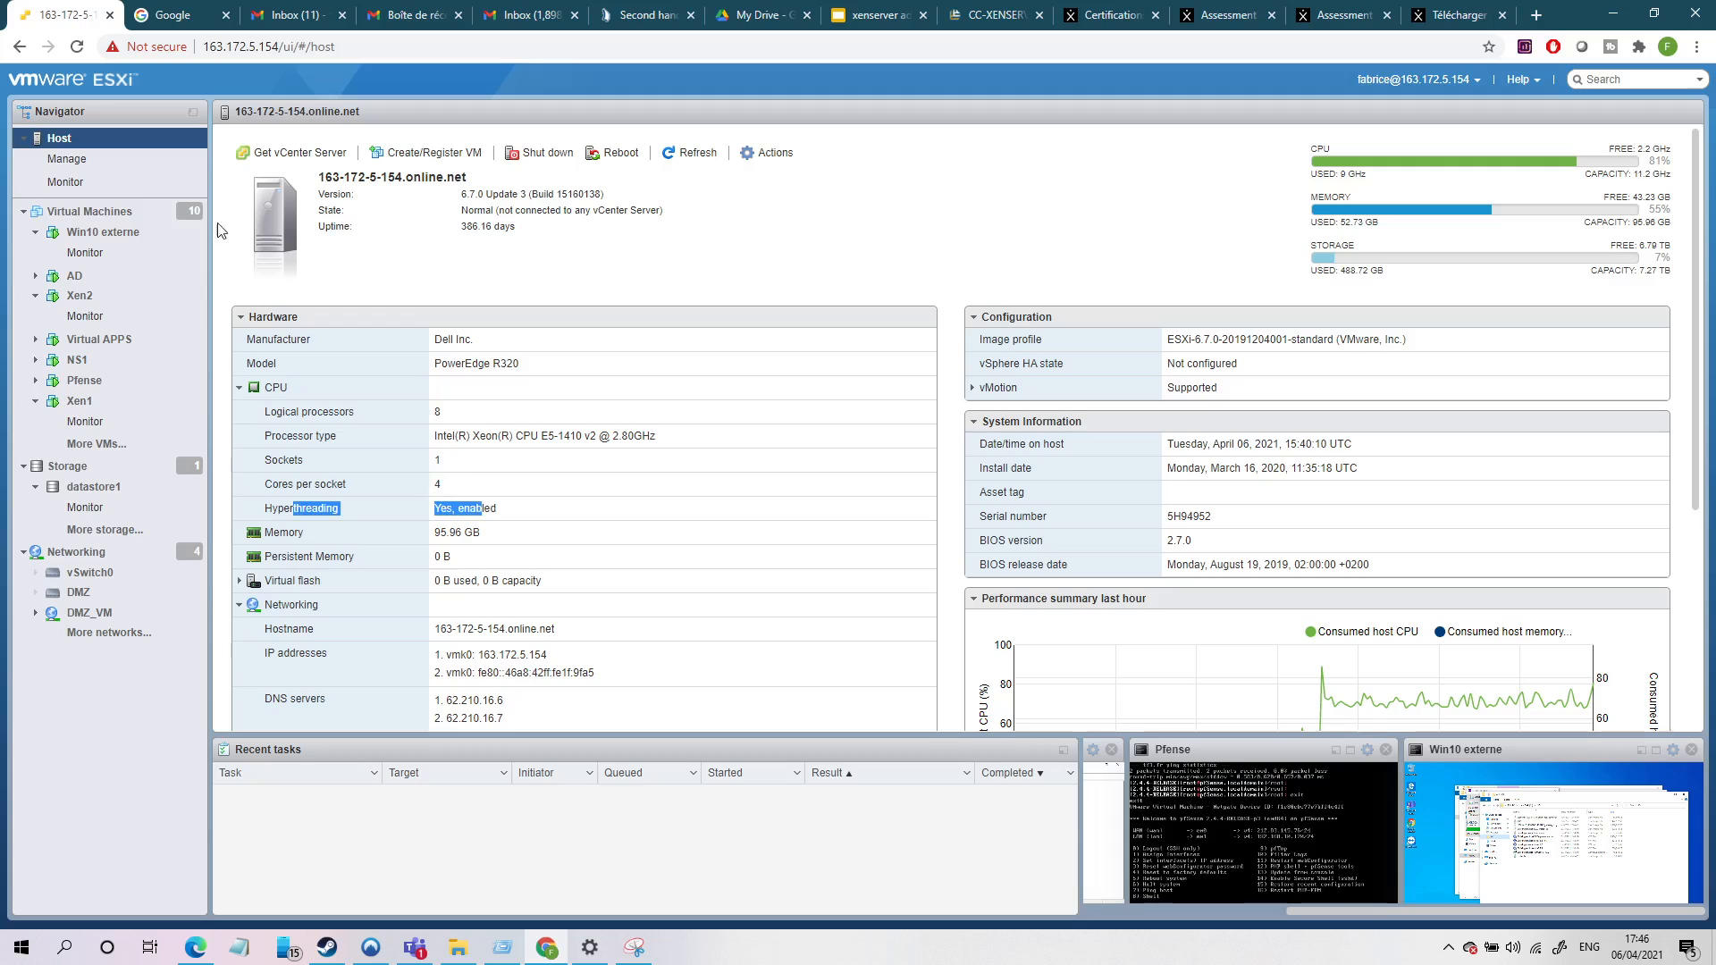
{"action": "mouse_move", "coordinate": [91, 445]}
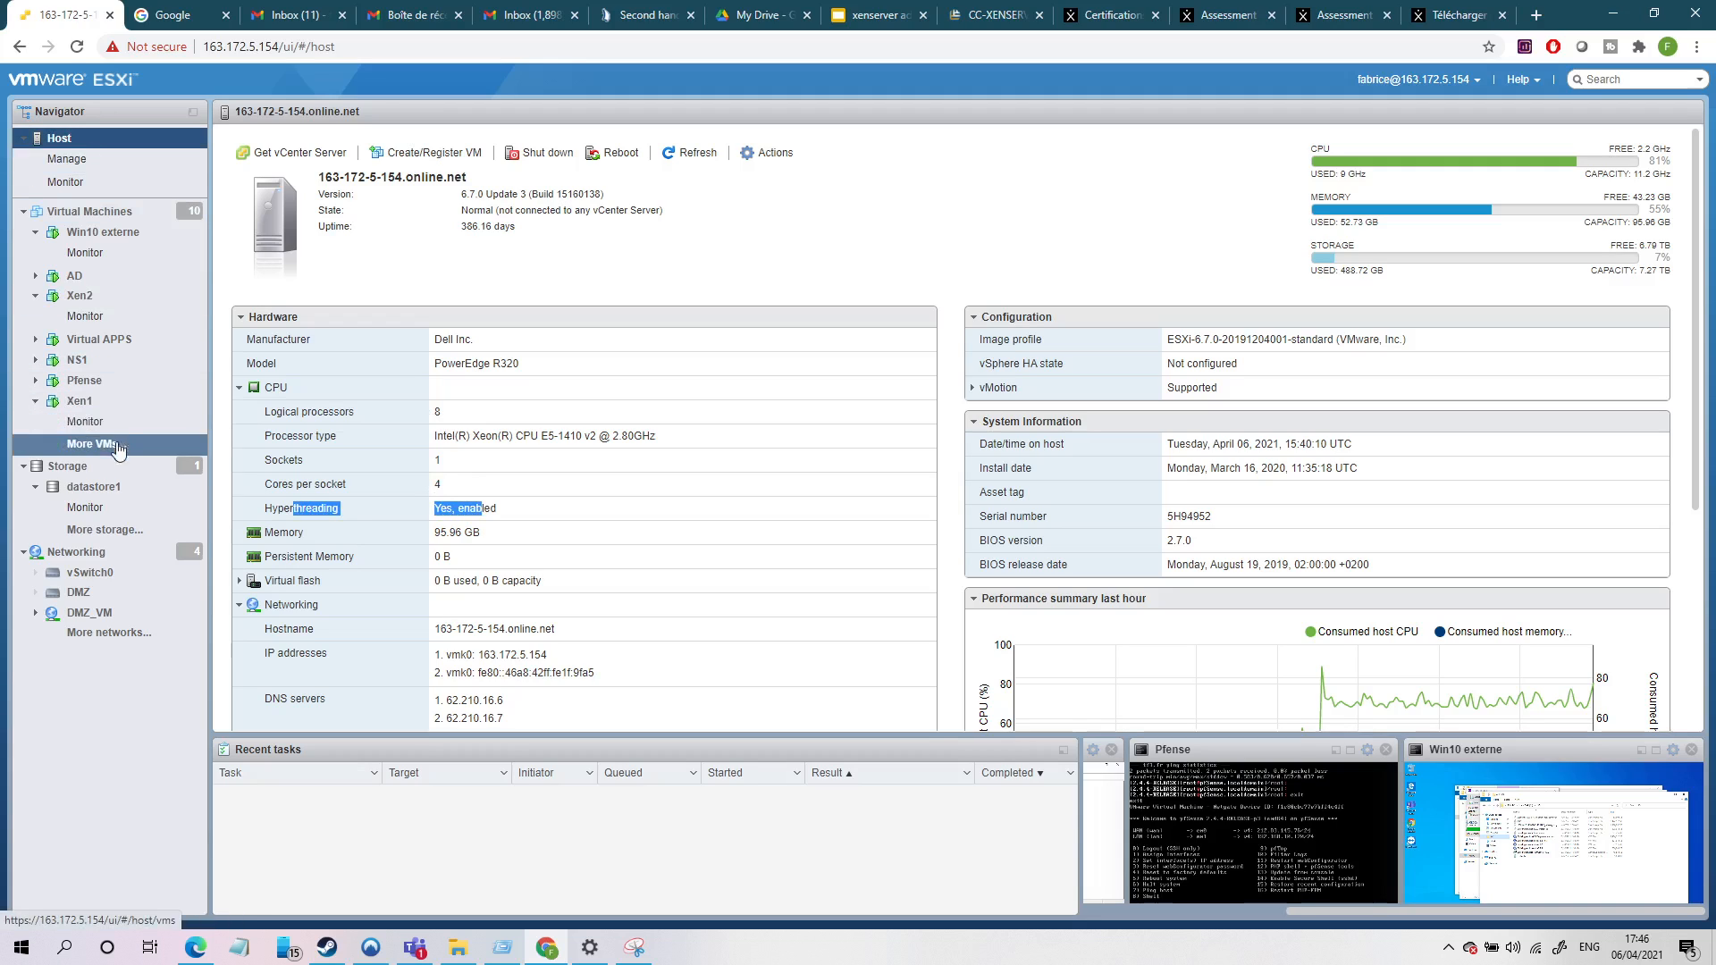
{"action": "left_click", "coordinate": [77, 400]}
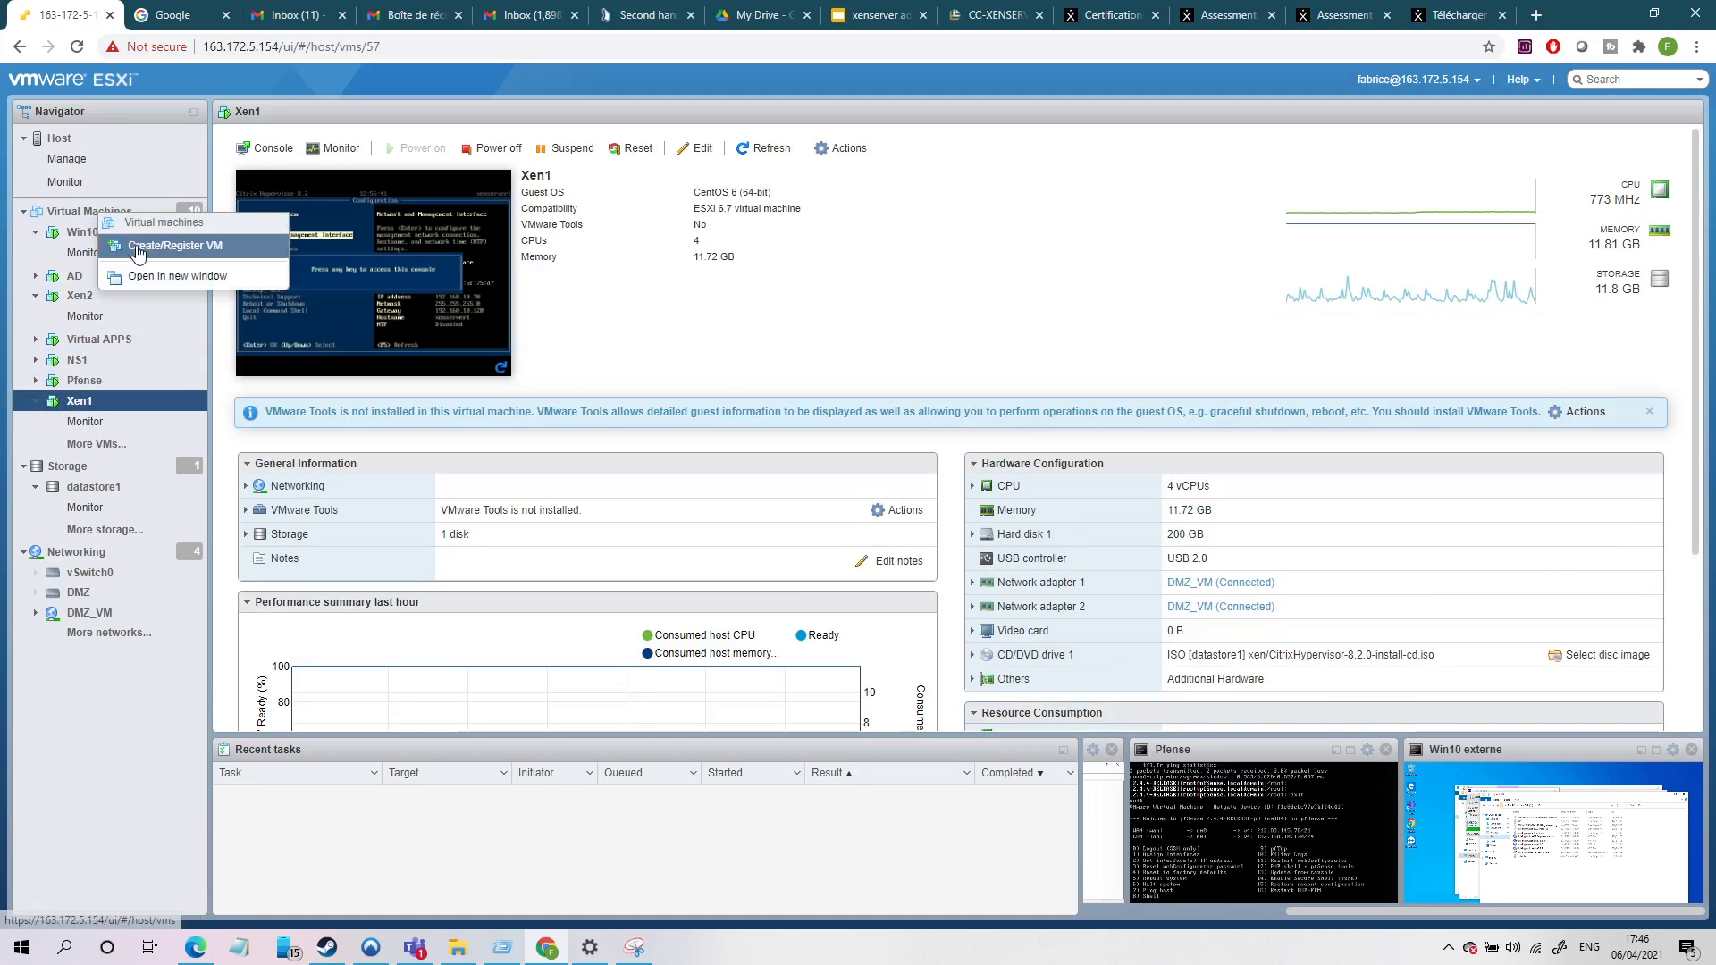
Start a new VM named trtr with Linux guest OS CentOS 6 (64-bit) and continue to storage.
{"action": "left_click", "coordinate": [173, 245]}
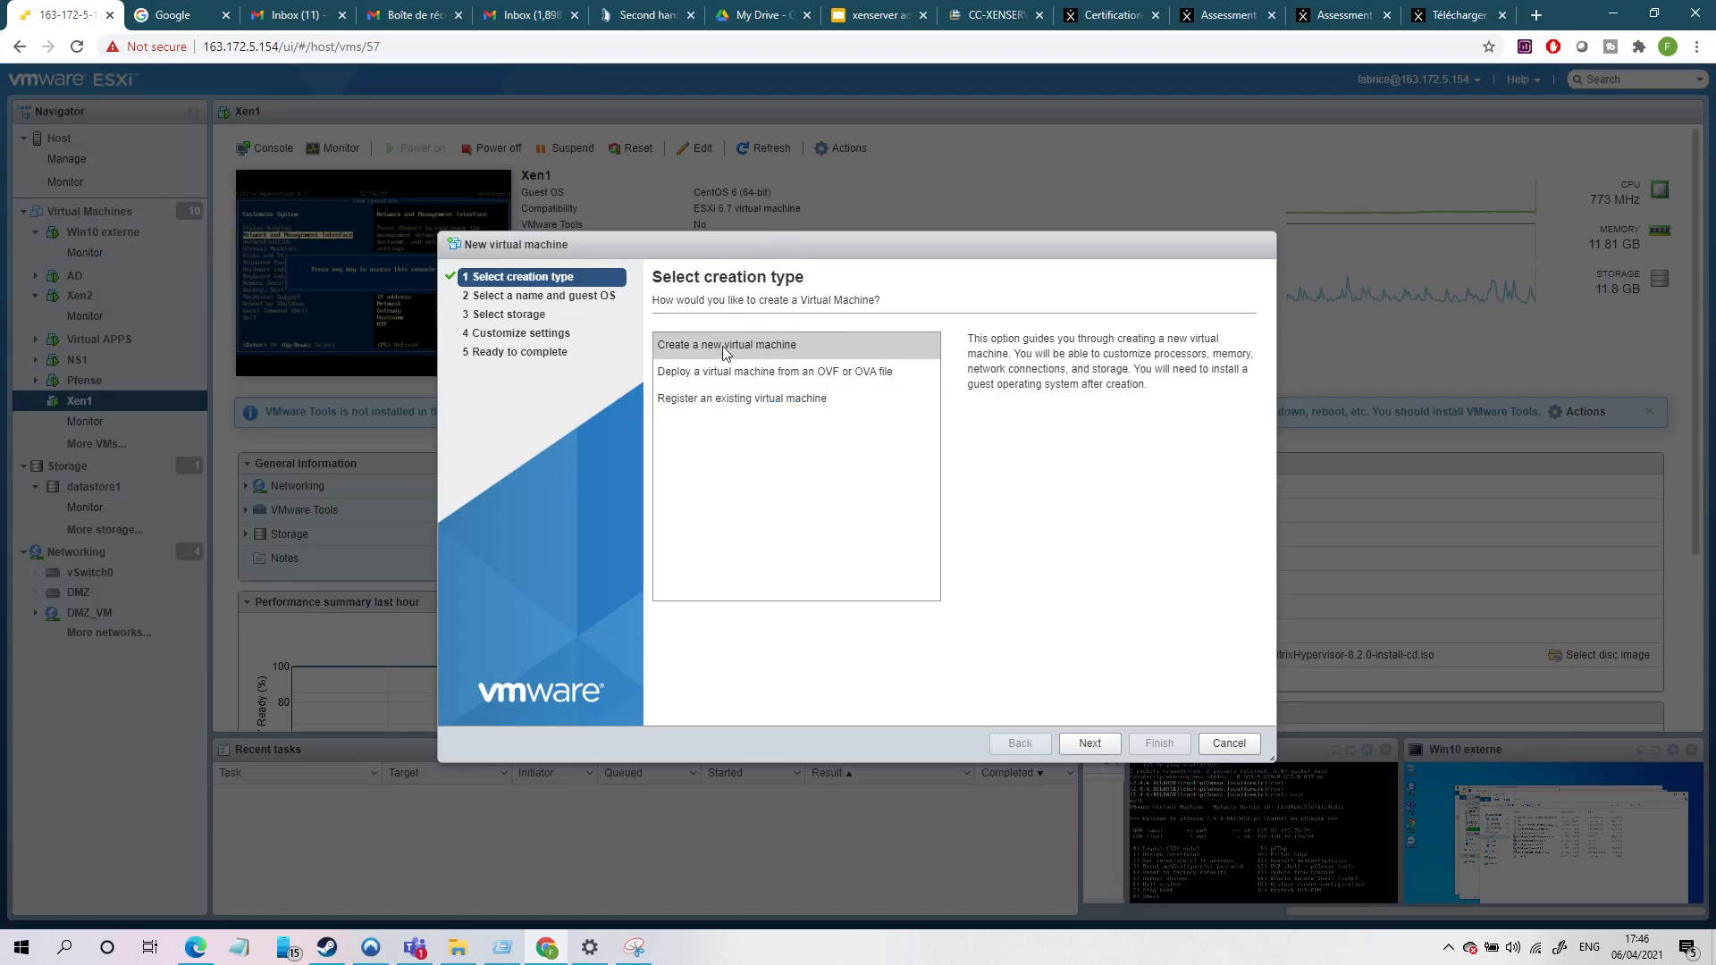
{"action": "left_click", "coordinate": [1089, 743]}
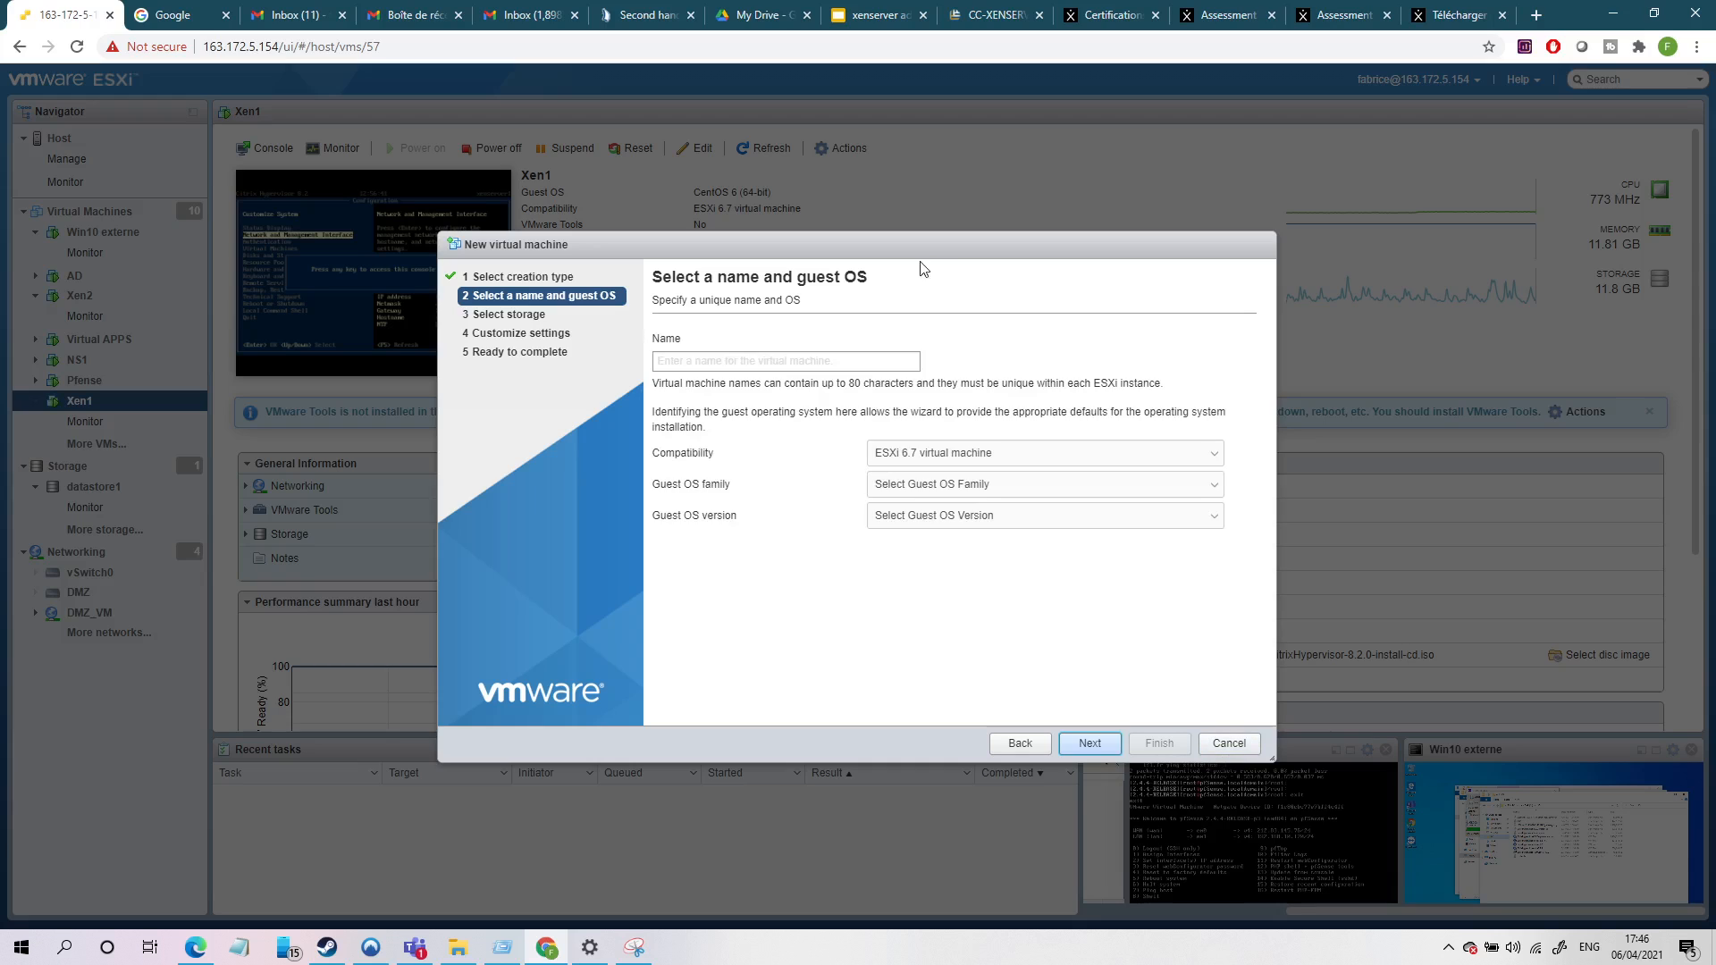
{"action": "type", "text": "trtr"}
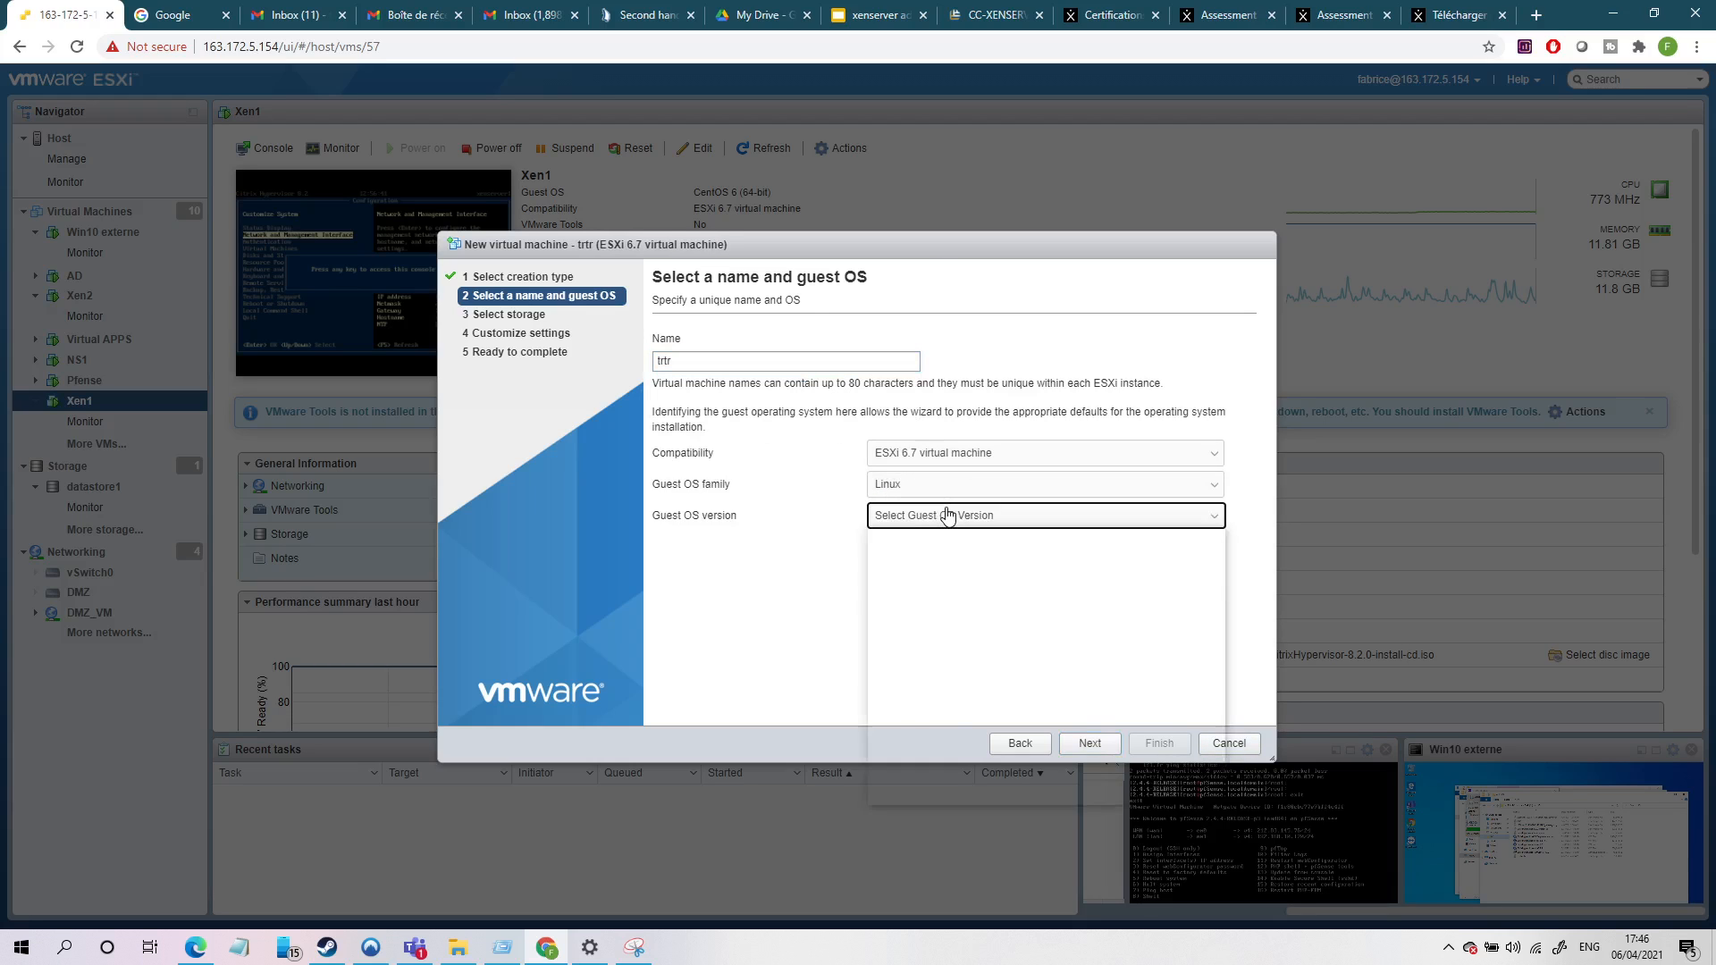
{"action": "left_click", "coordinate": [1042, 514]}
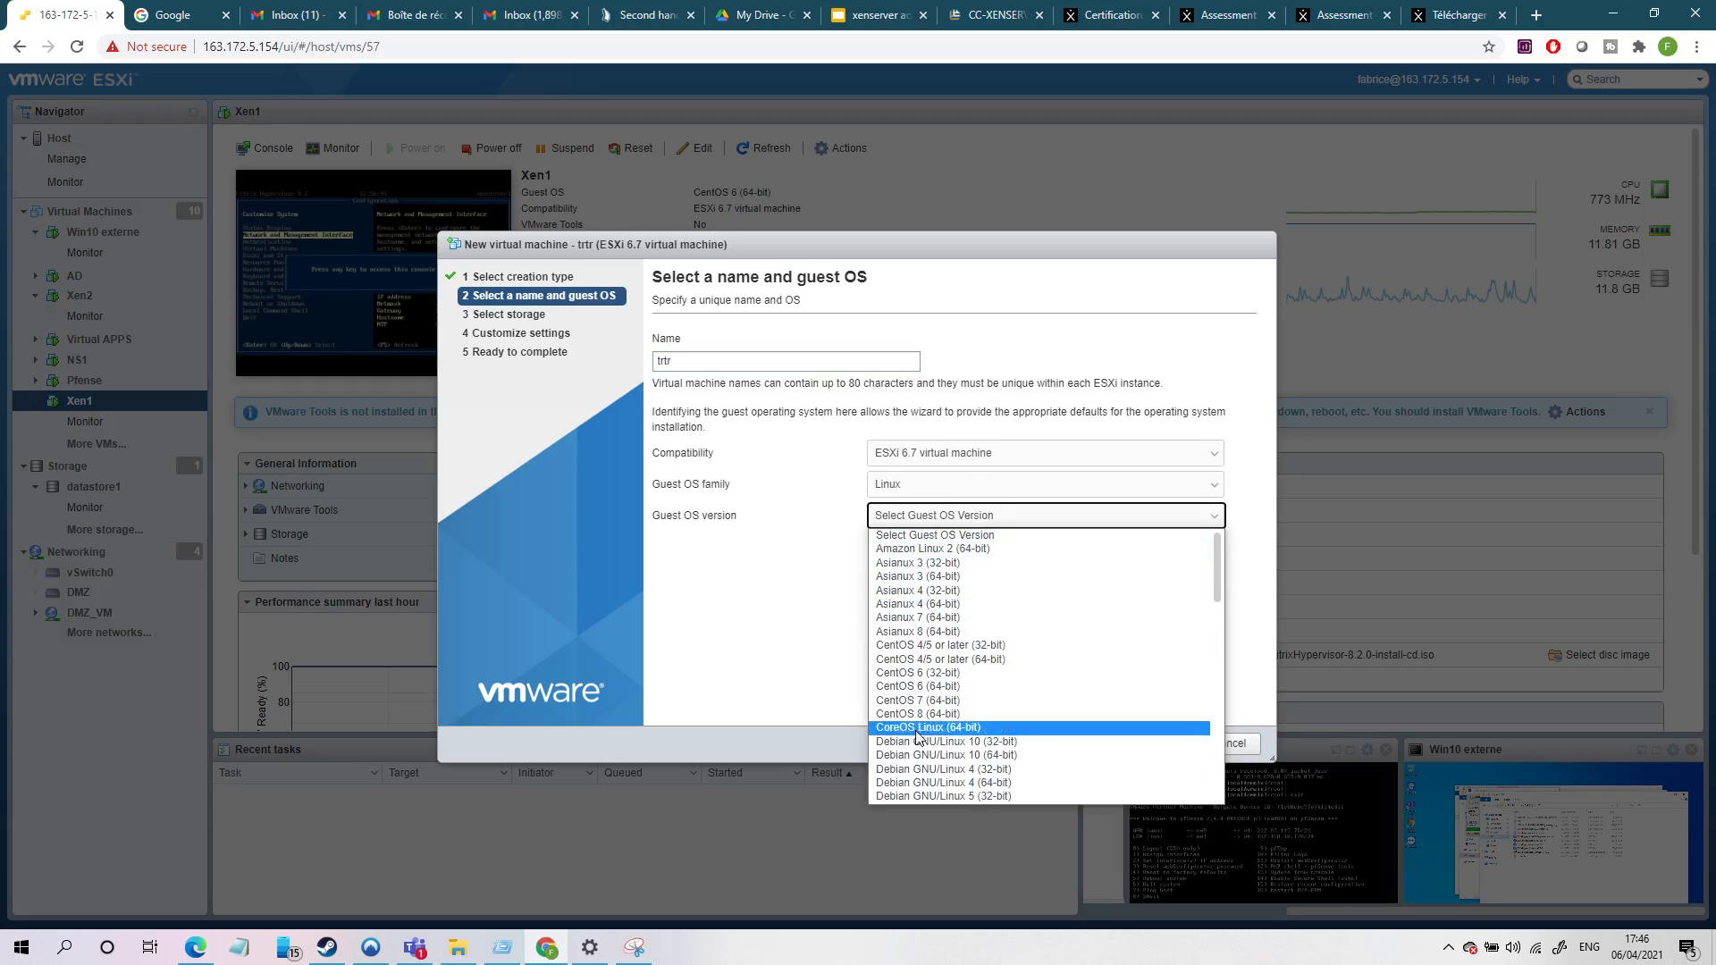
{"action": "left_click", "coordinate": [917, 686]}
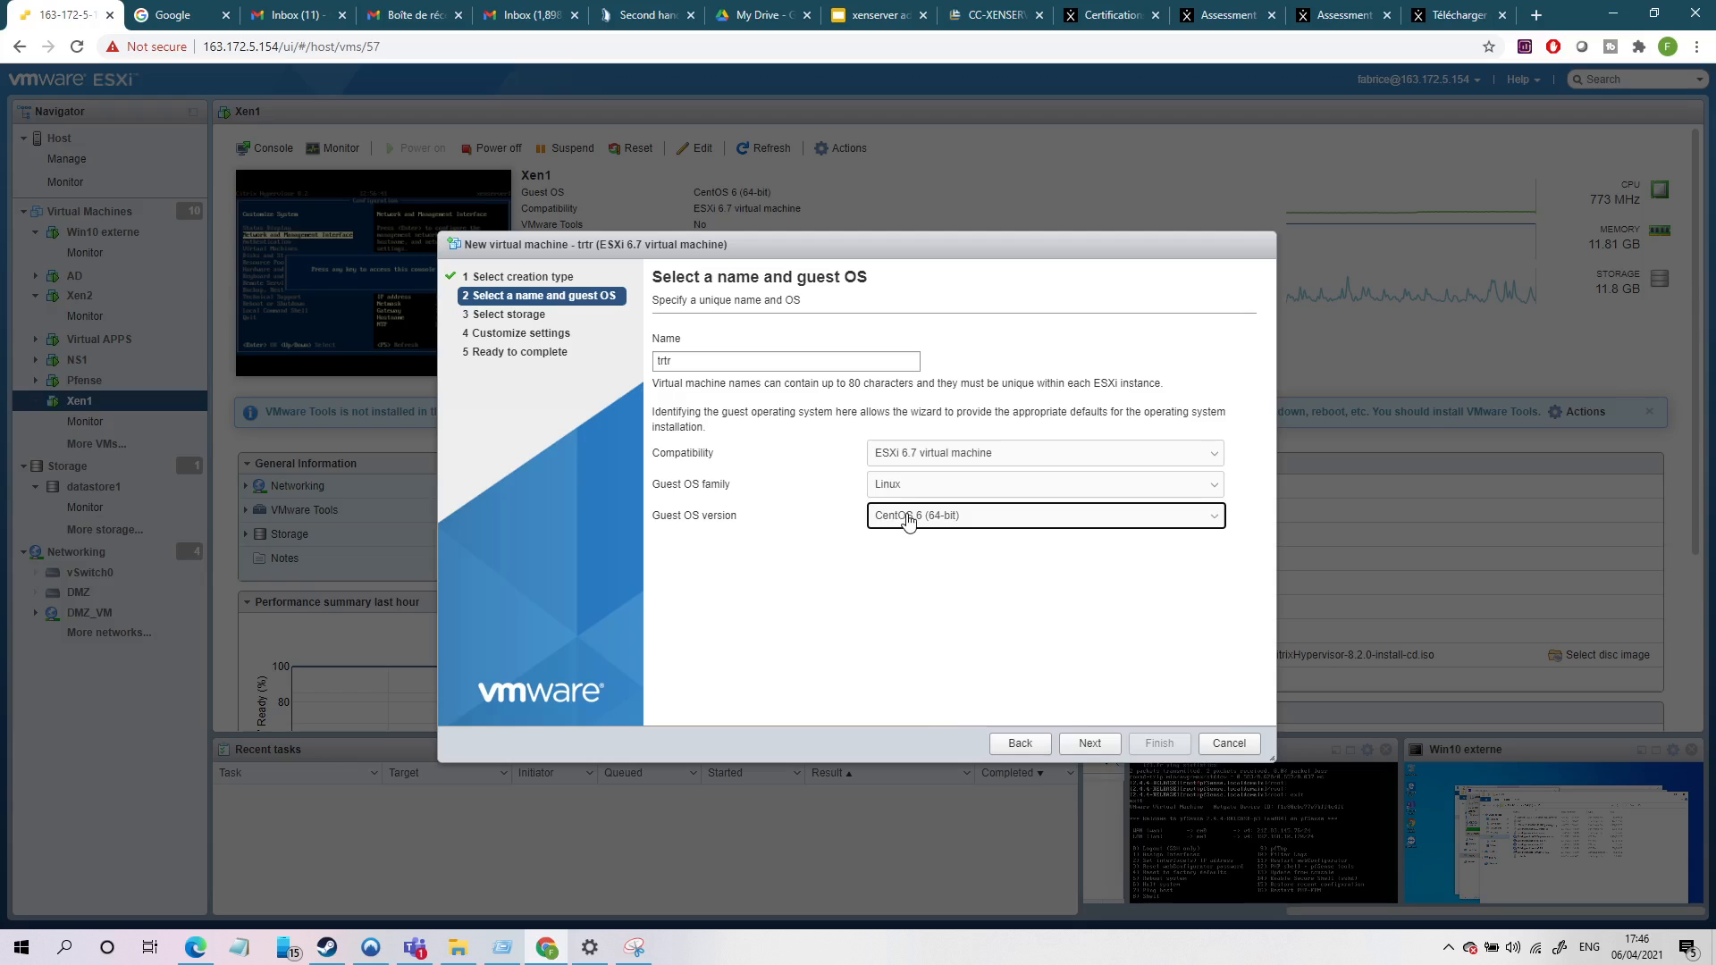
{"action": "mouse_move", "coordinate": [1074, 735]}
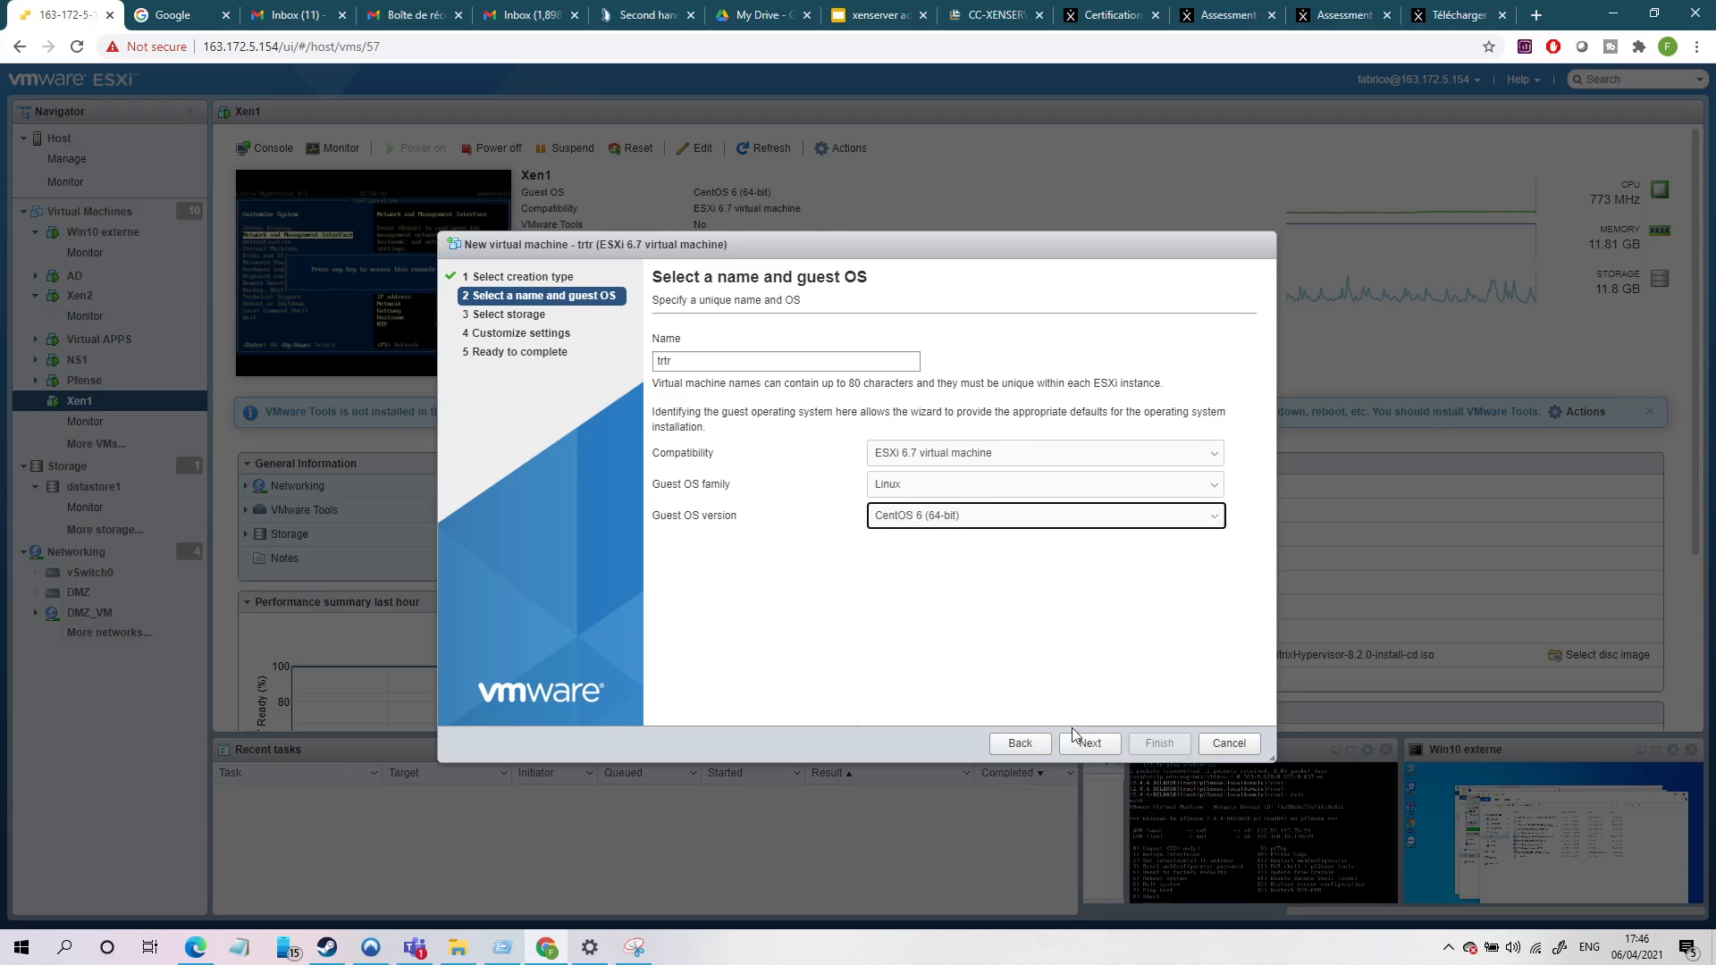
{"action": "left_click", "coordinate": [1089, 744]}
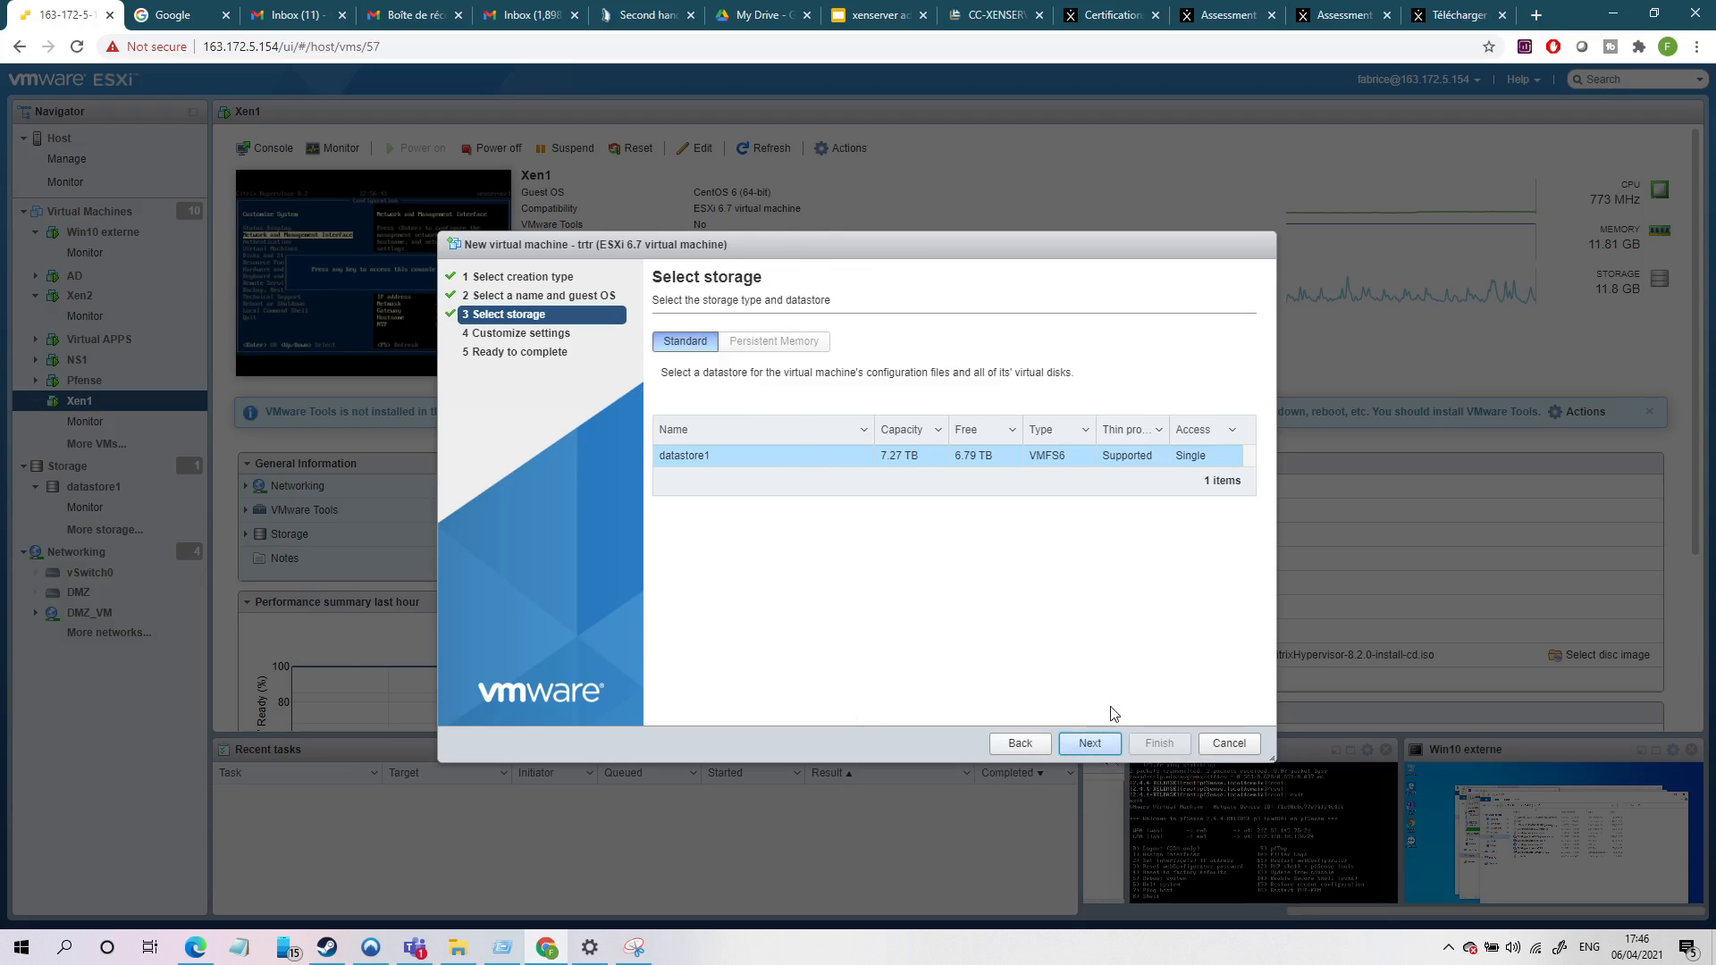
Keep datastore1, set 20000 MB memory with hardware-assisted virtualization exposed, then cancel the wizard.
{"action": "left_click", "coordinate": [1087, 744]}
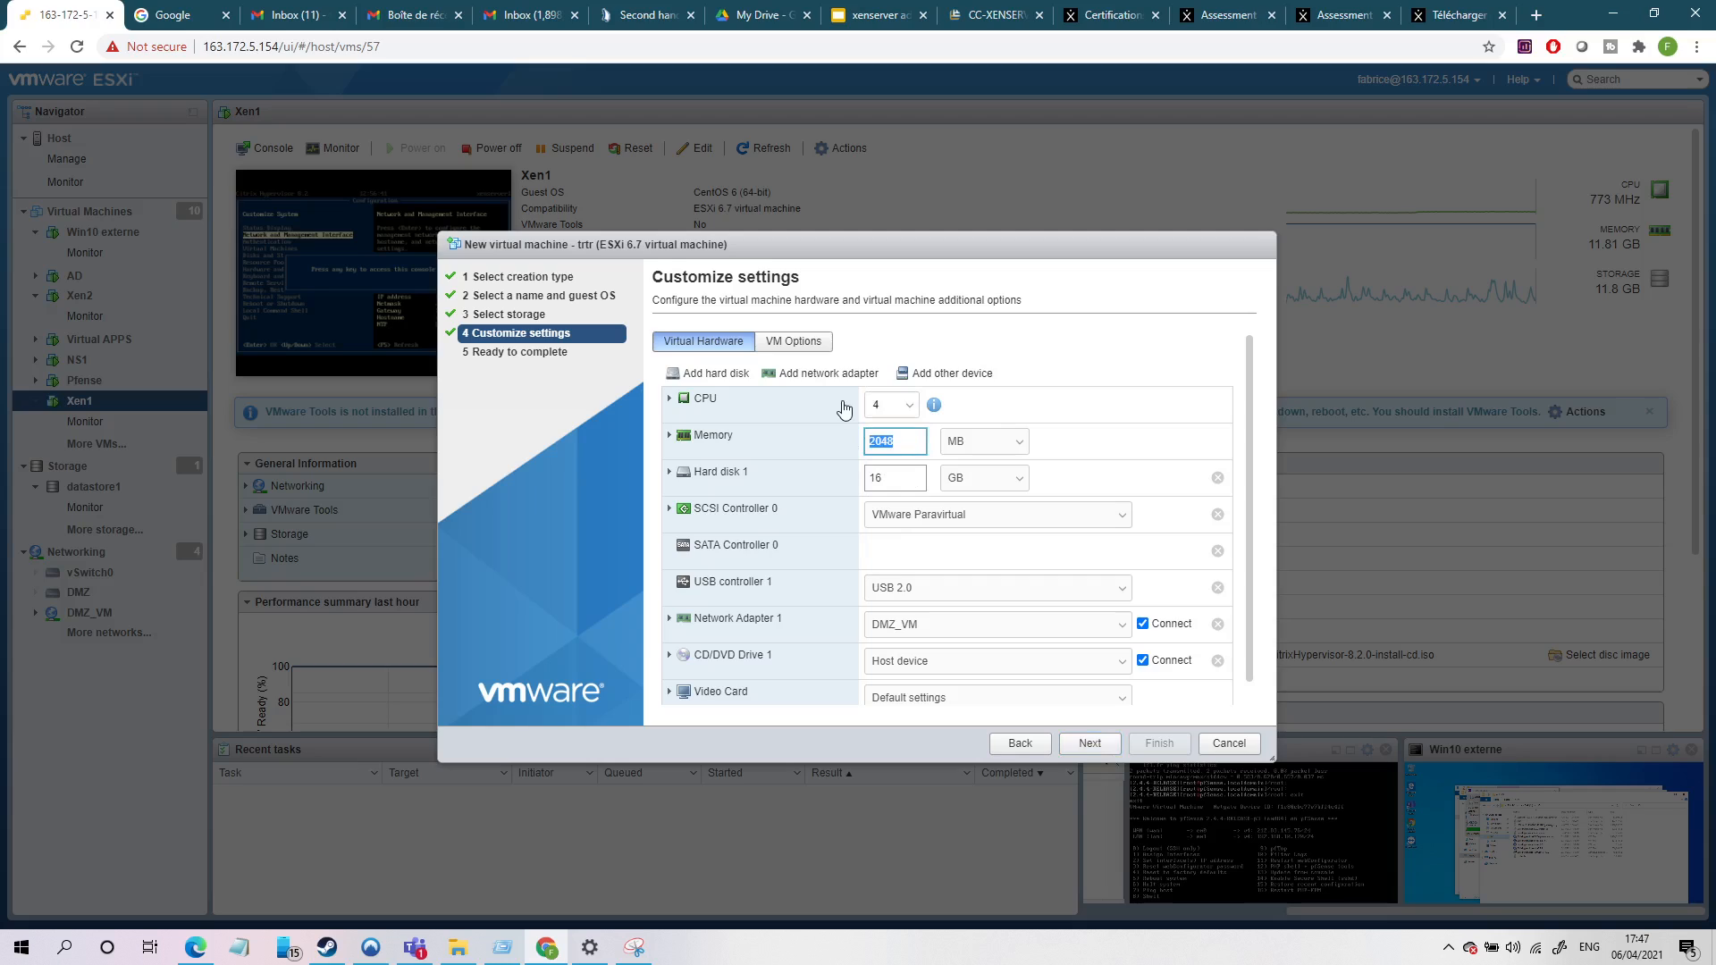
{"action": "type", "text": "20000"}
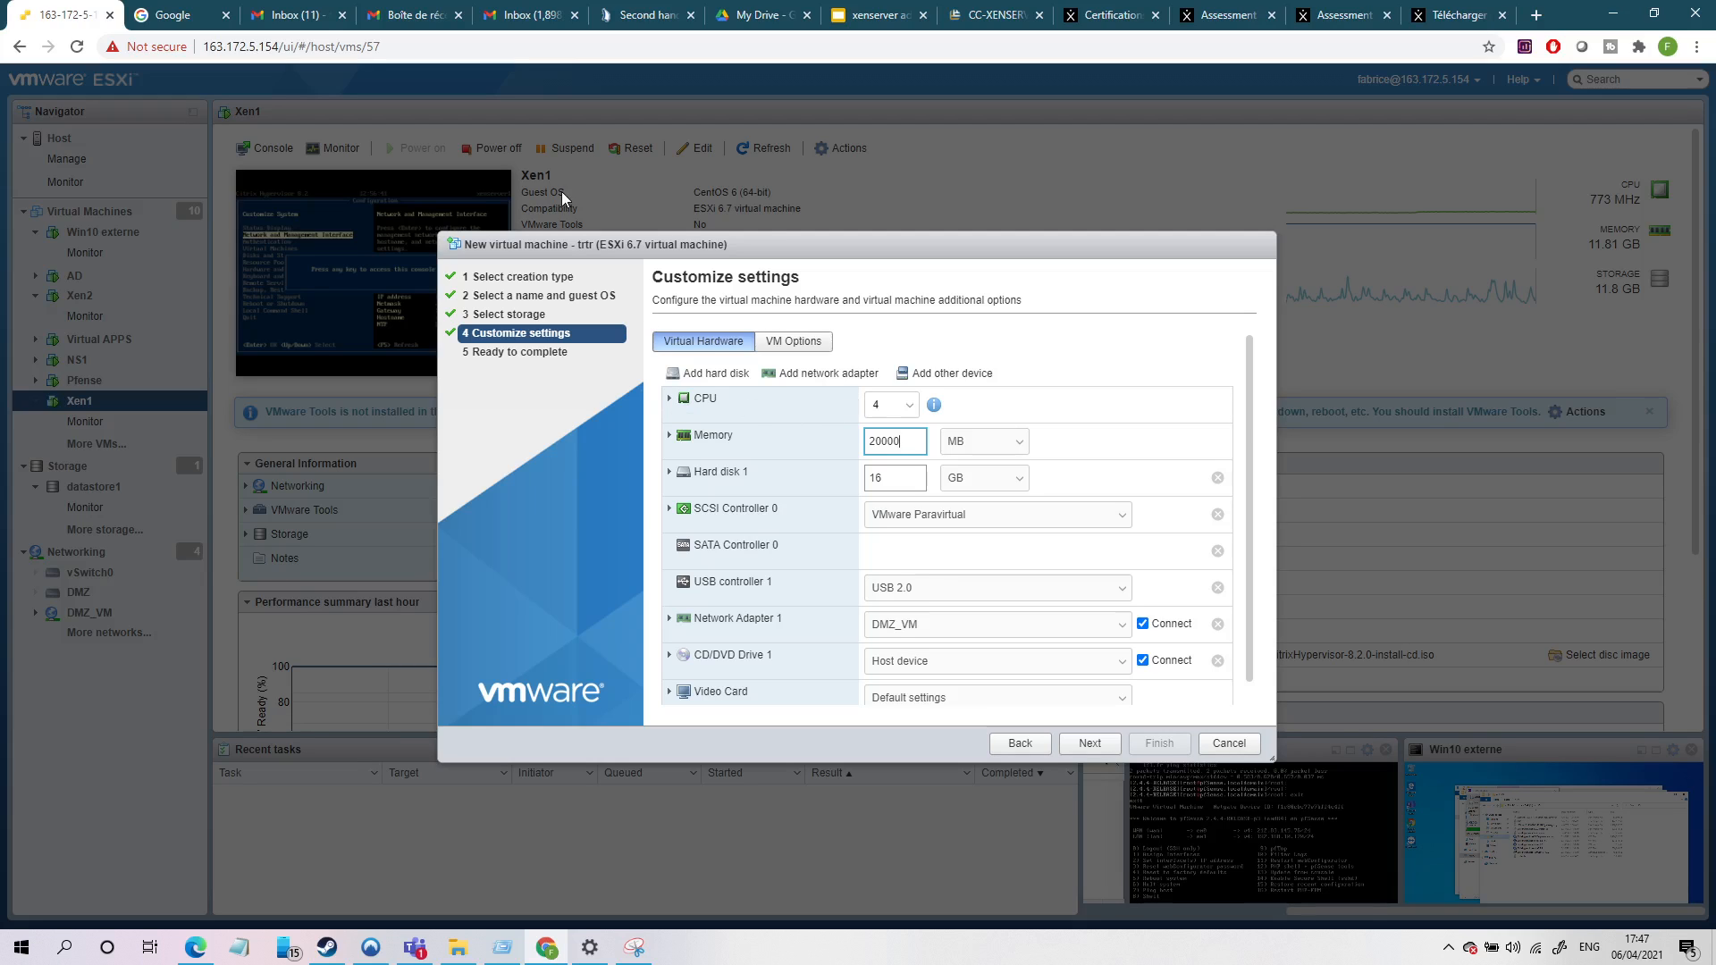
{"action": "left_click", "coordinate": [670, 398]}
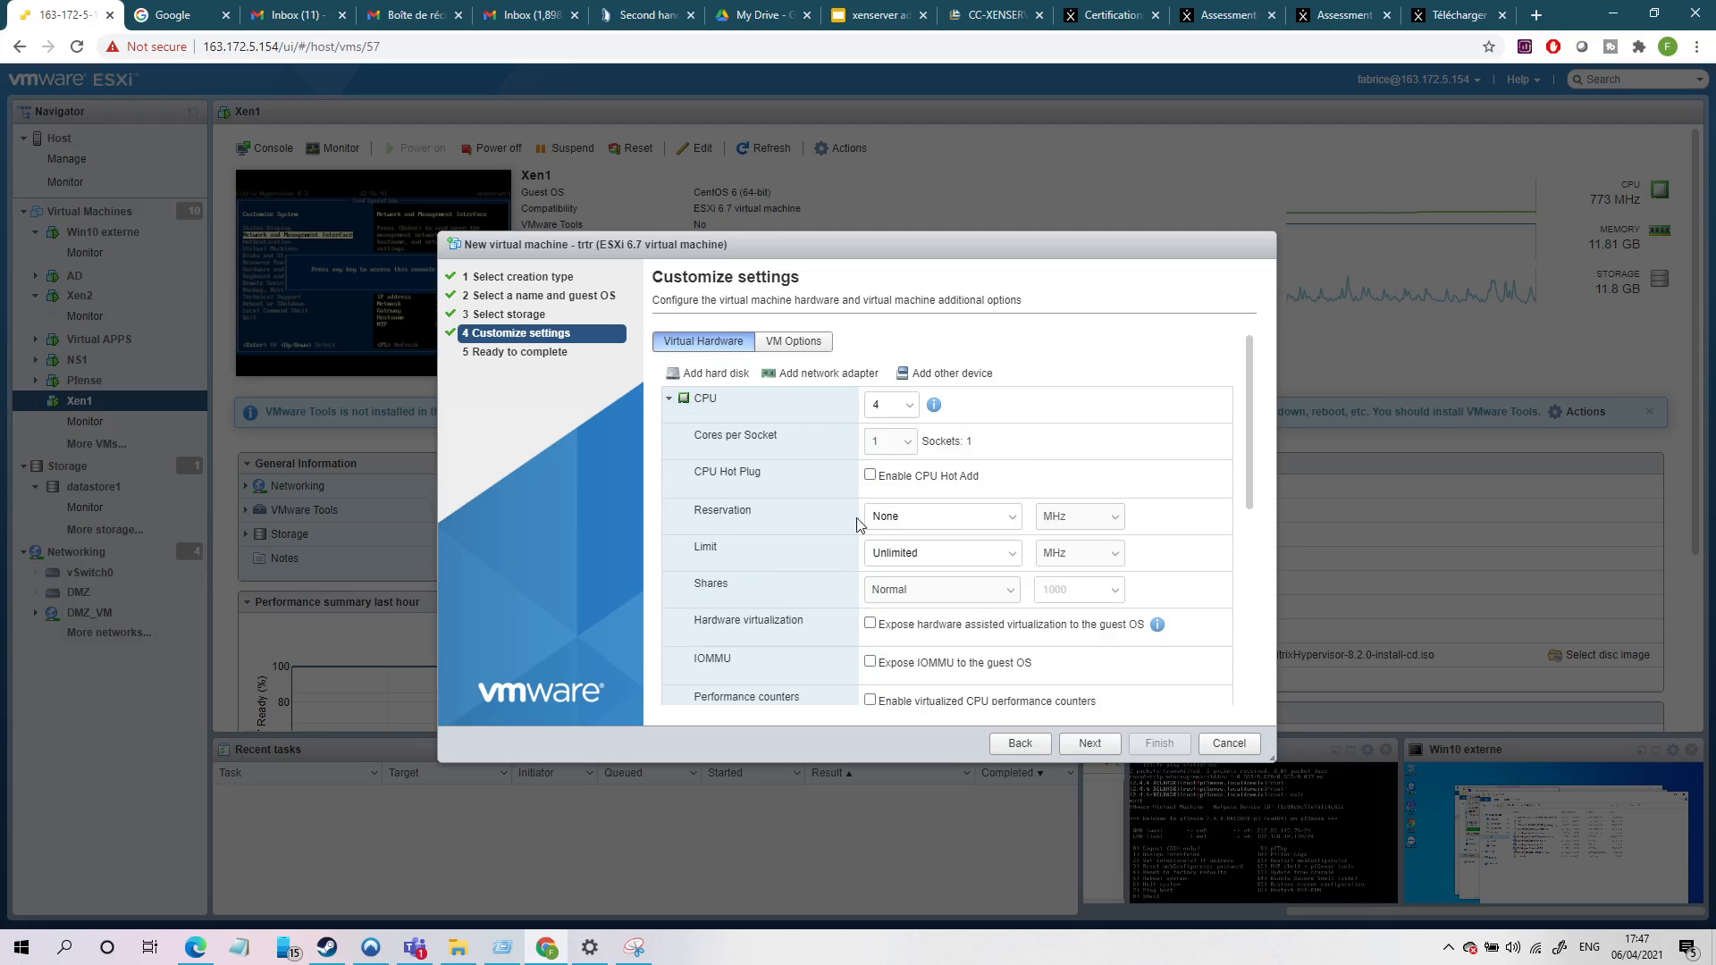
{"action": "left_click", "coordinate": [871, 624]}
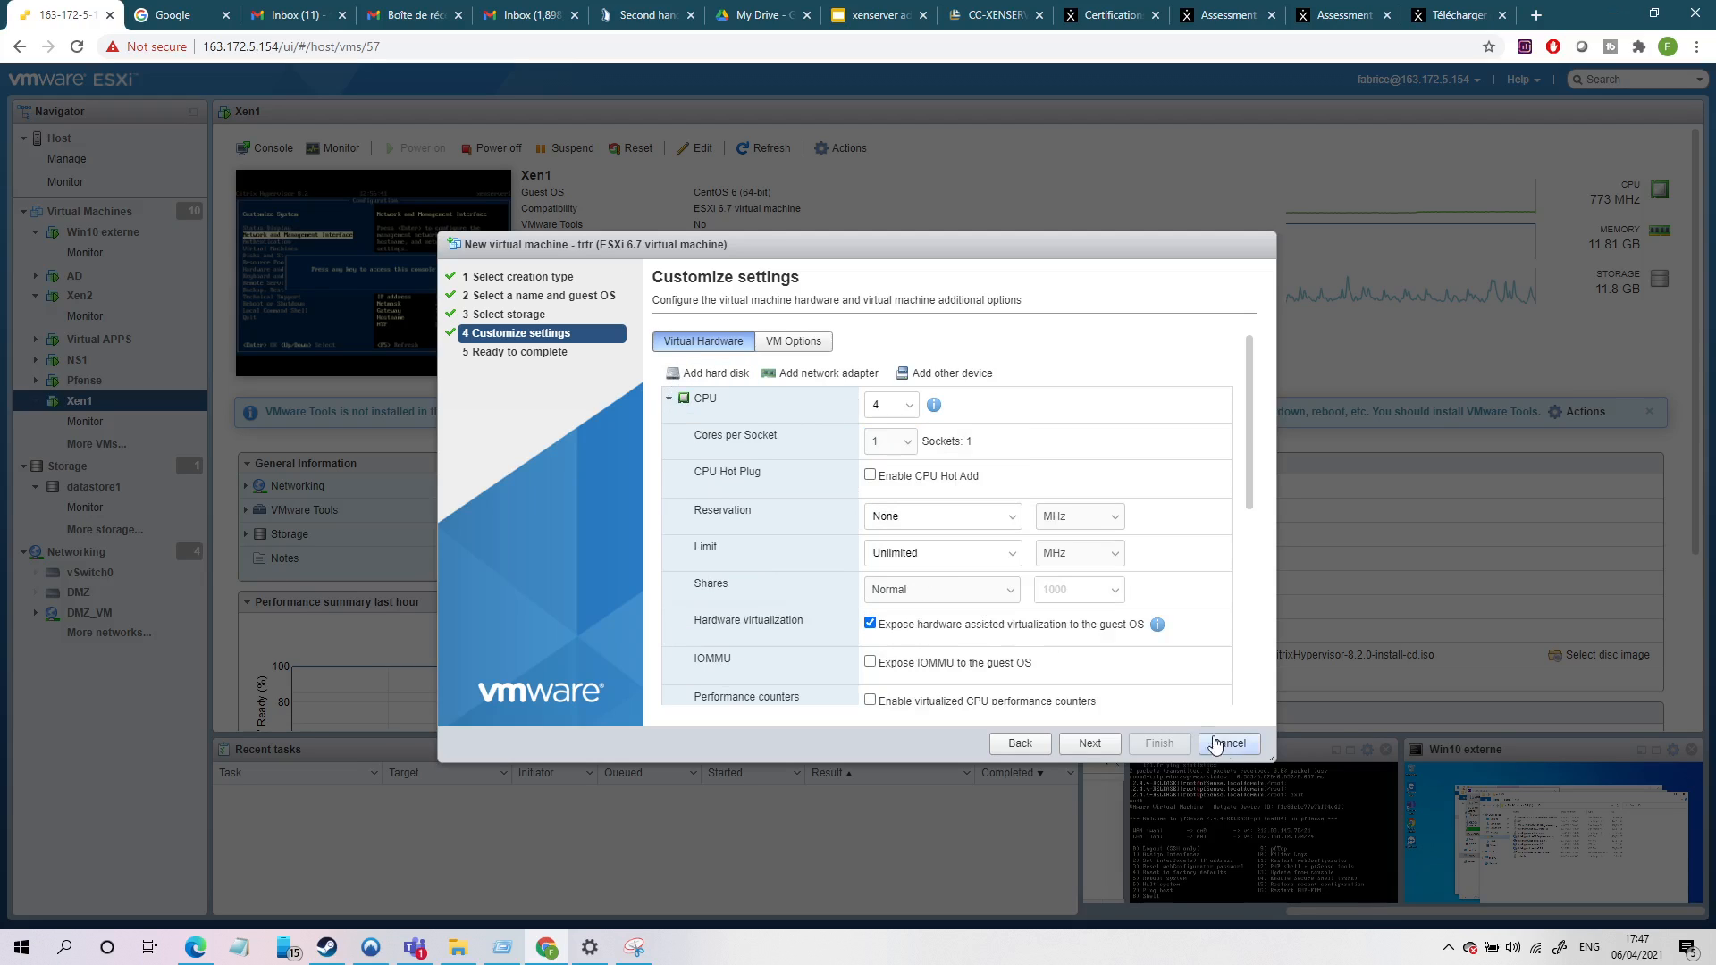
{"action": "left_click", "coordinate": [1228, 743]}
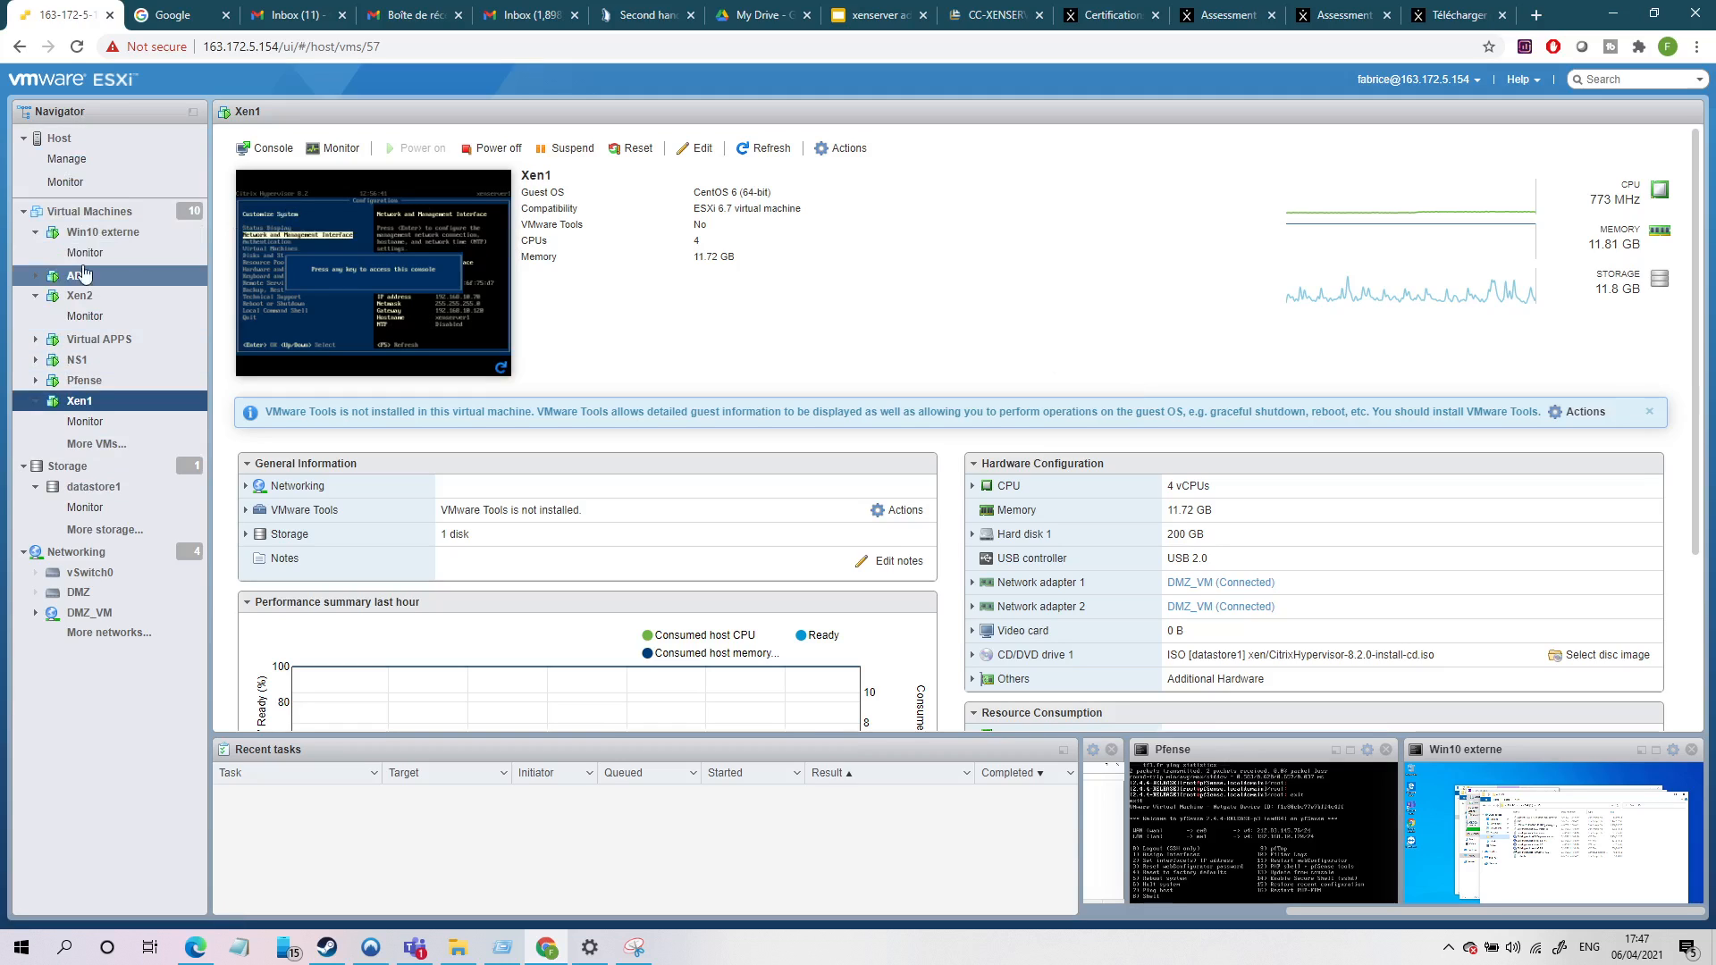
Return to the Virtual Machines list and open the AD machine.
{"action": "left_click", "coordinate": [90, 211]}
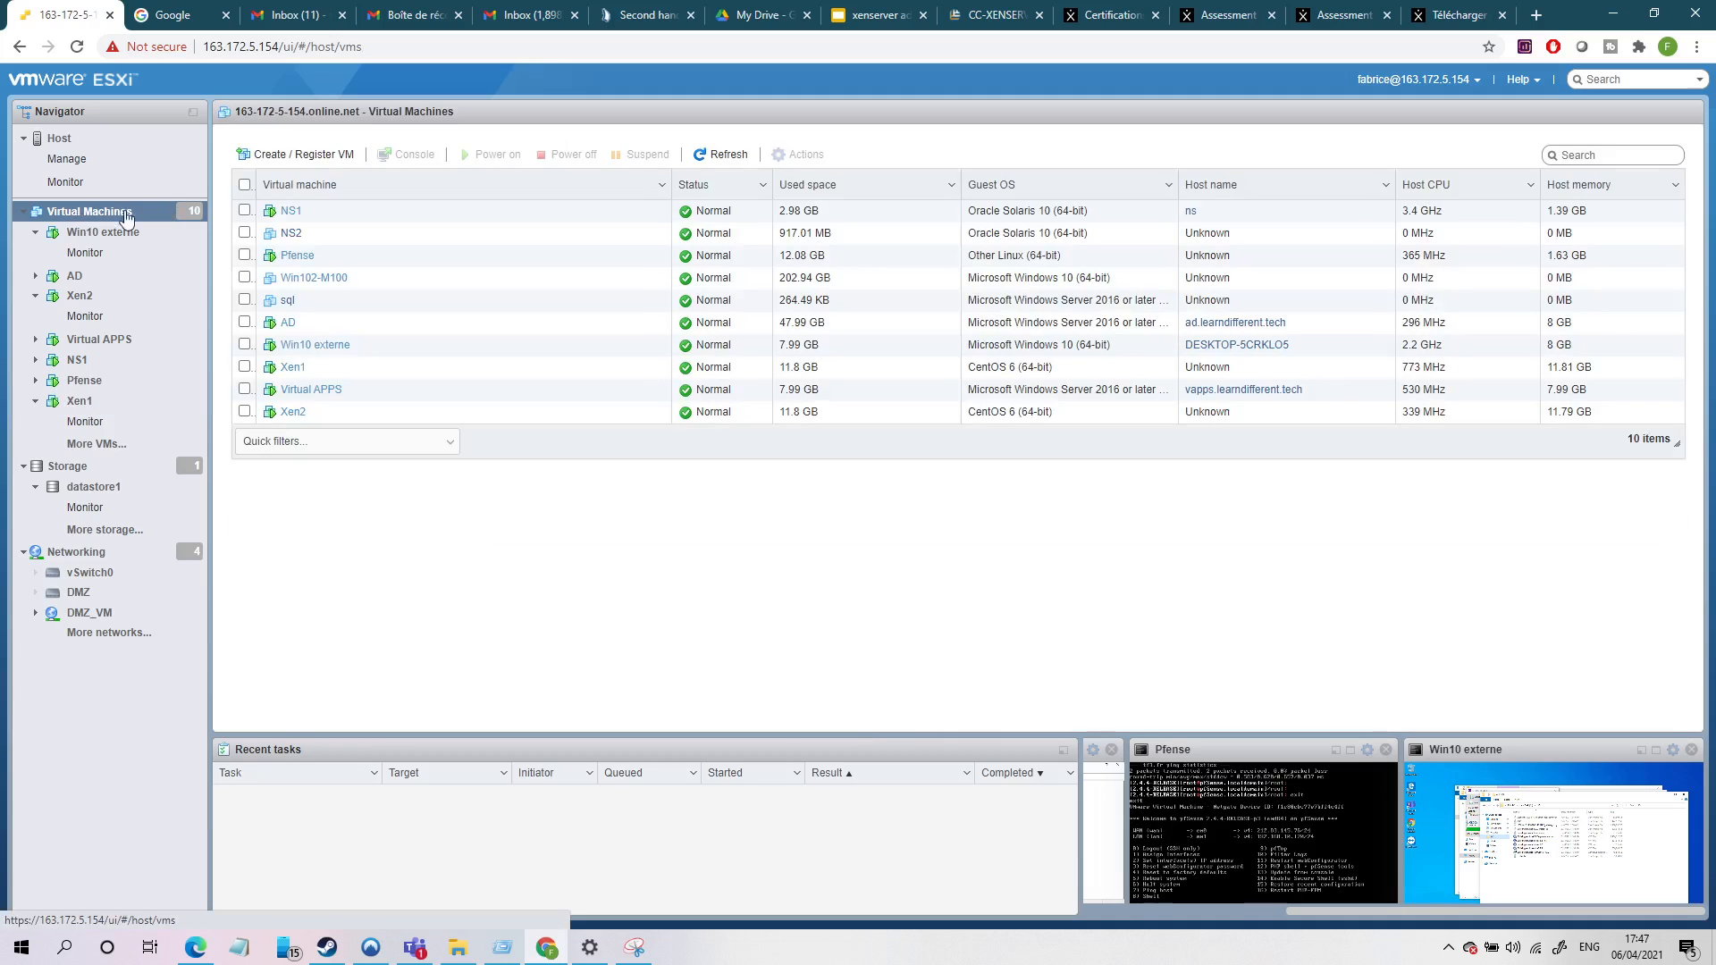
{"action": "left_click", "coordinate": [84, 379]}
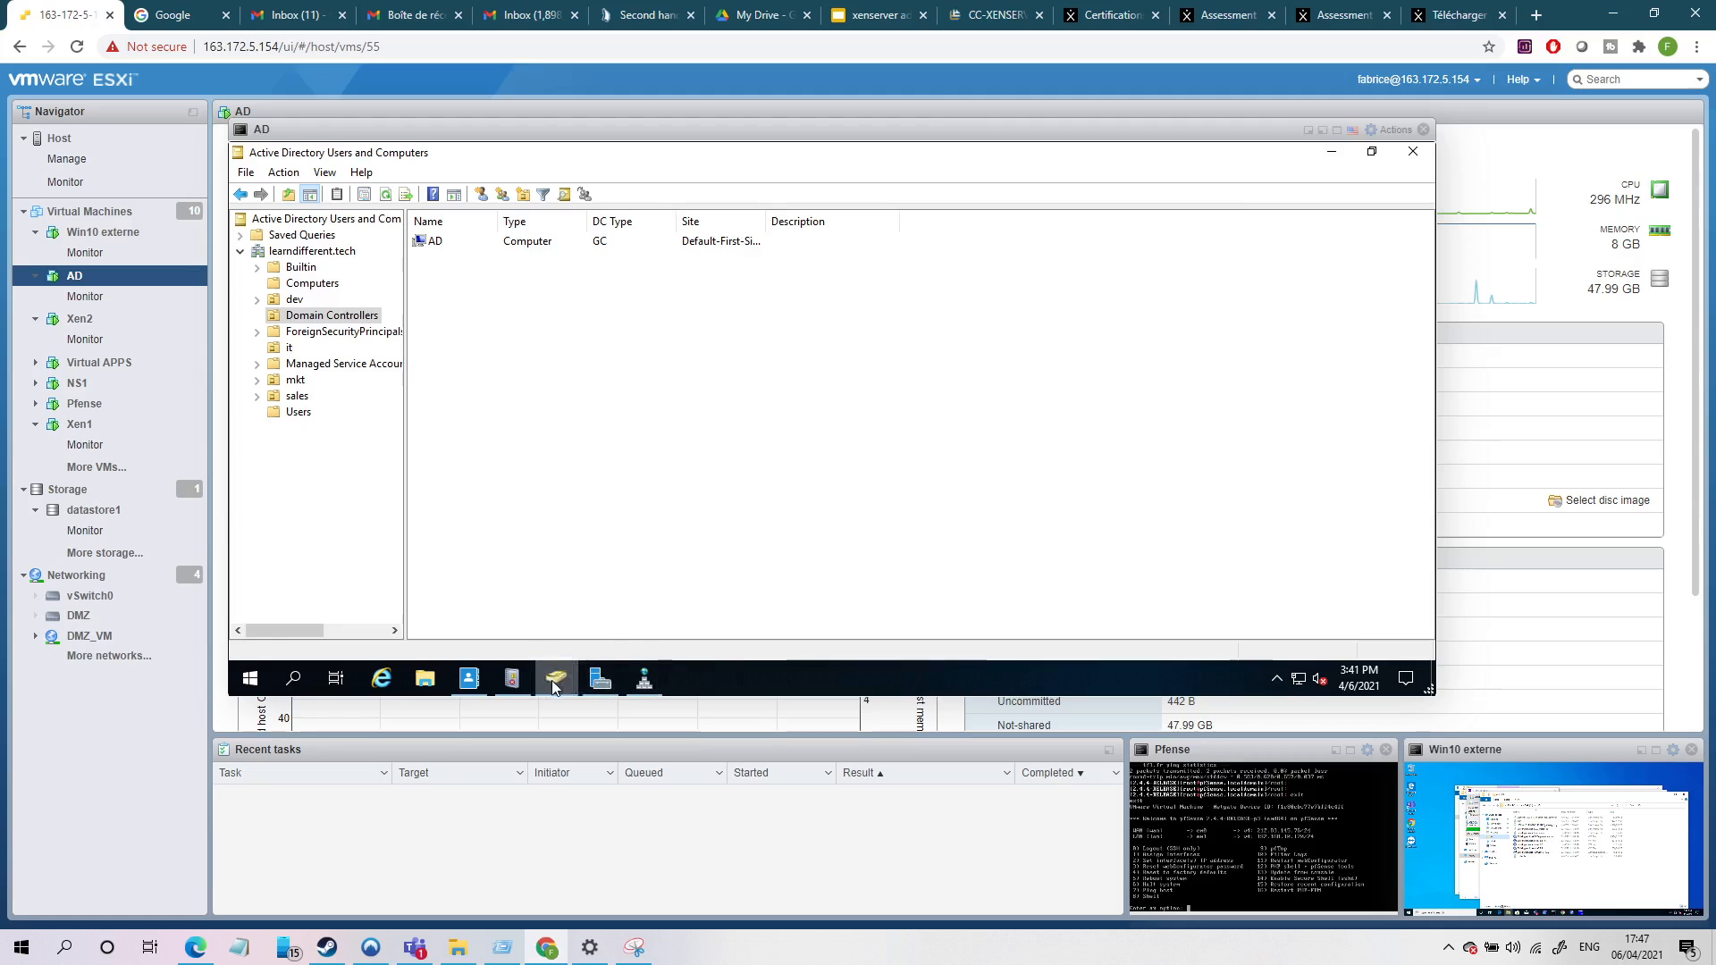
View the mkt organizational unit's users, then close the AD console.
{"action": "left_click", "coordinate": [314, 251]}
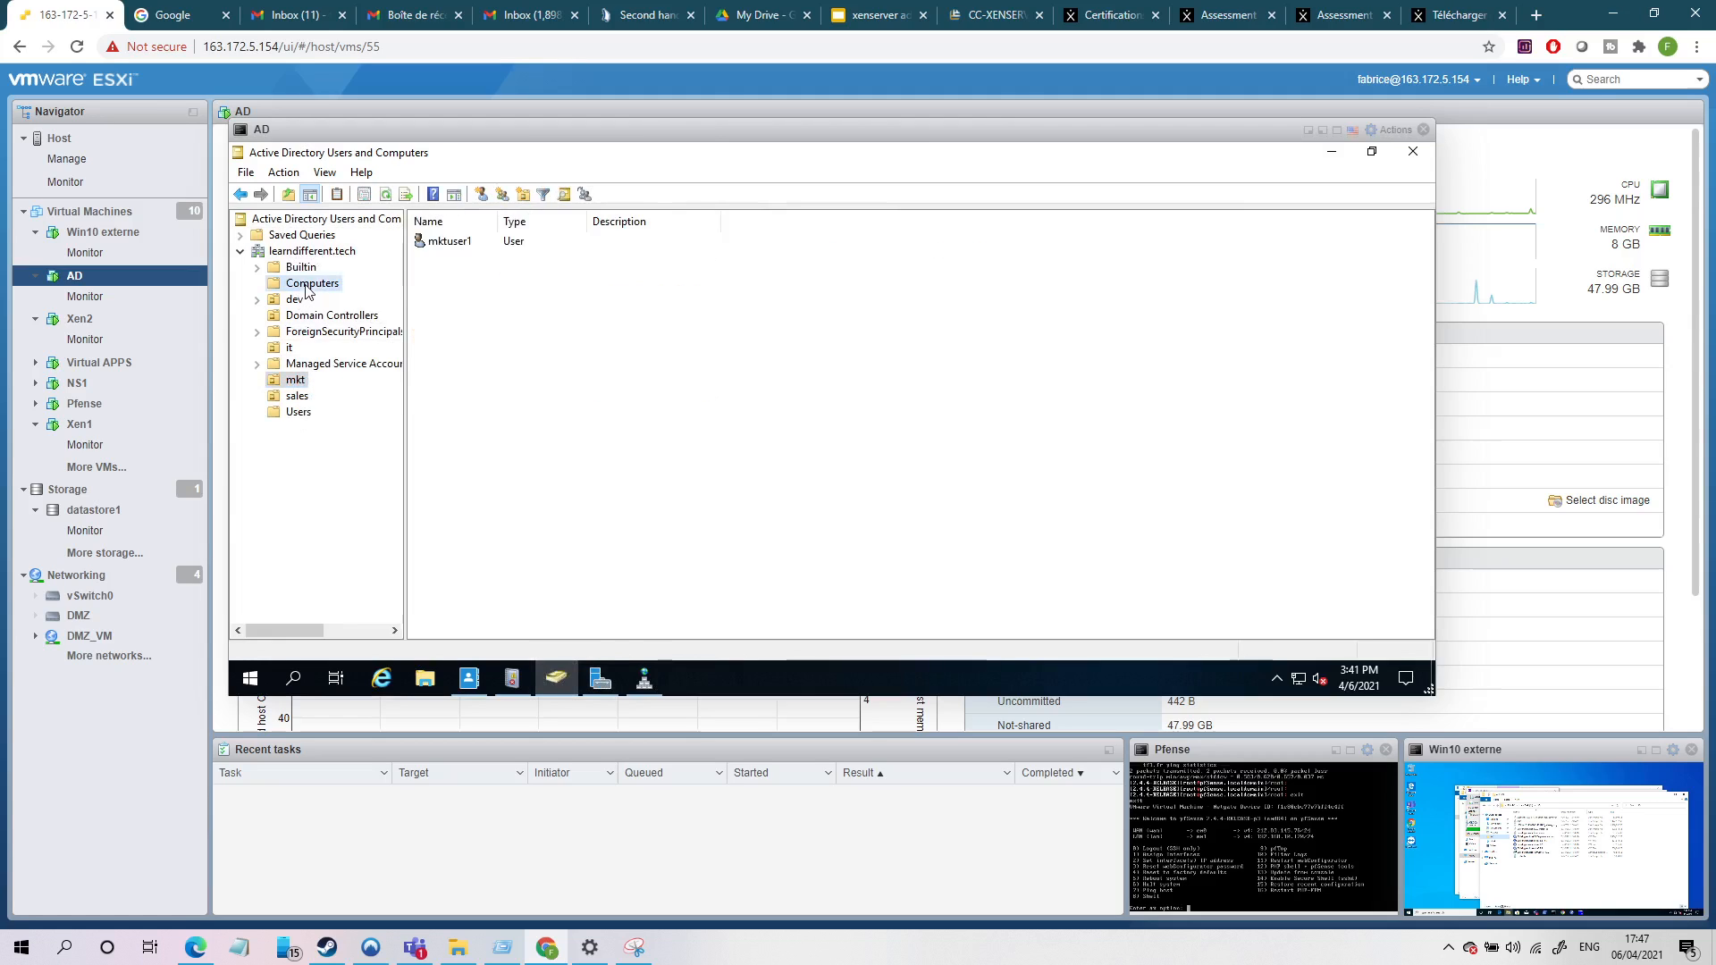
{"action": "left_click", "coordinate": [311, 282]}
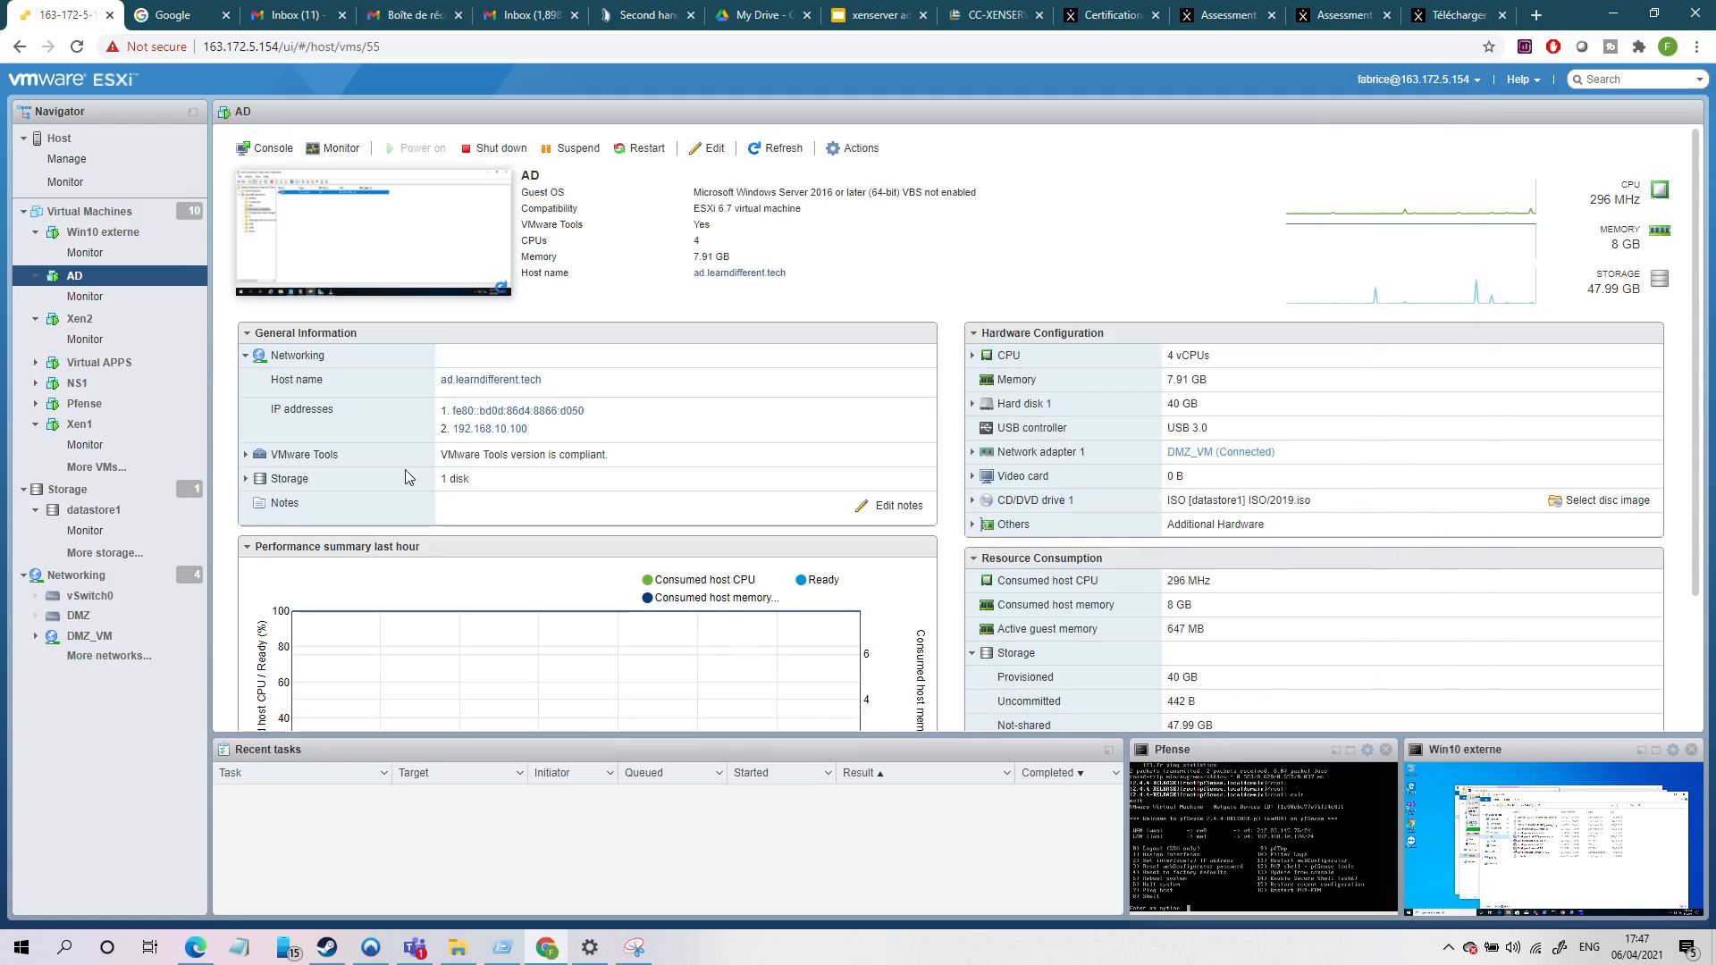
View XenCenter on the Win10 externe console, then return to the host summary.
{"action": "left_click", "coordinate": [103, 231]}
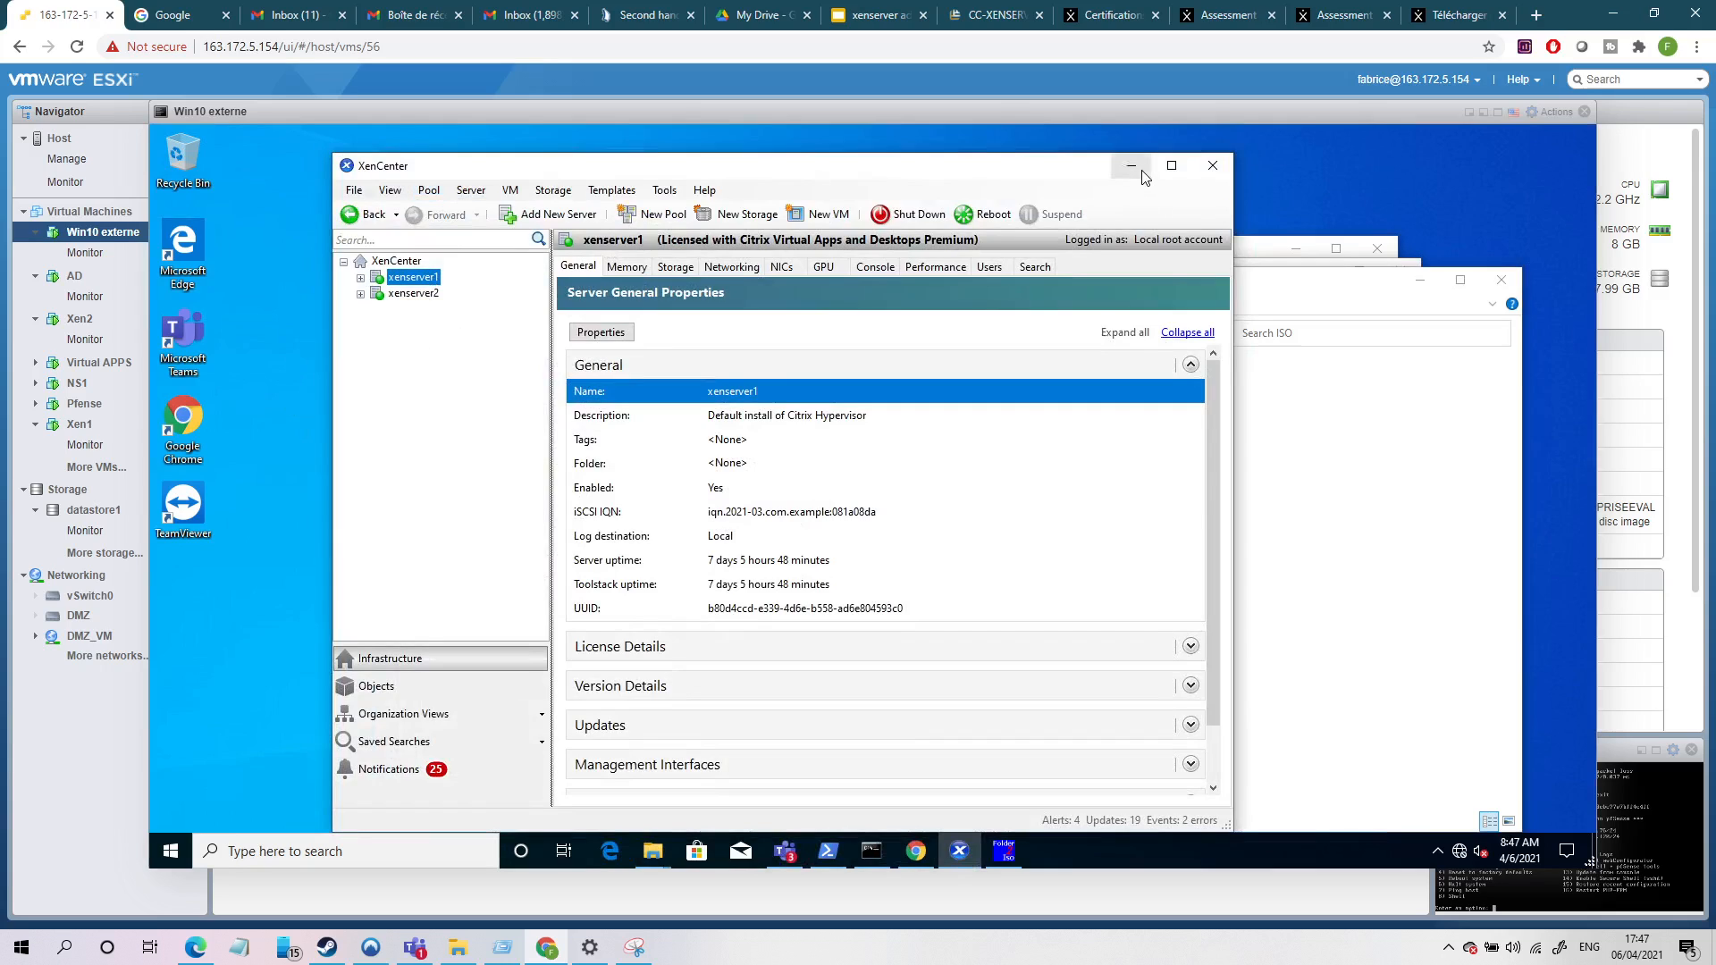
{"action": "mouse_move", "coordinate": [1129, 164]}
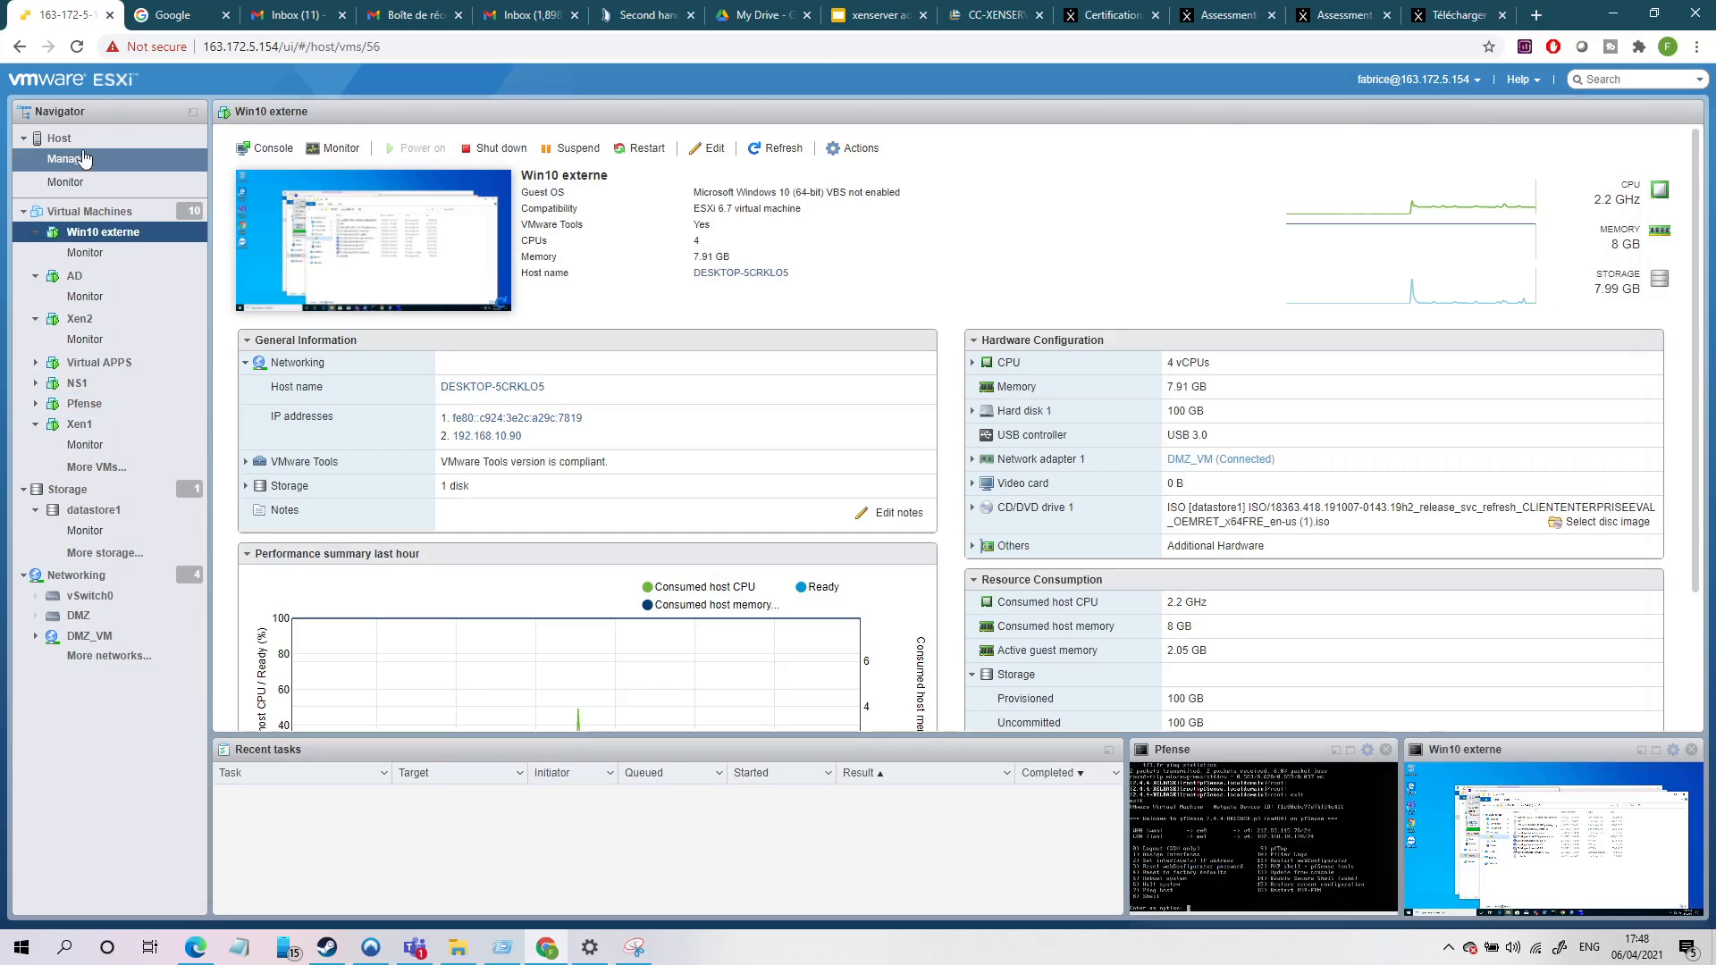
{"action": "left_click", "coordinate": [59, 137]}
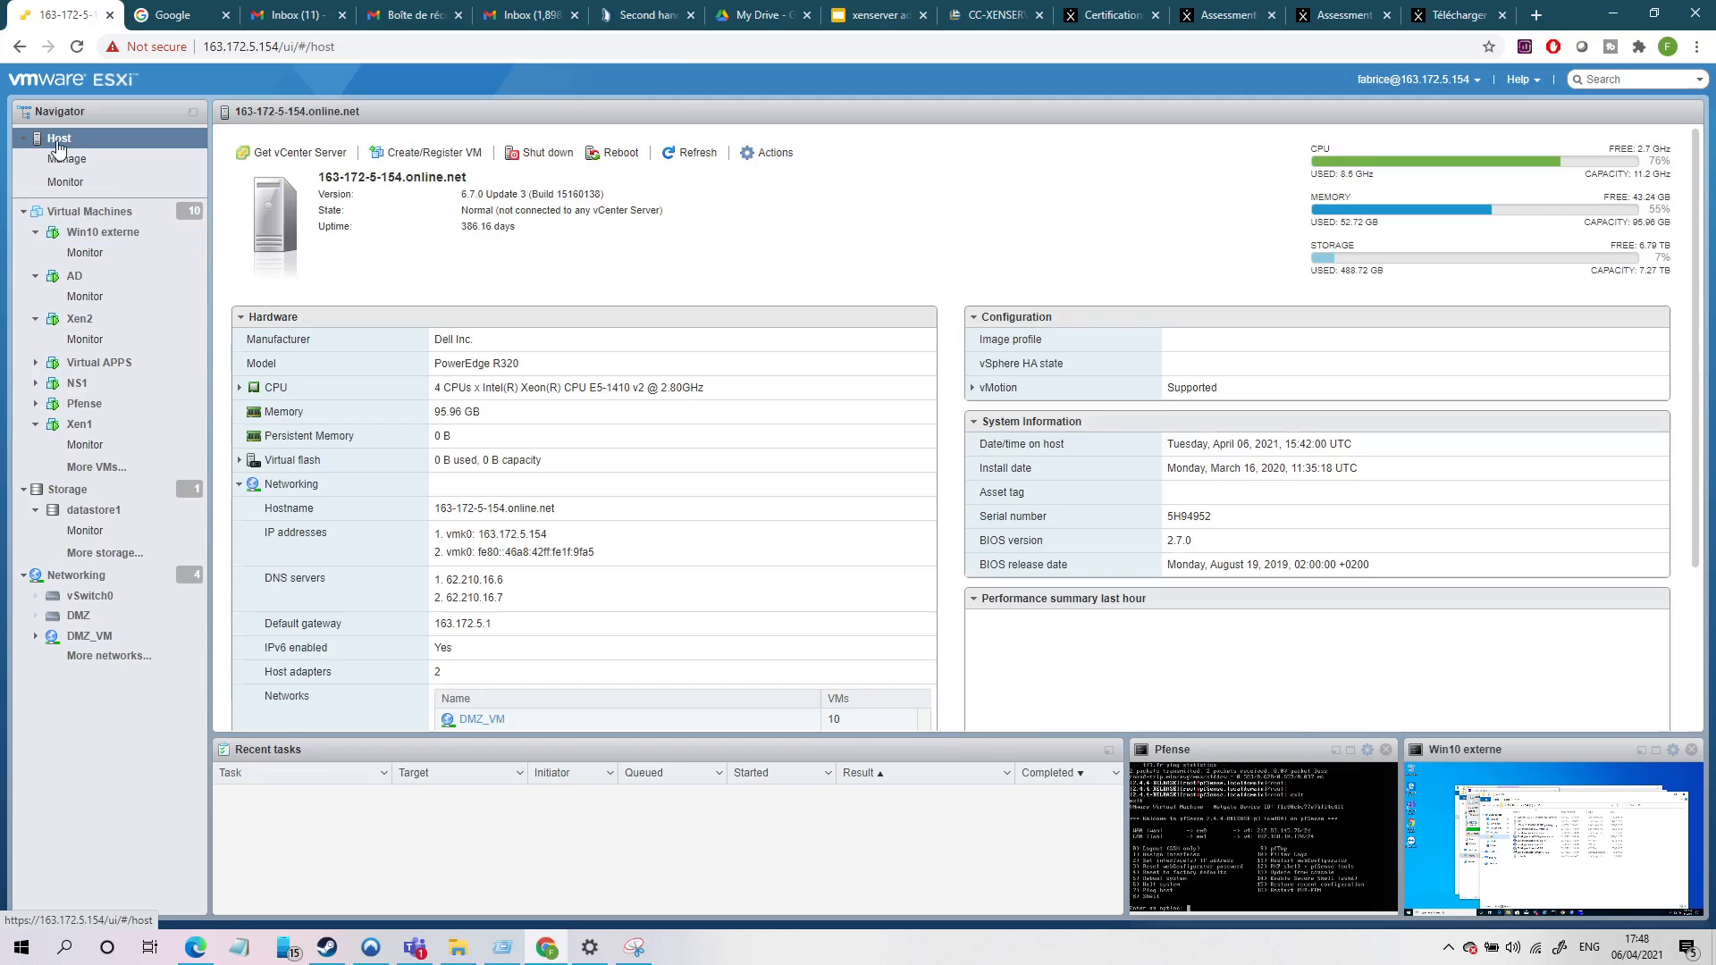
View the Pfense console's main menu, close it, and dismiss the stray Videos window.
{"action": "left_click", "coordinate": [84, 402]}
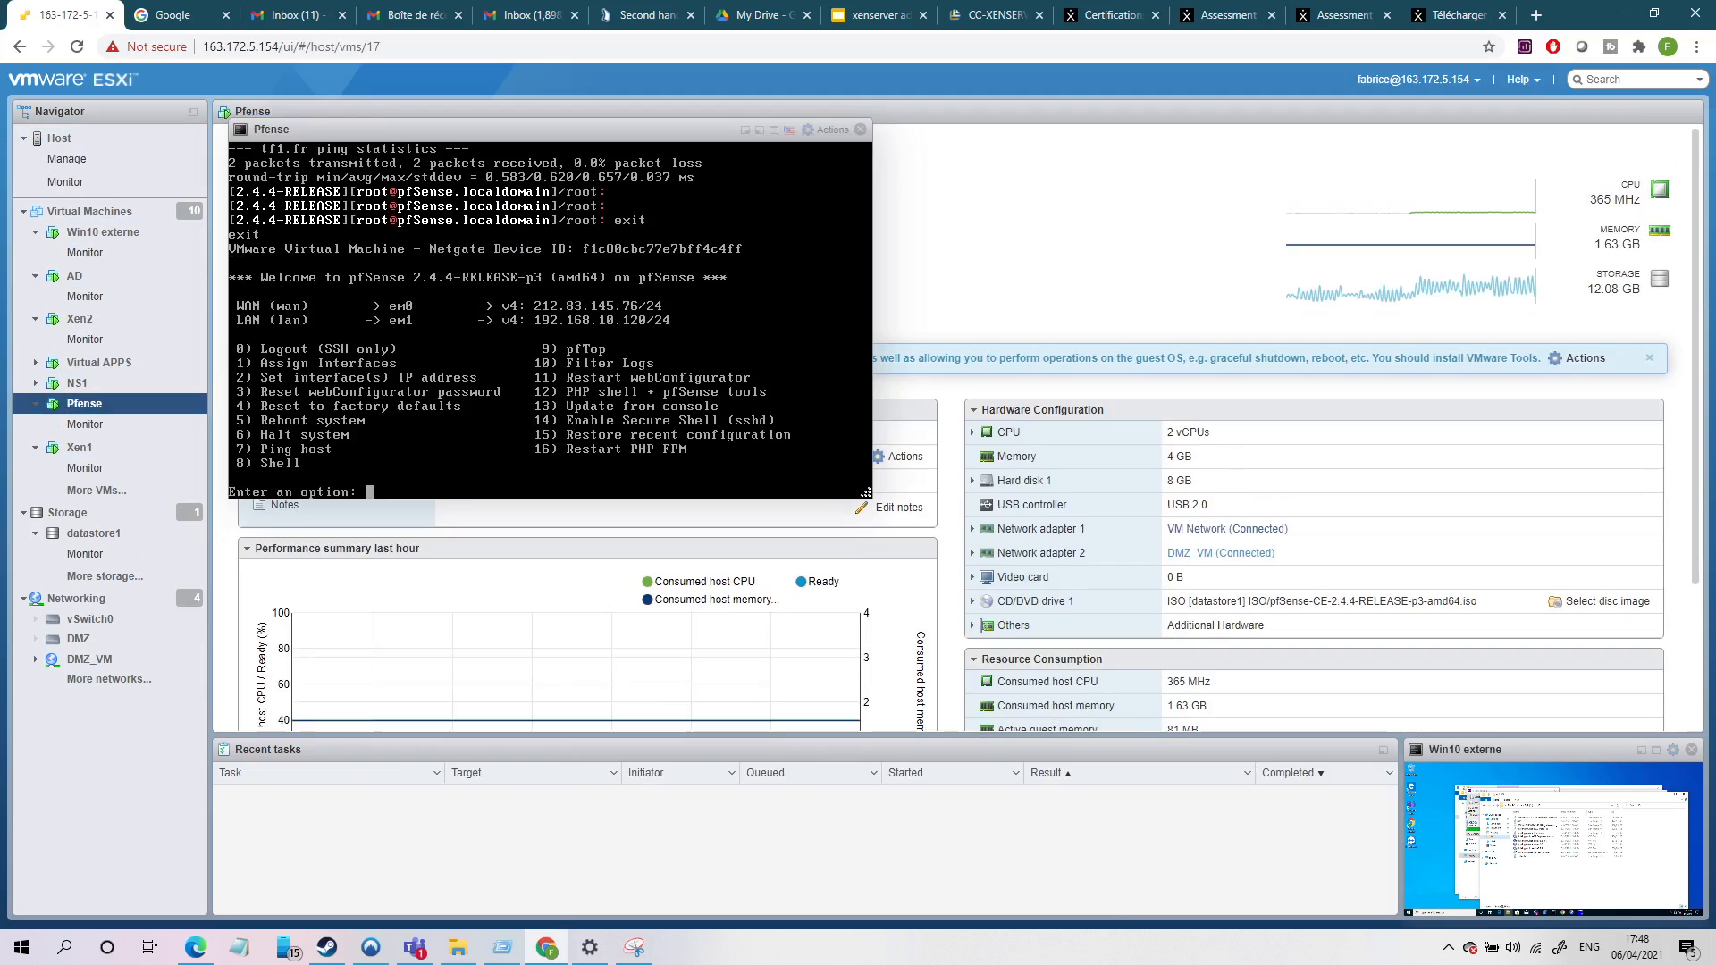
{"action": "mouse_move", "coordinate": [520, 129]}
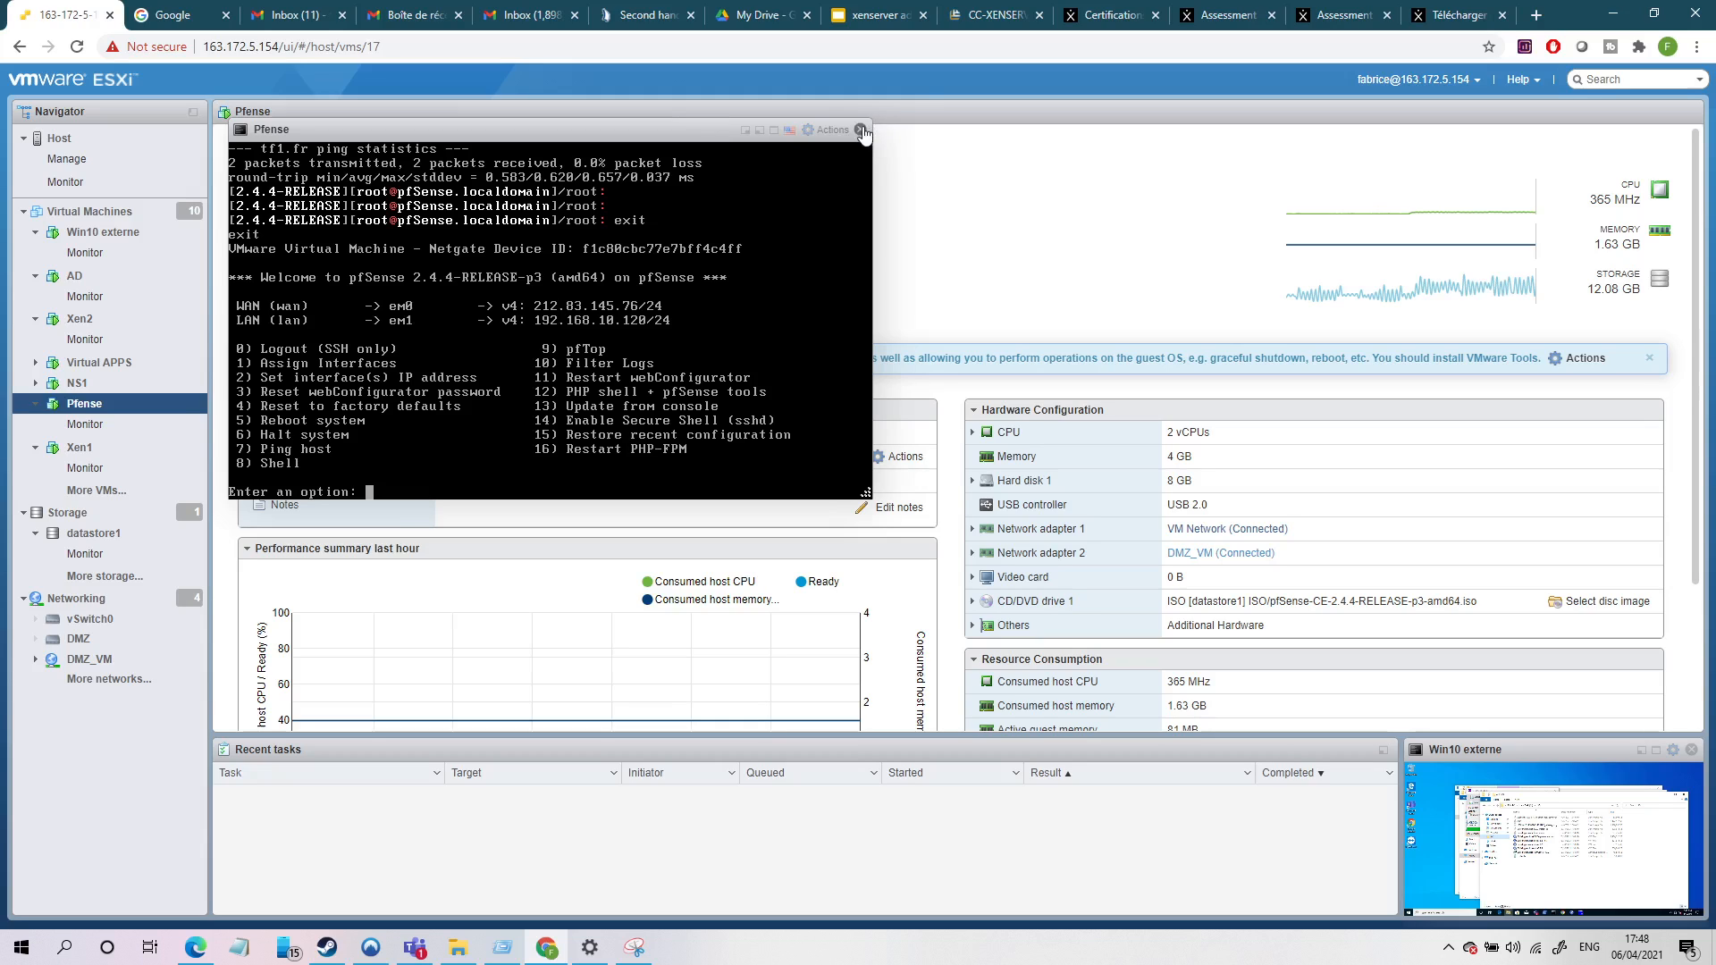
{"action": "left_click", "coordinate": [863, 128]}
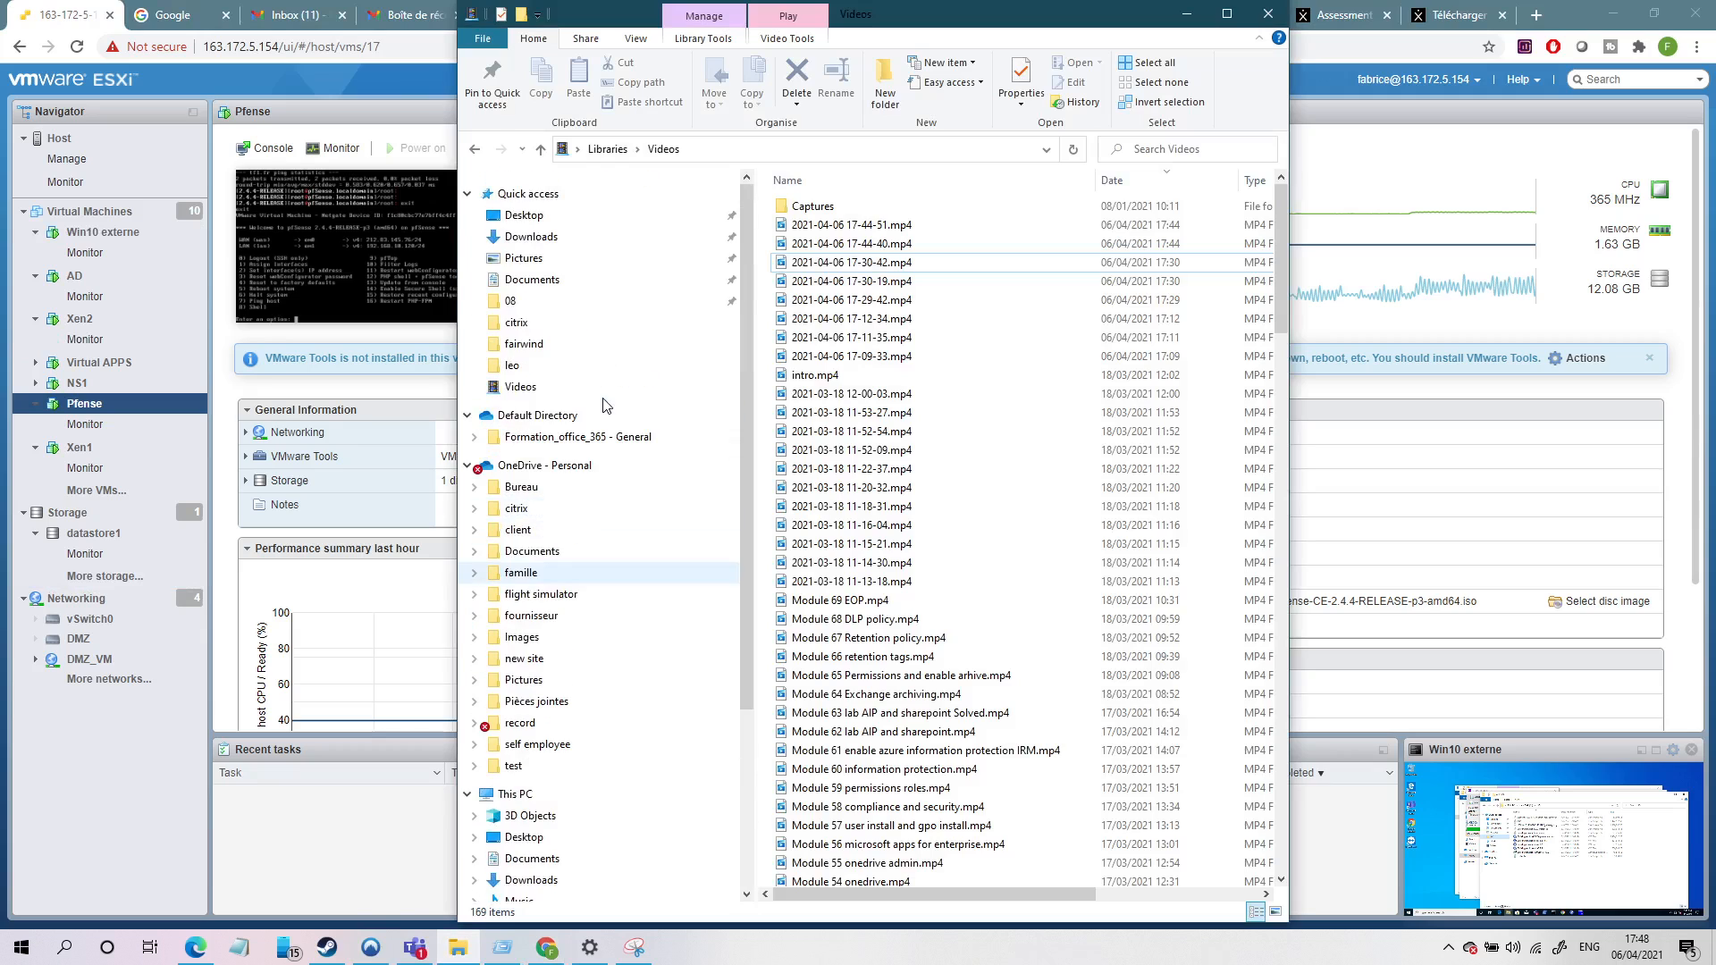
{"action": "left_click", "coordinate": [529, 236]}
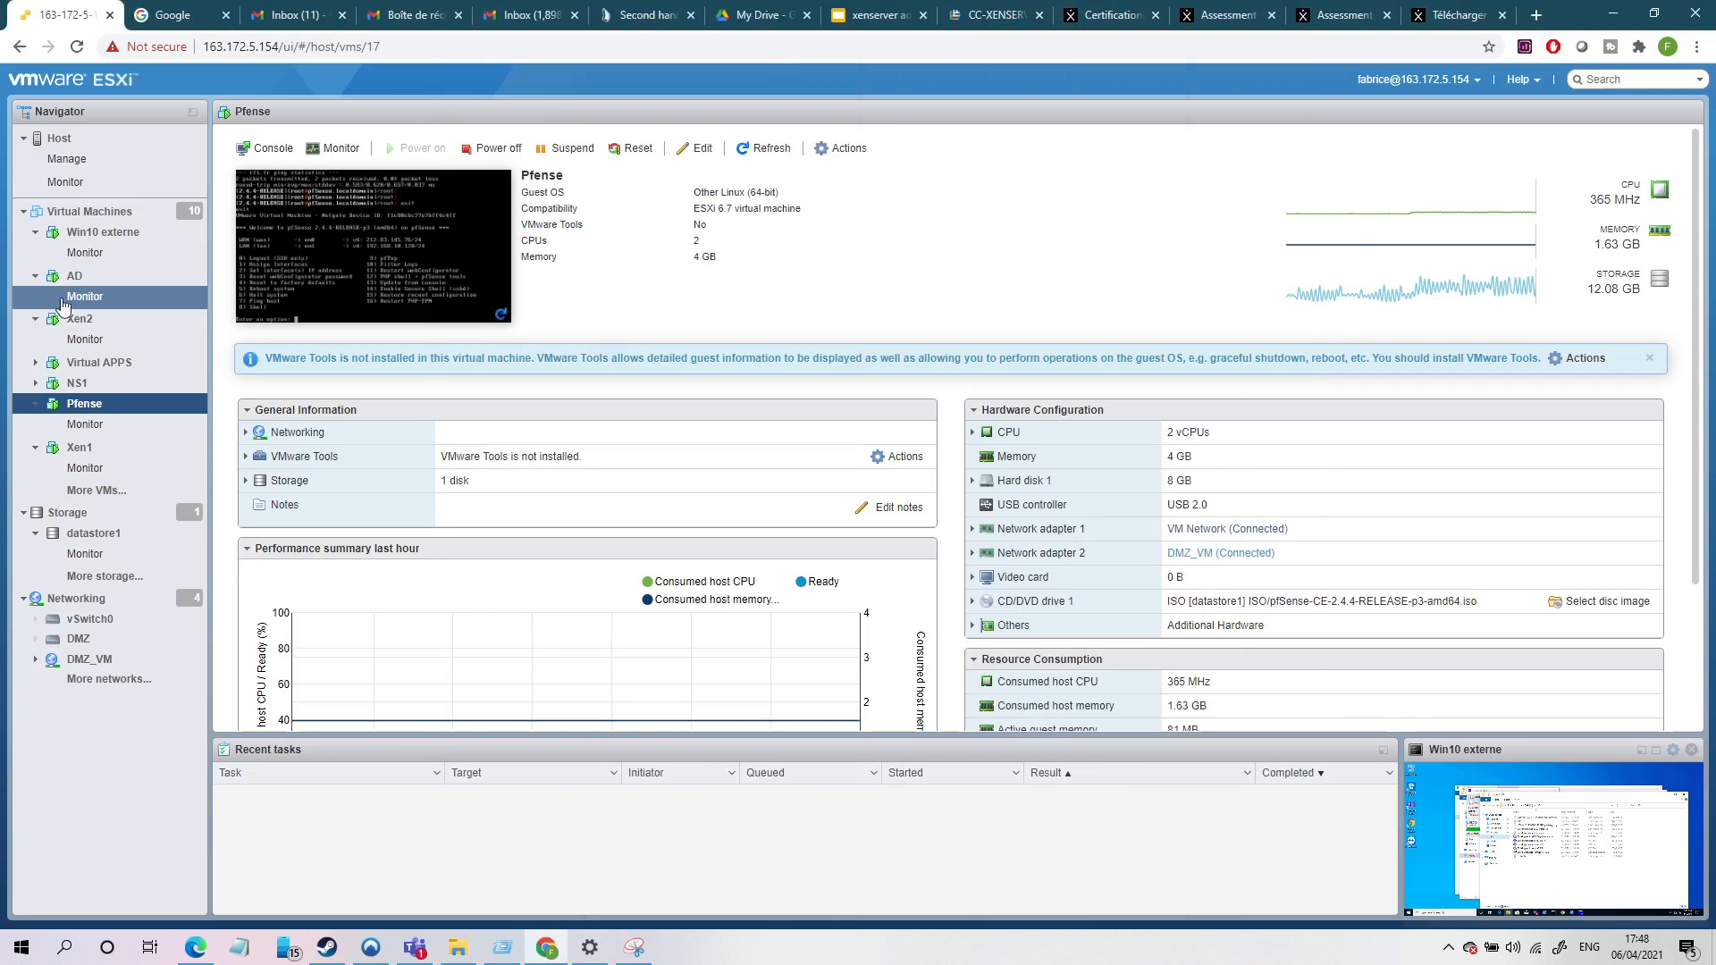
In Win10 externe's C:\ISO folder, select the CitrixHypervisor 8.2.0 update, vpx-conversion and wlb-8.2.1 files.
{"action": "left_click", "coordinate": [102, 230]}
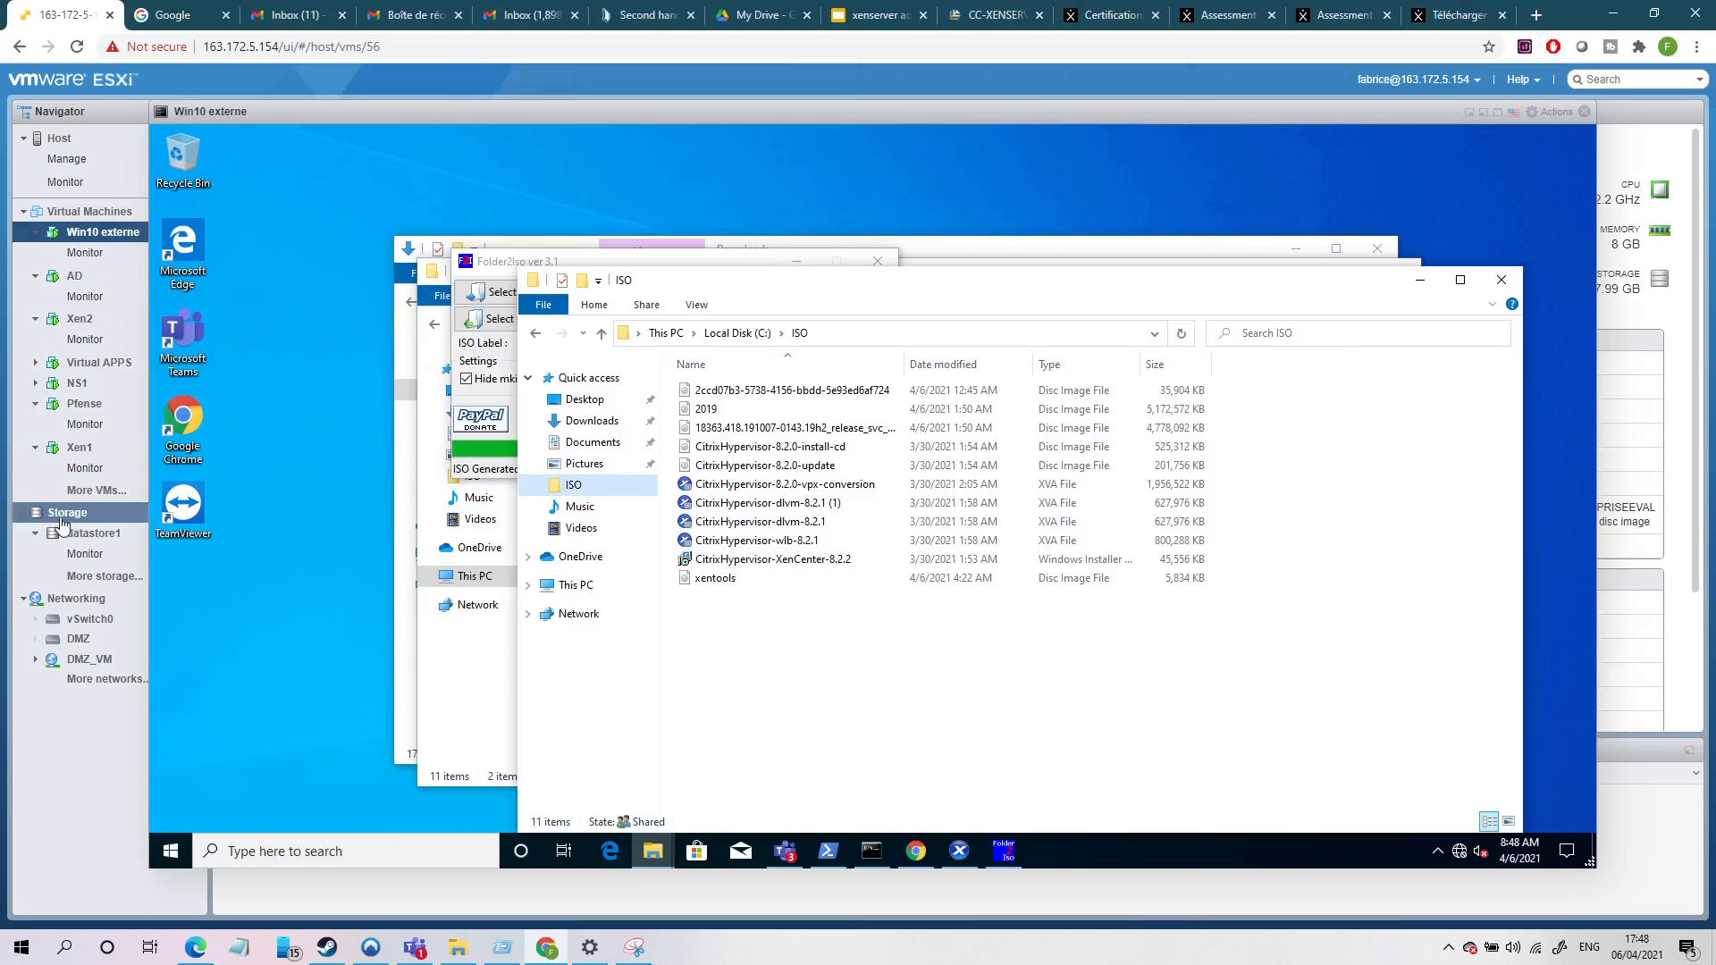
{"action": "left_click", "coordinate": [792, 428]}
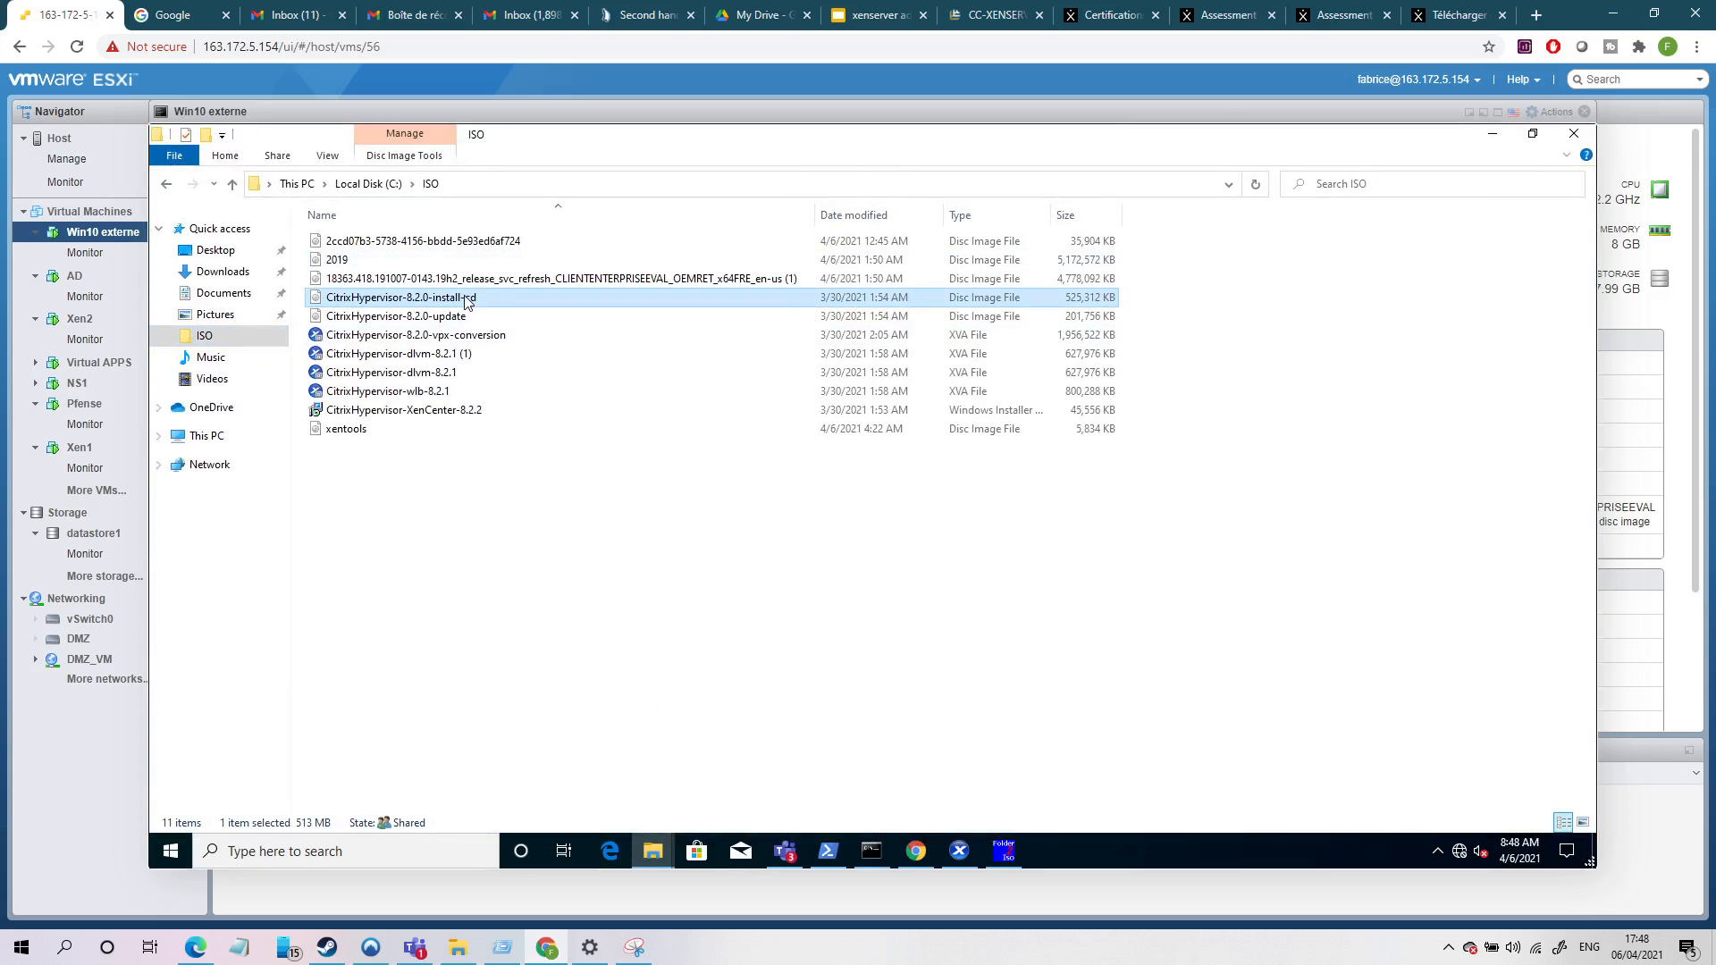
{"action": "mouse_move", "coordinate": [1073, 305]}
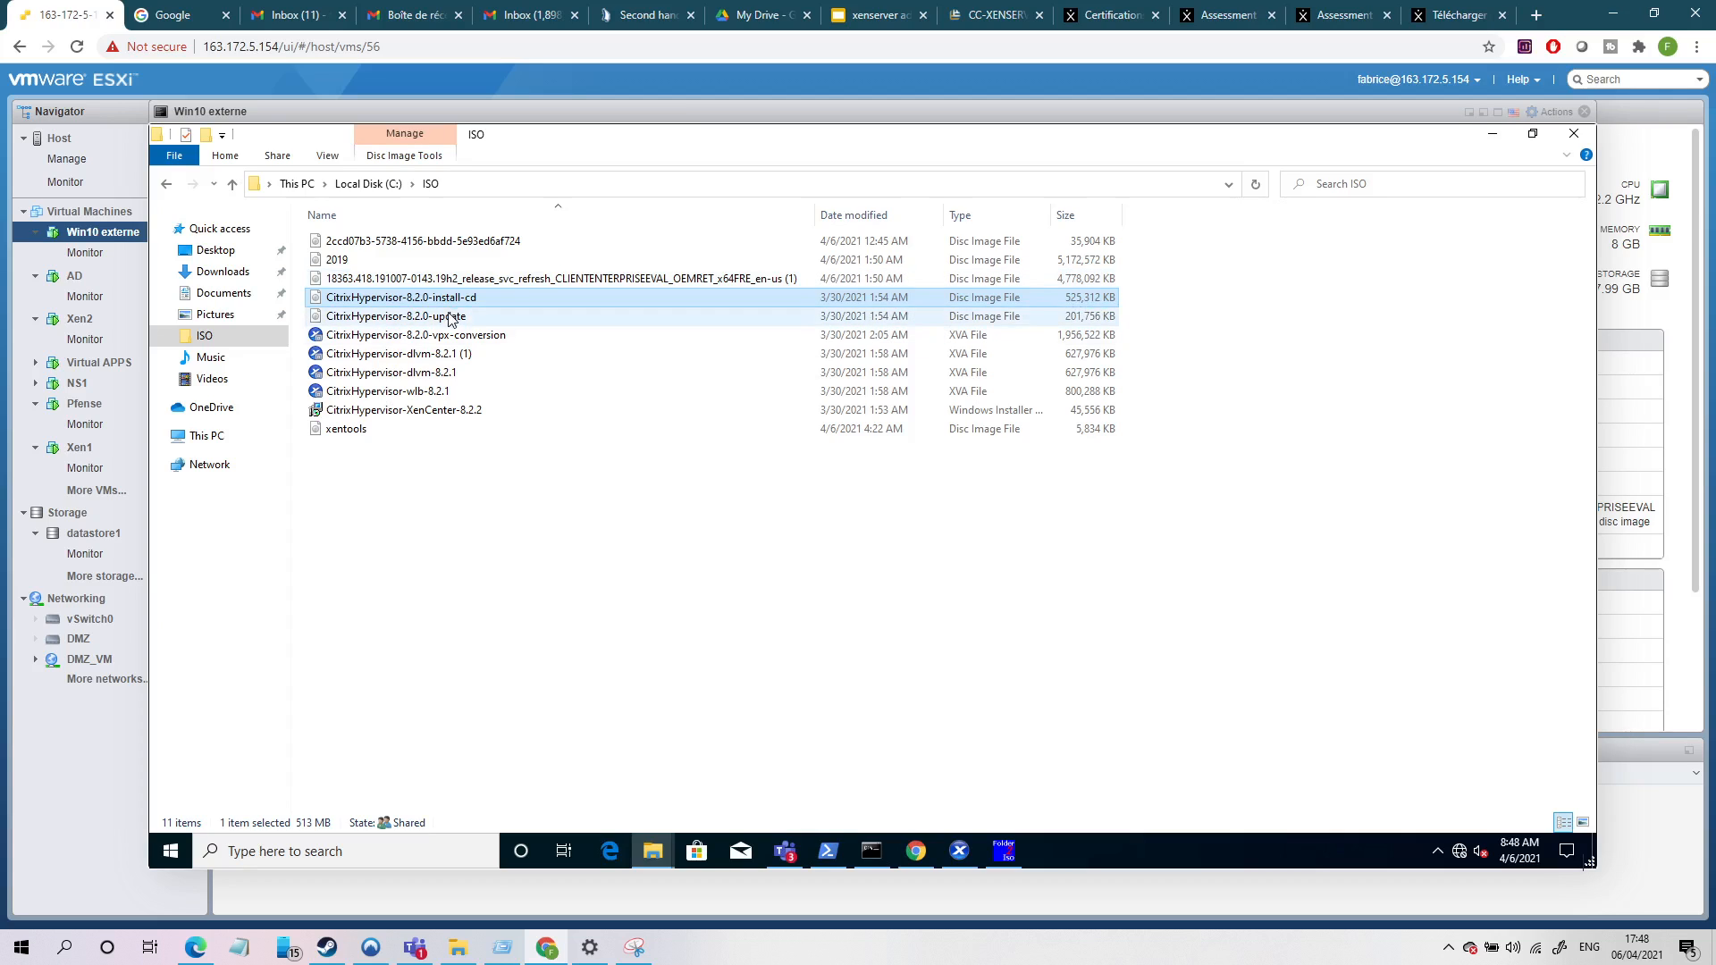
{"action": "left_click", "coordinate": [393, 316]}
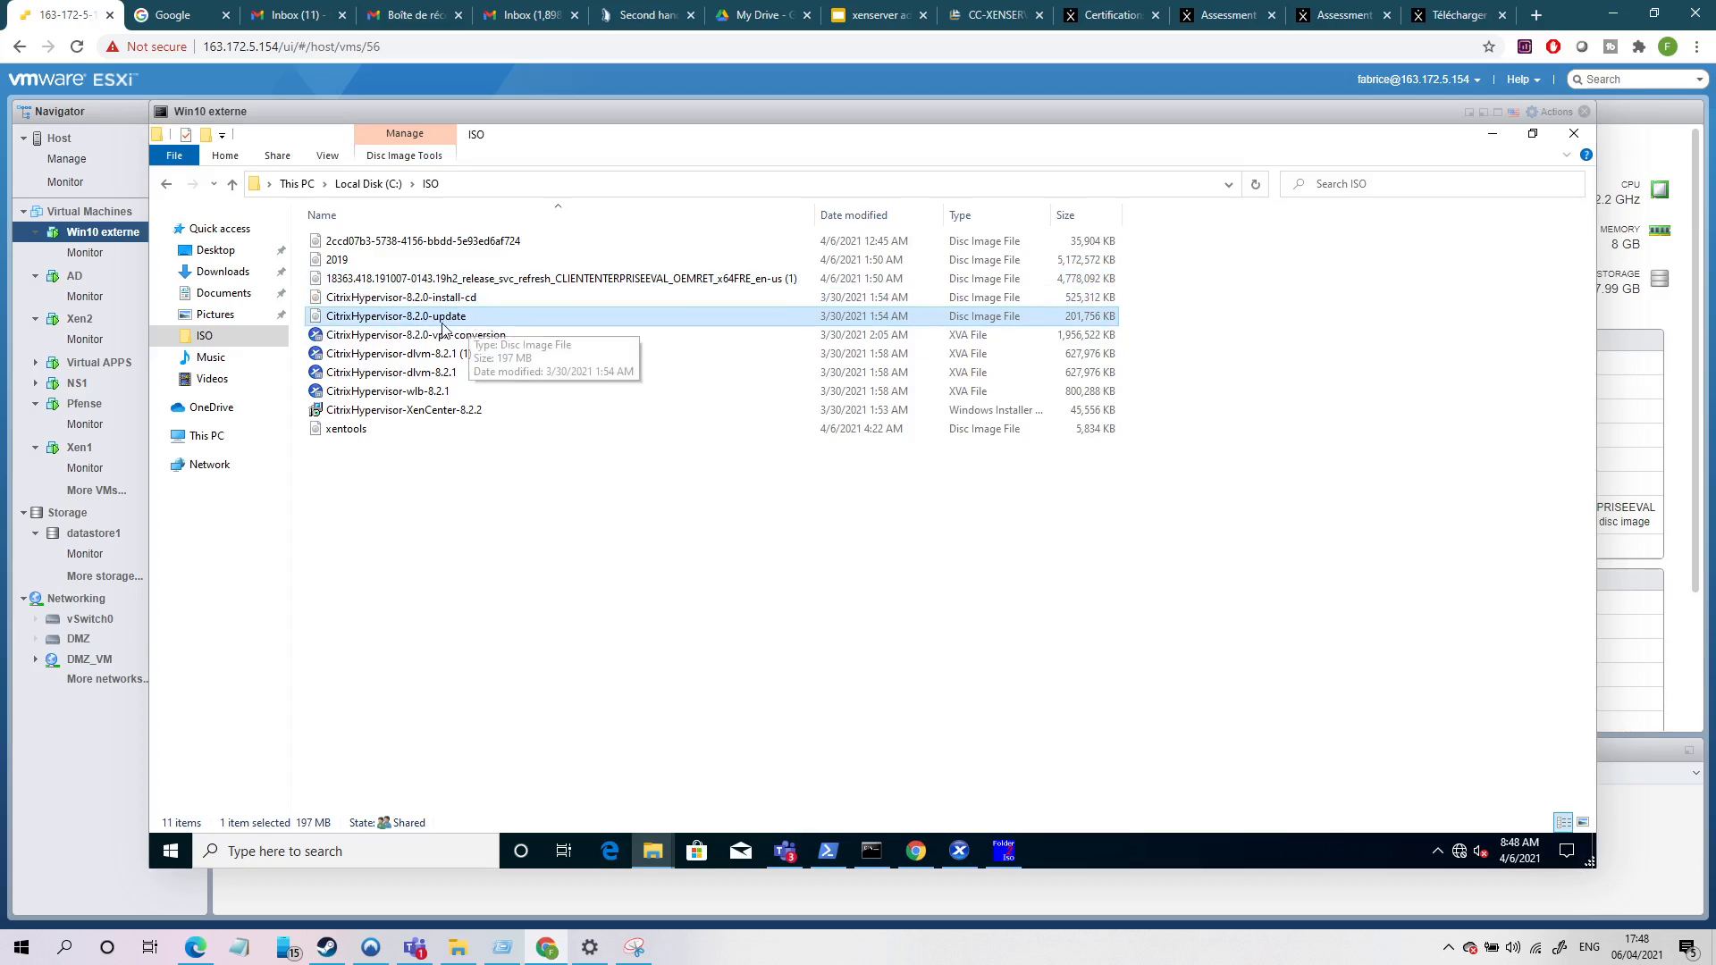
{"action": "mouse_move", "coordinate": [491, 316]}
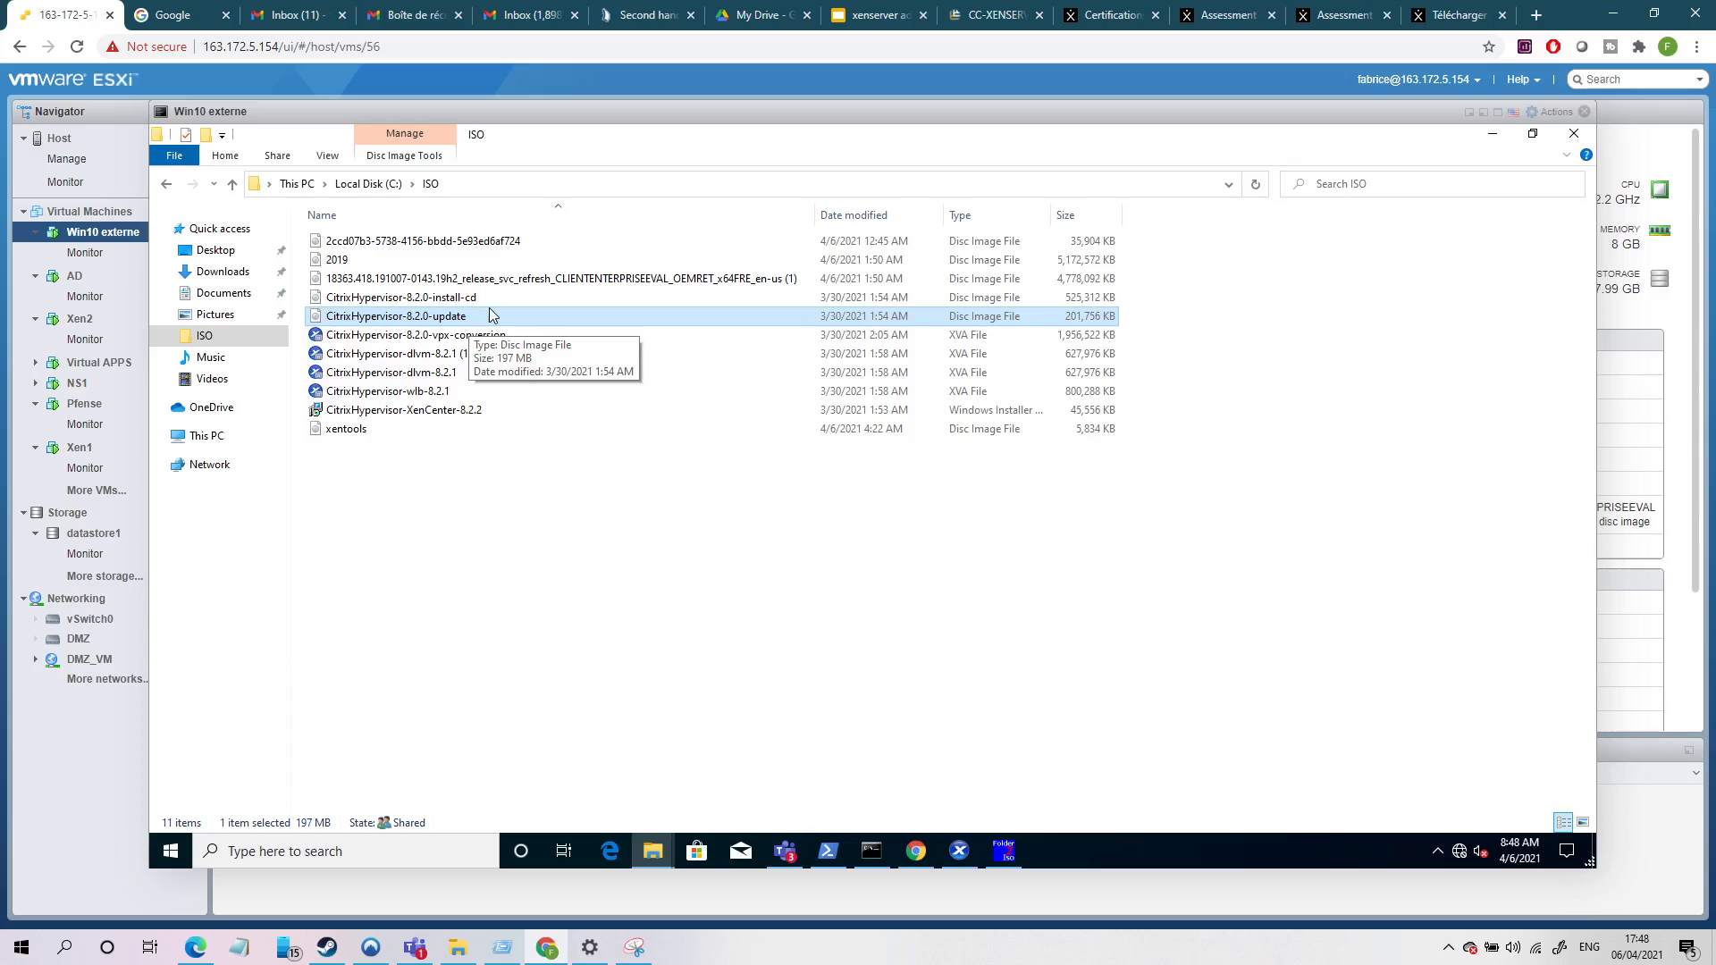
{"action": "mouse_move", "coordinate": [486, 315]}
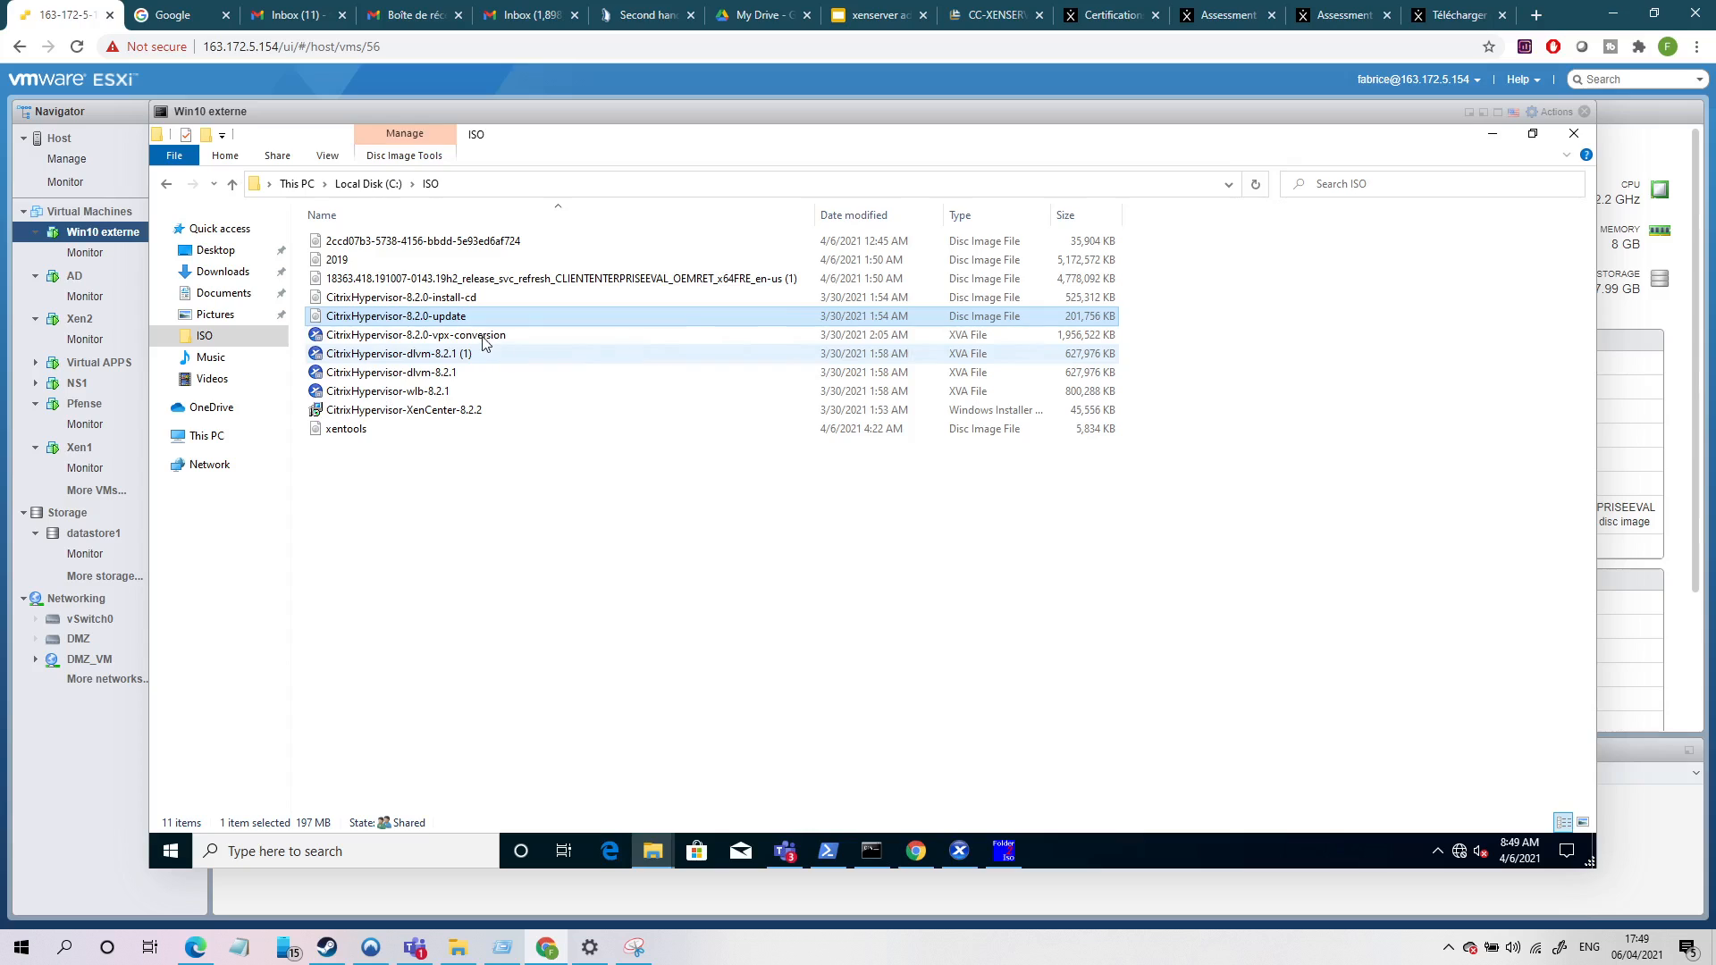
{"action": "left_click", "coordinate": [415, 334]}
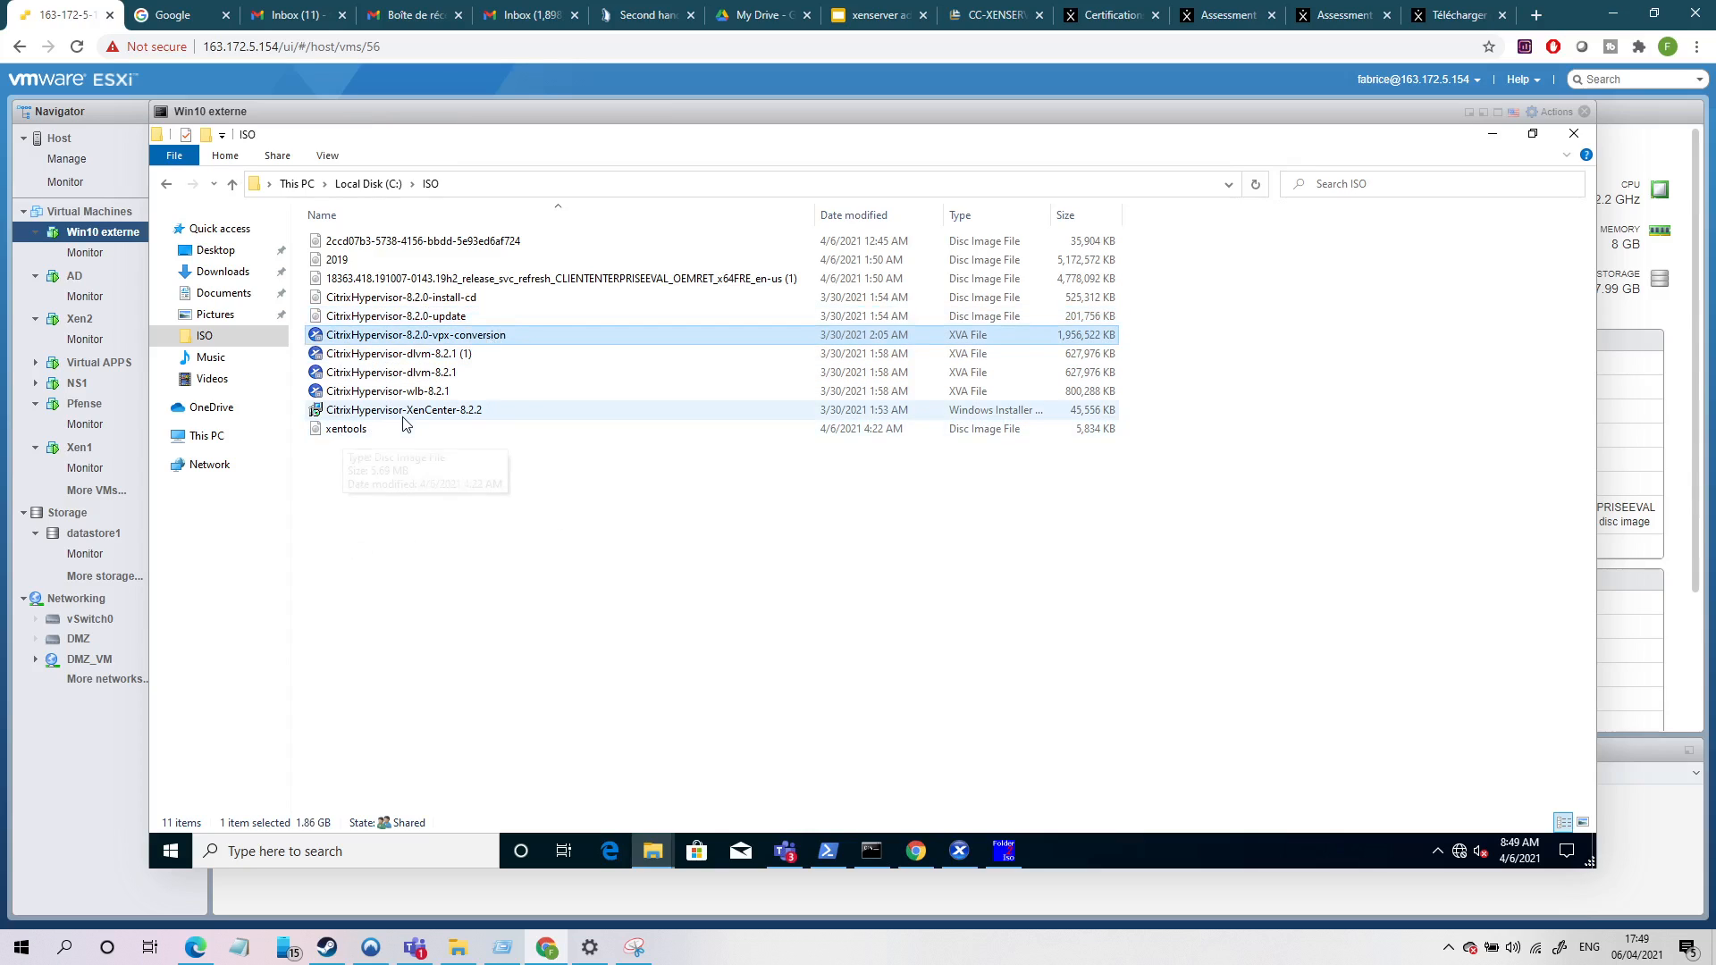
{"action": "mouse_move", "coordinate": [454, 432]}
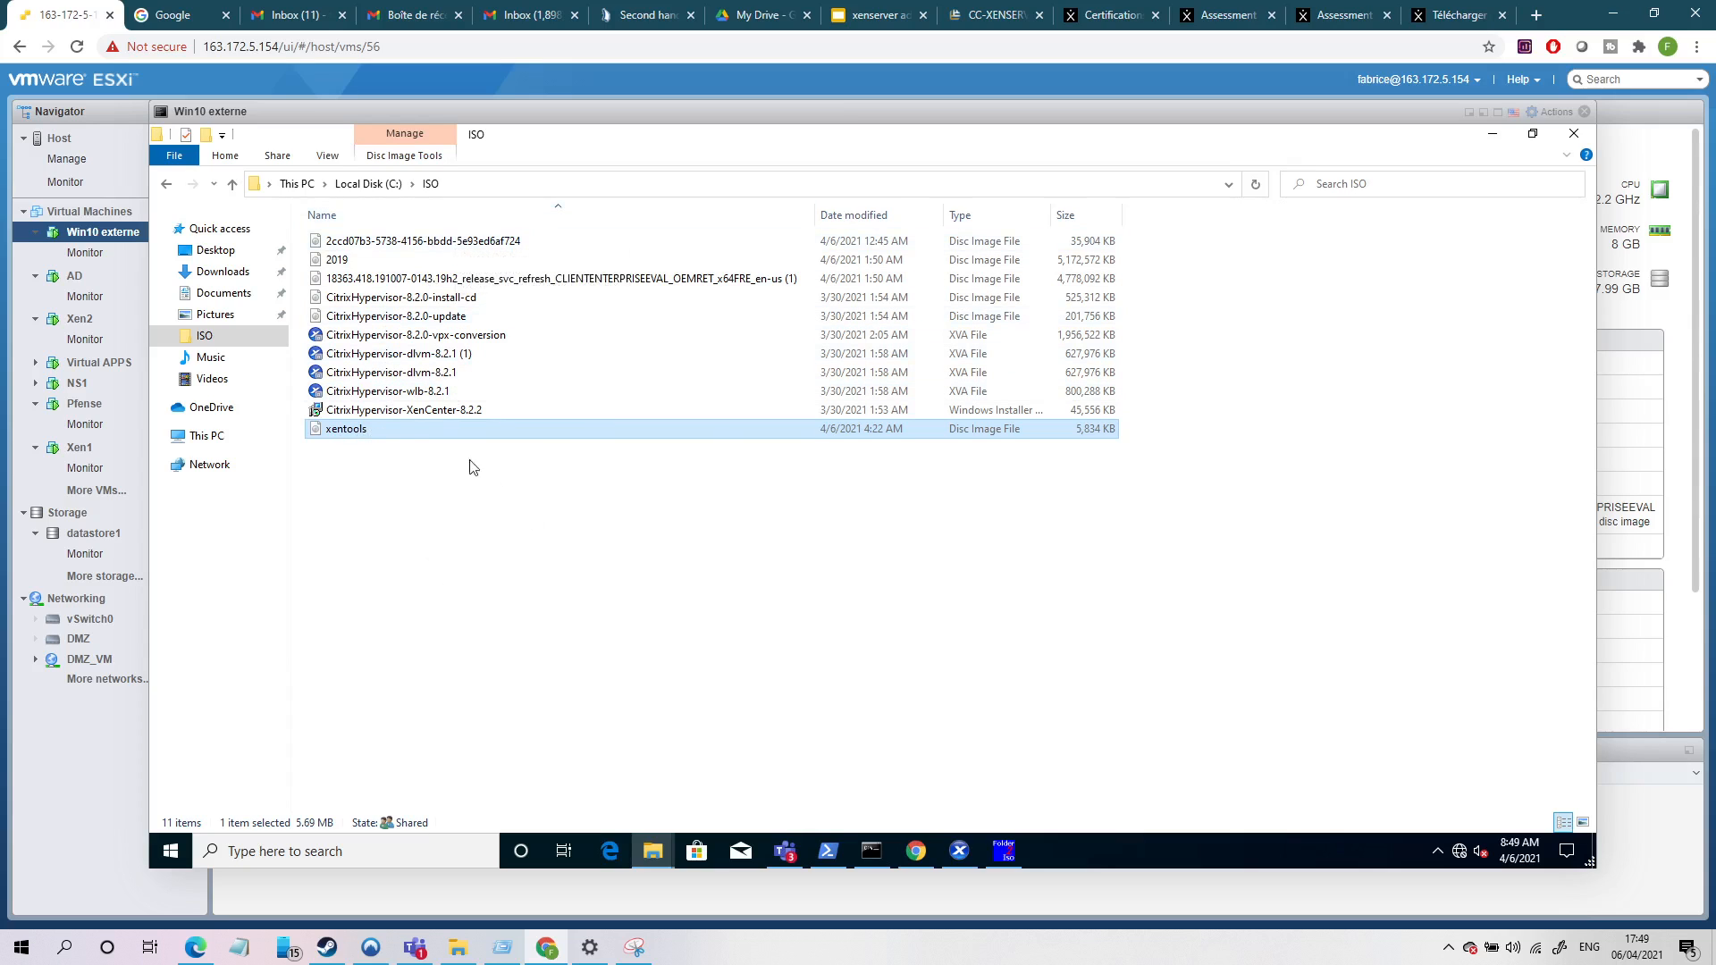
{"action": "left_click", "coordinate": [388, 391]}
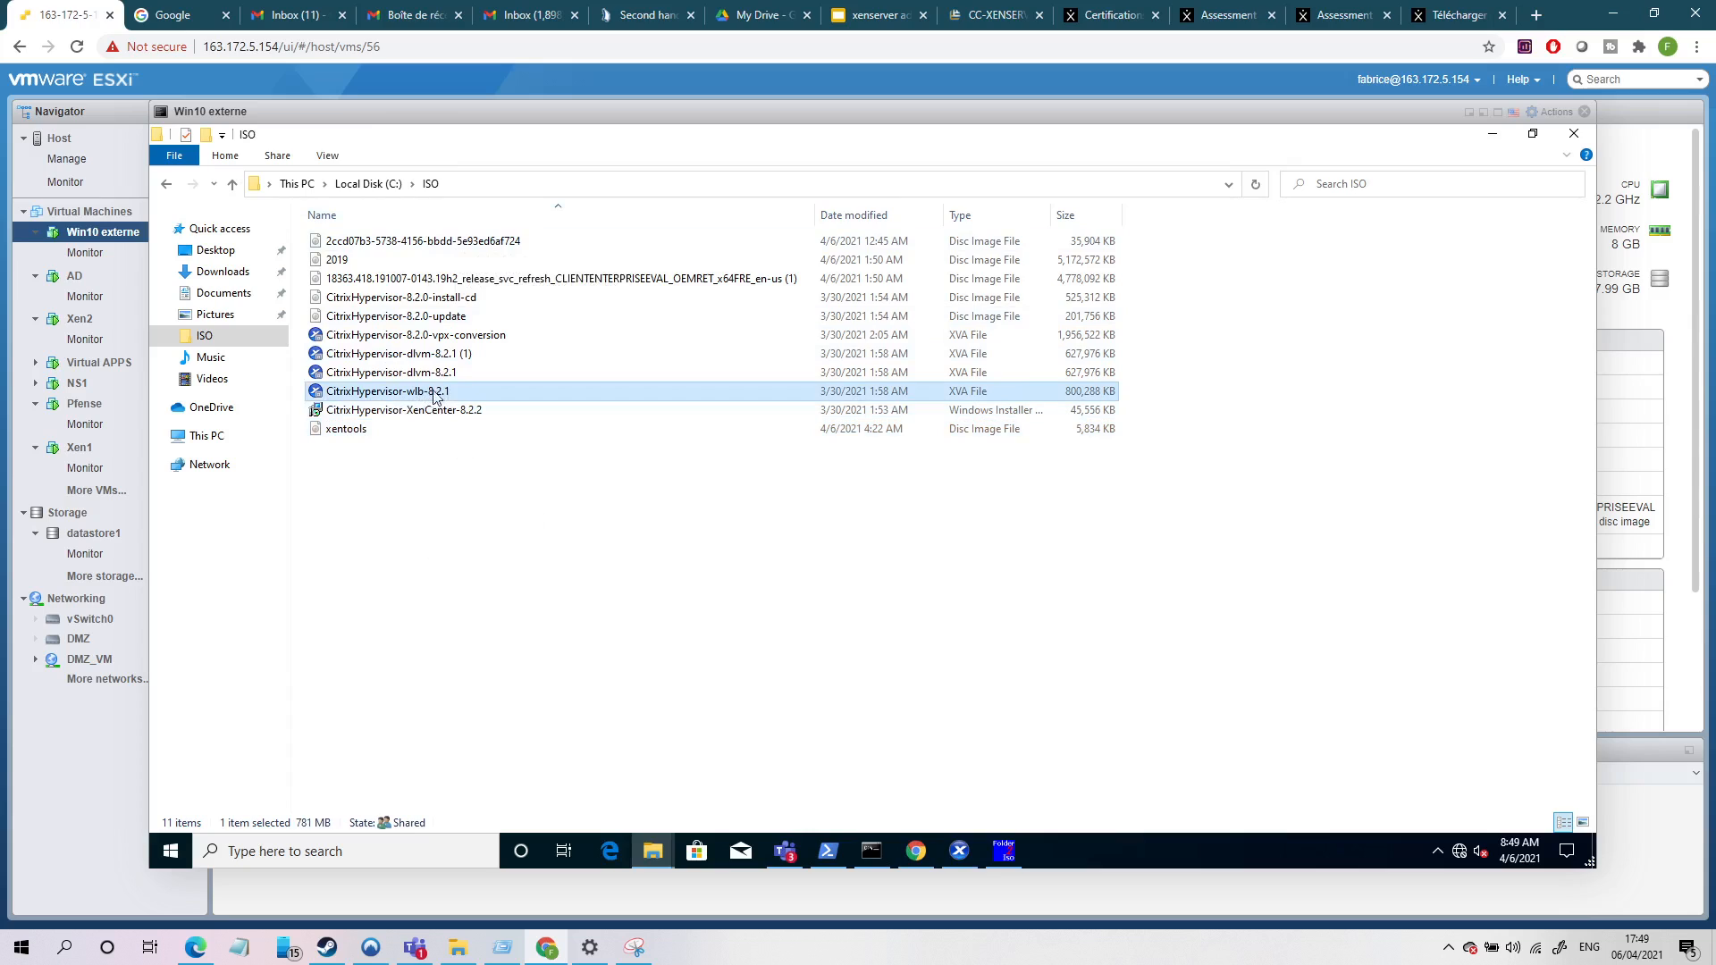
{"action": "mouse_move", "coordinate": [413, 394]}
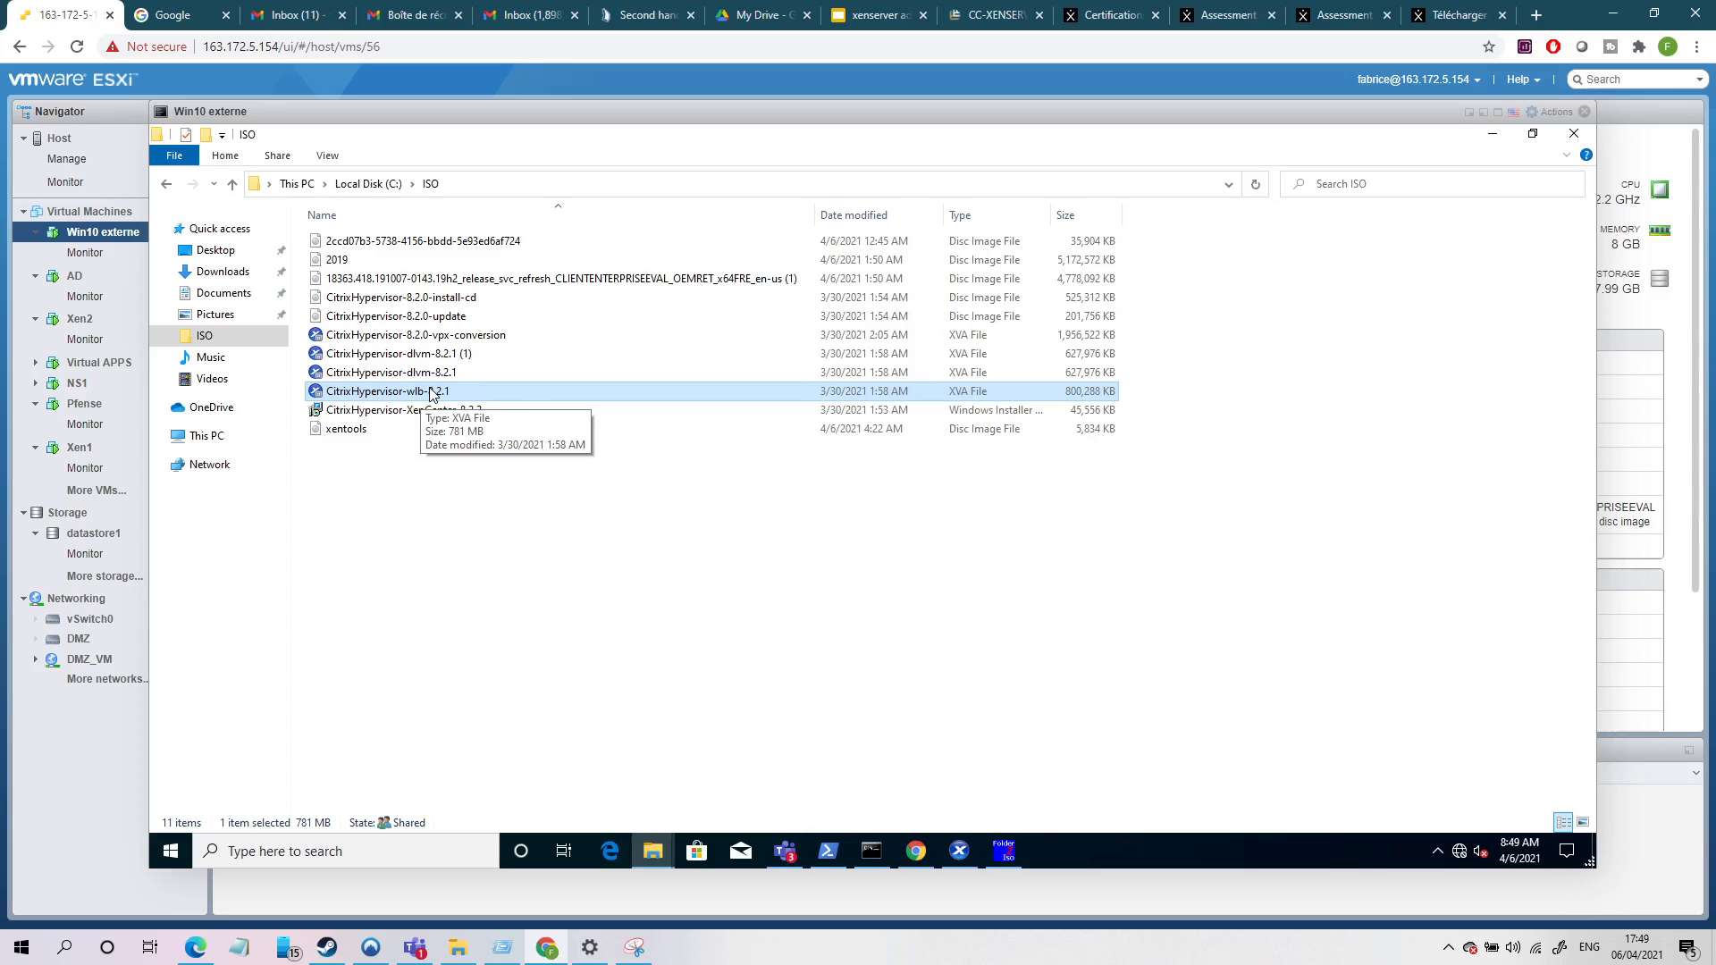
{"action": "mouse_move", "coordinate": [408, 408]}
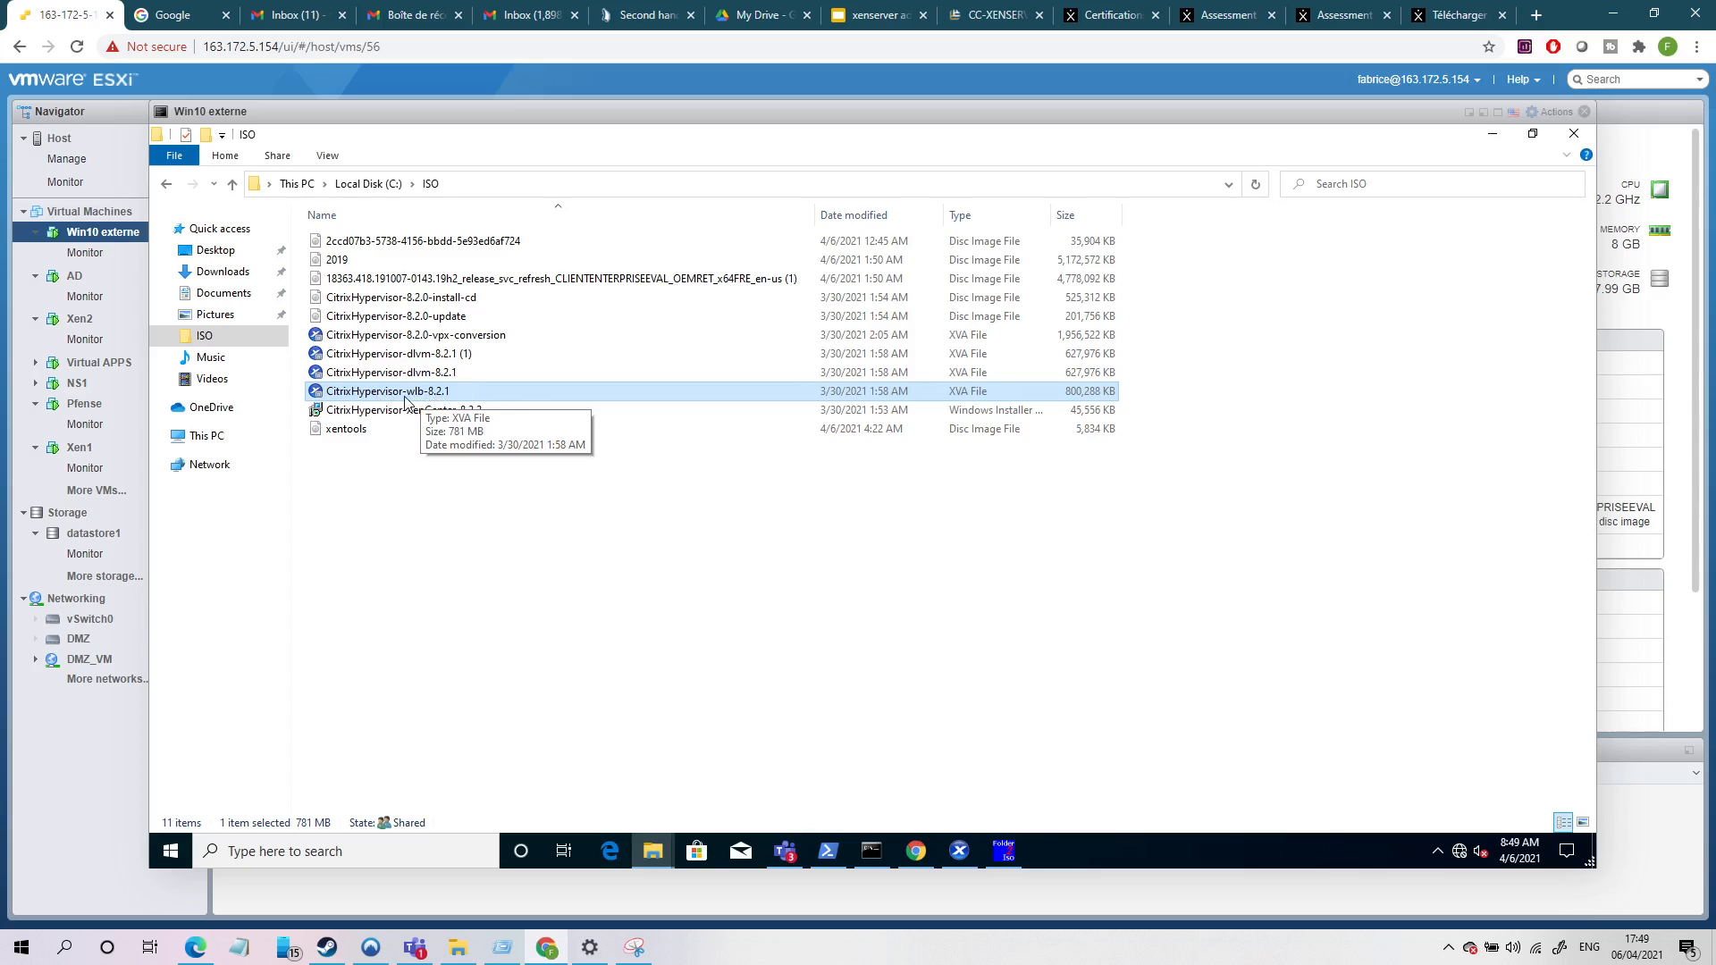
{"action": "mouse_move", "coordinate": [371, 250]}
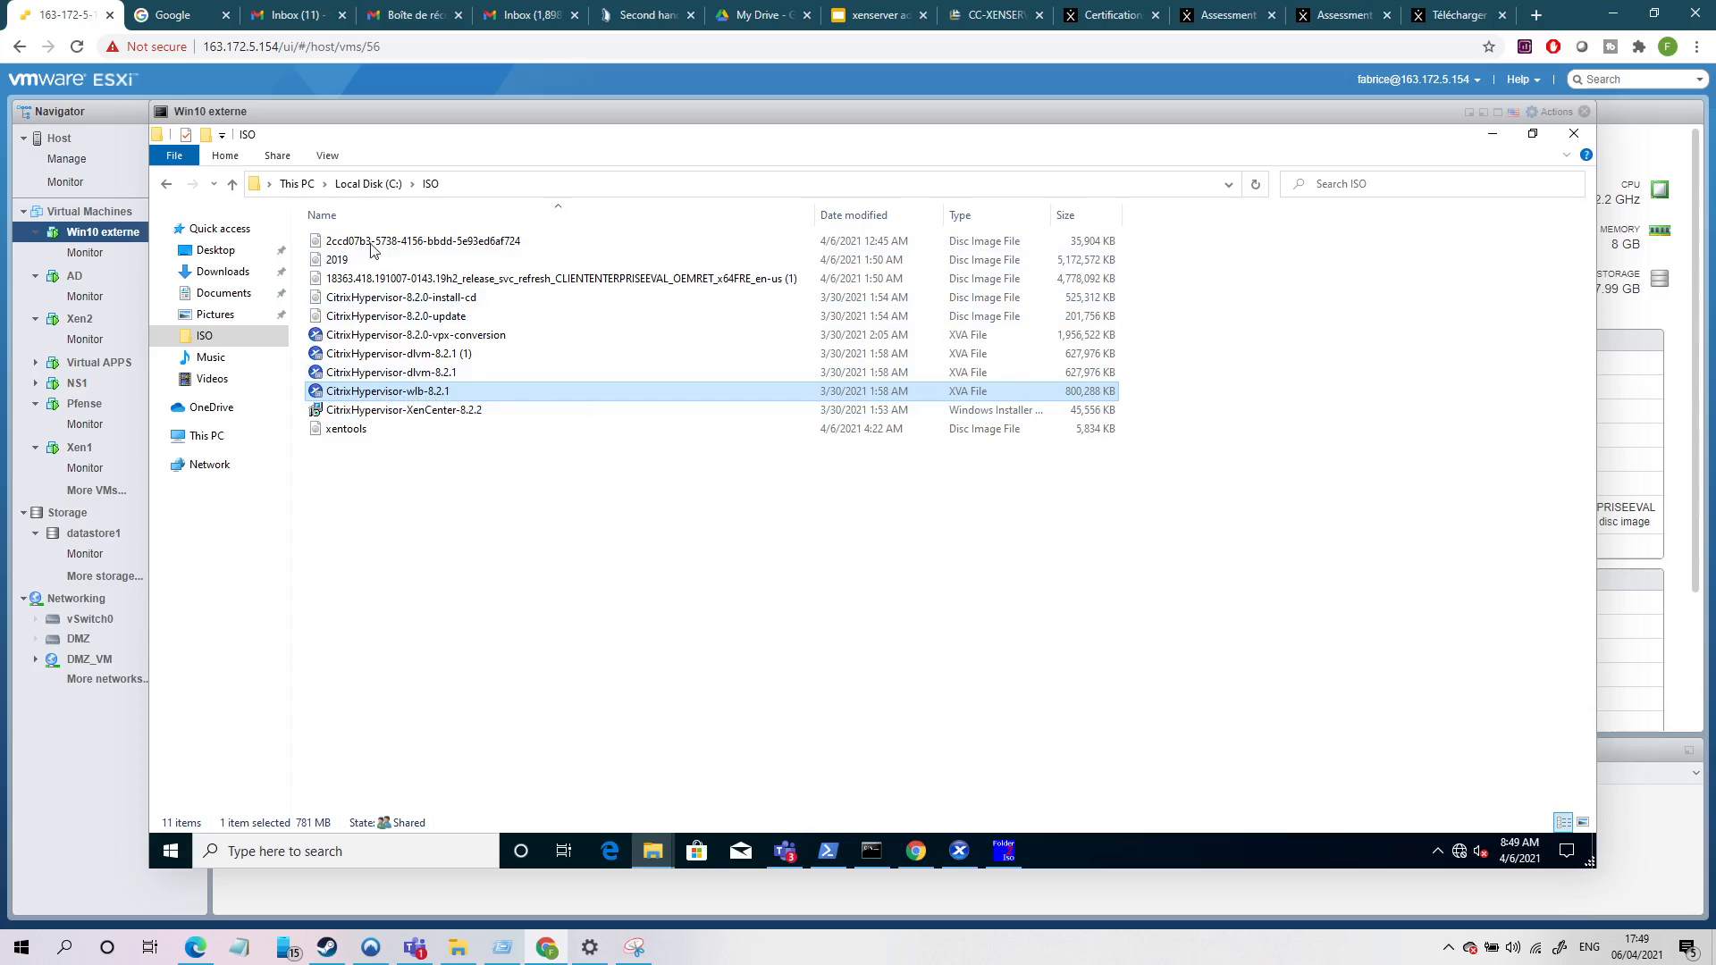
{"action": "mouse_move", "coordinate": [654, 208]}
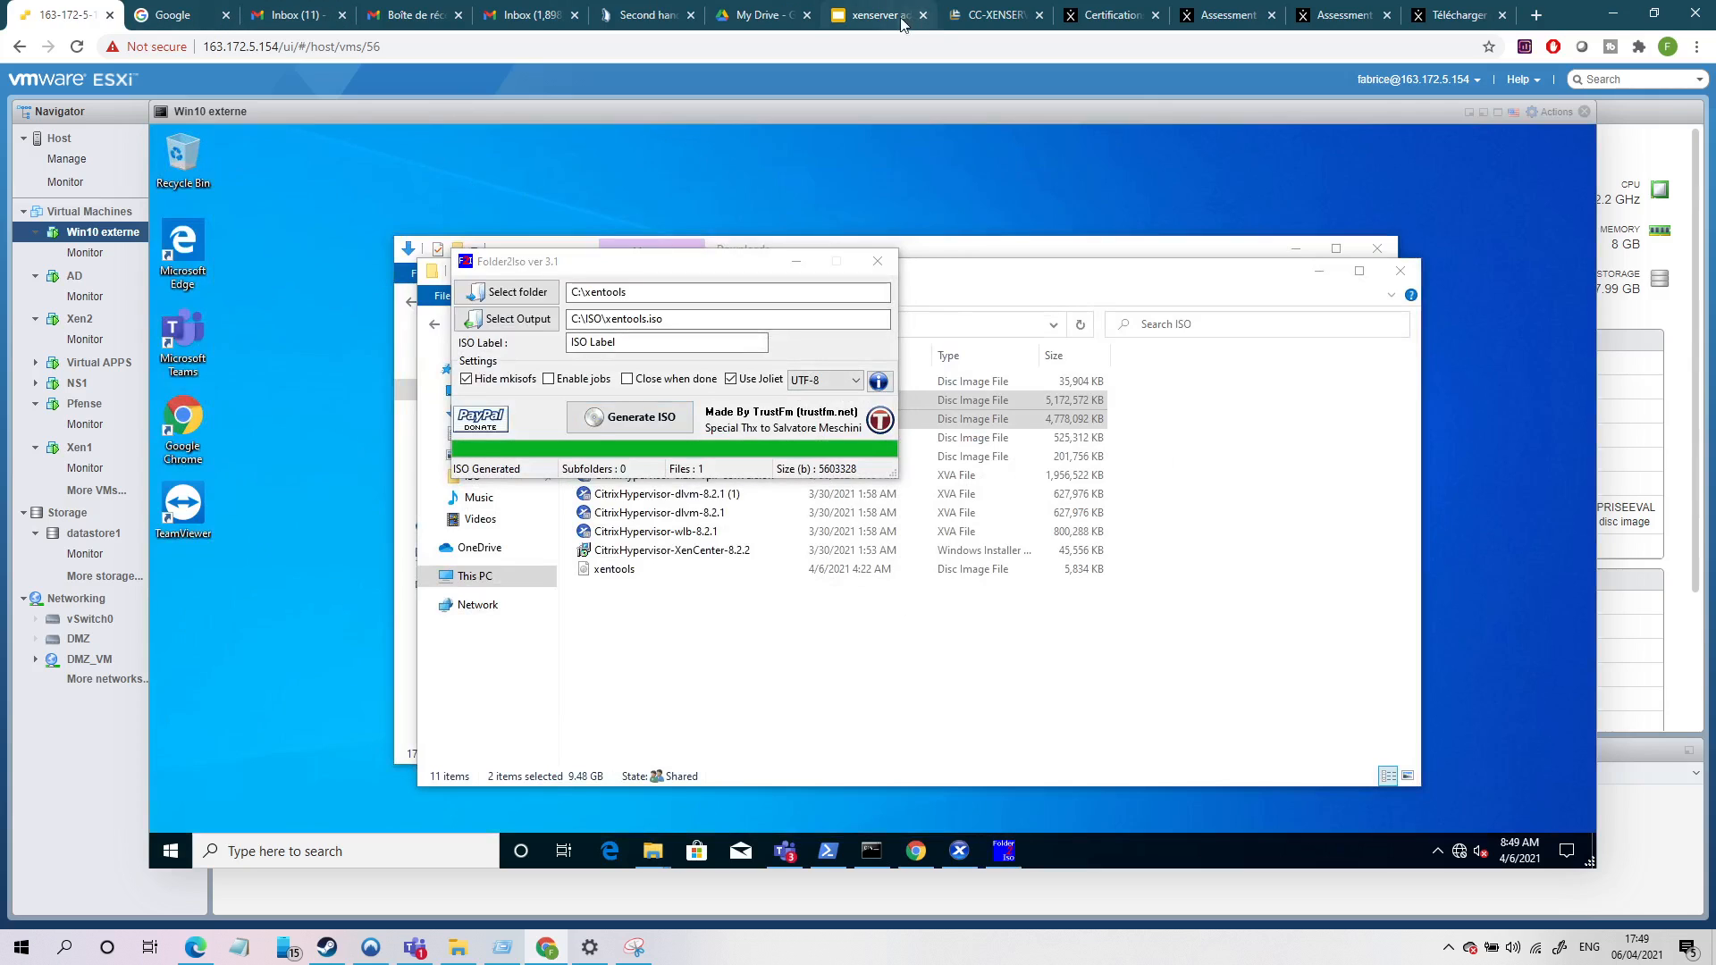
Switch to the xenserver admin deck showing the Module 1 XenServer architecture slide.
{"action": "left_click", "coordinate": [872, 15]}
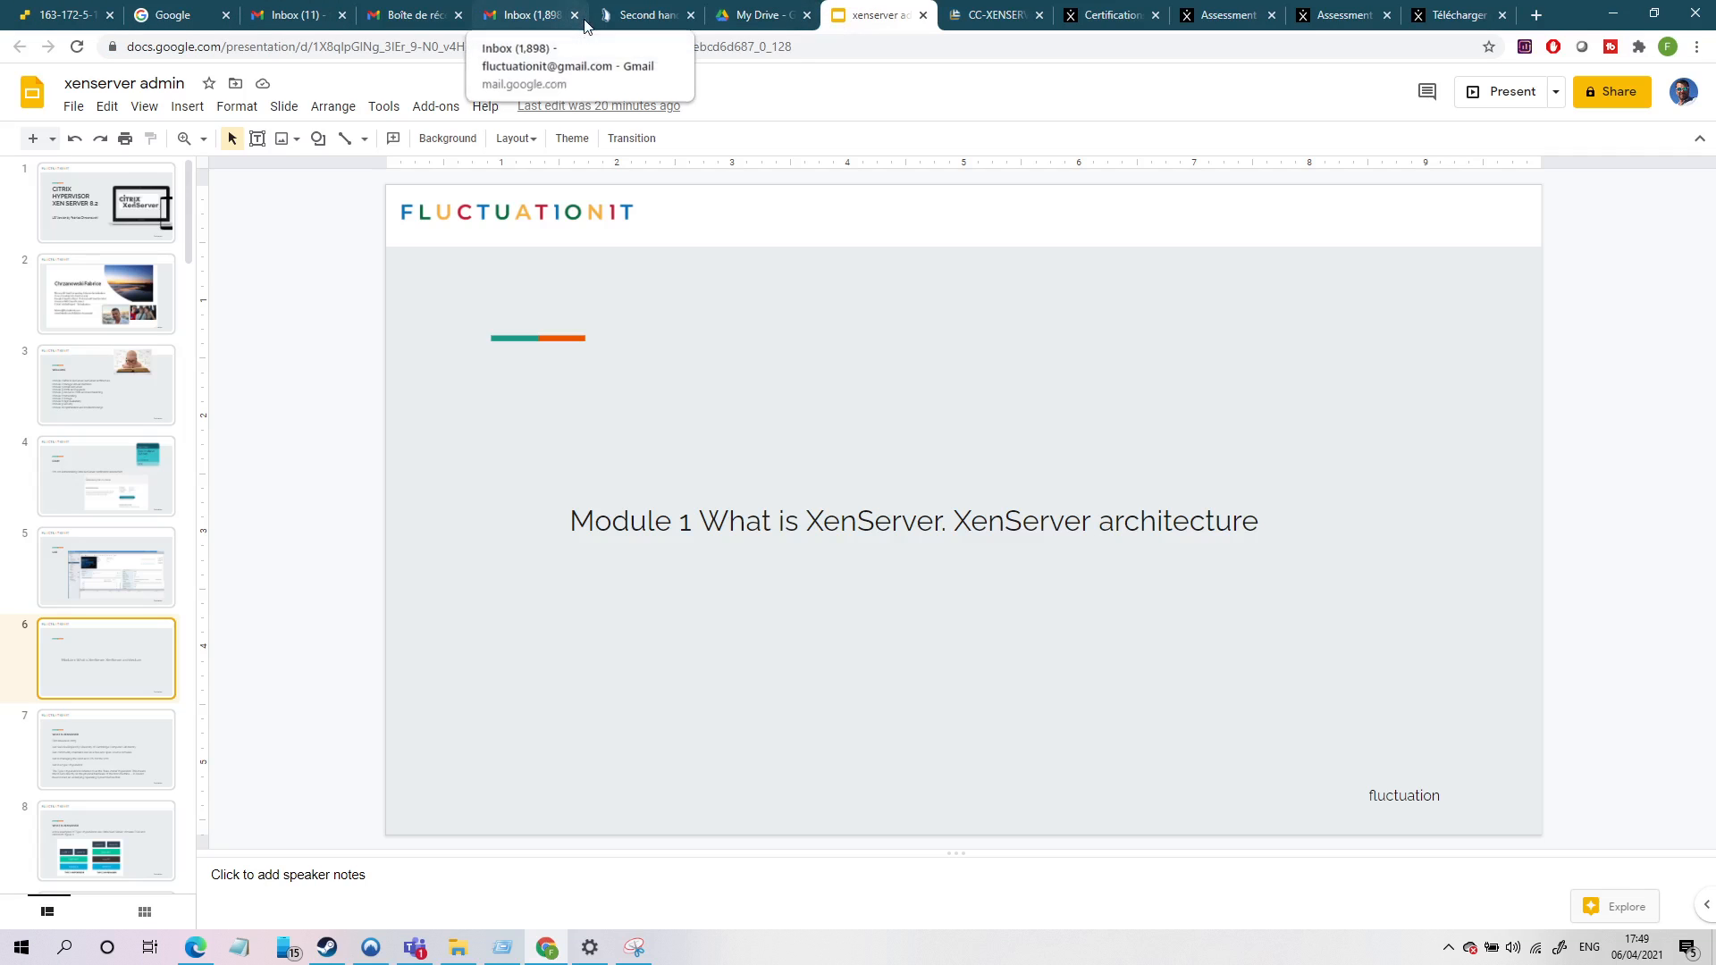
{"action": "mouse_move", "coordinate": [143, 438]}
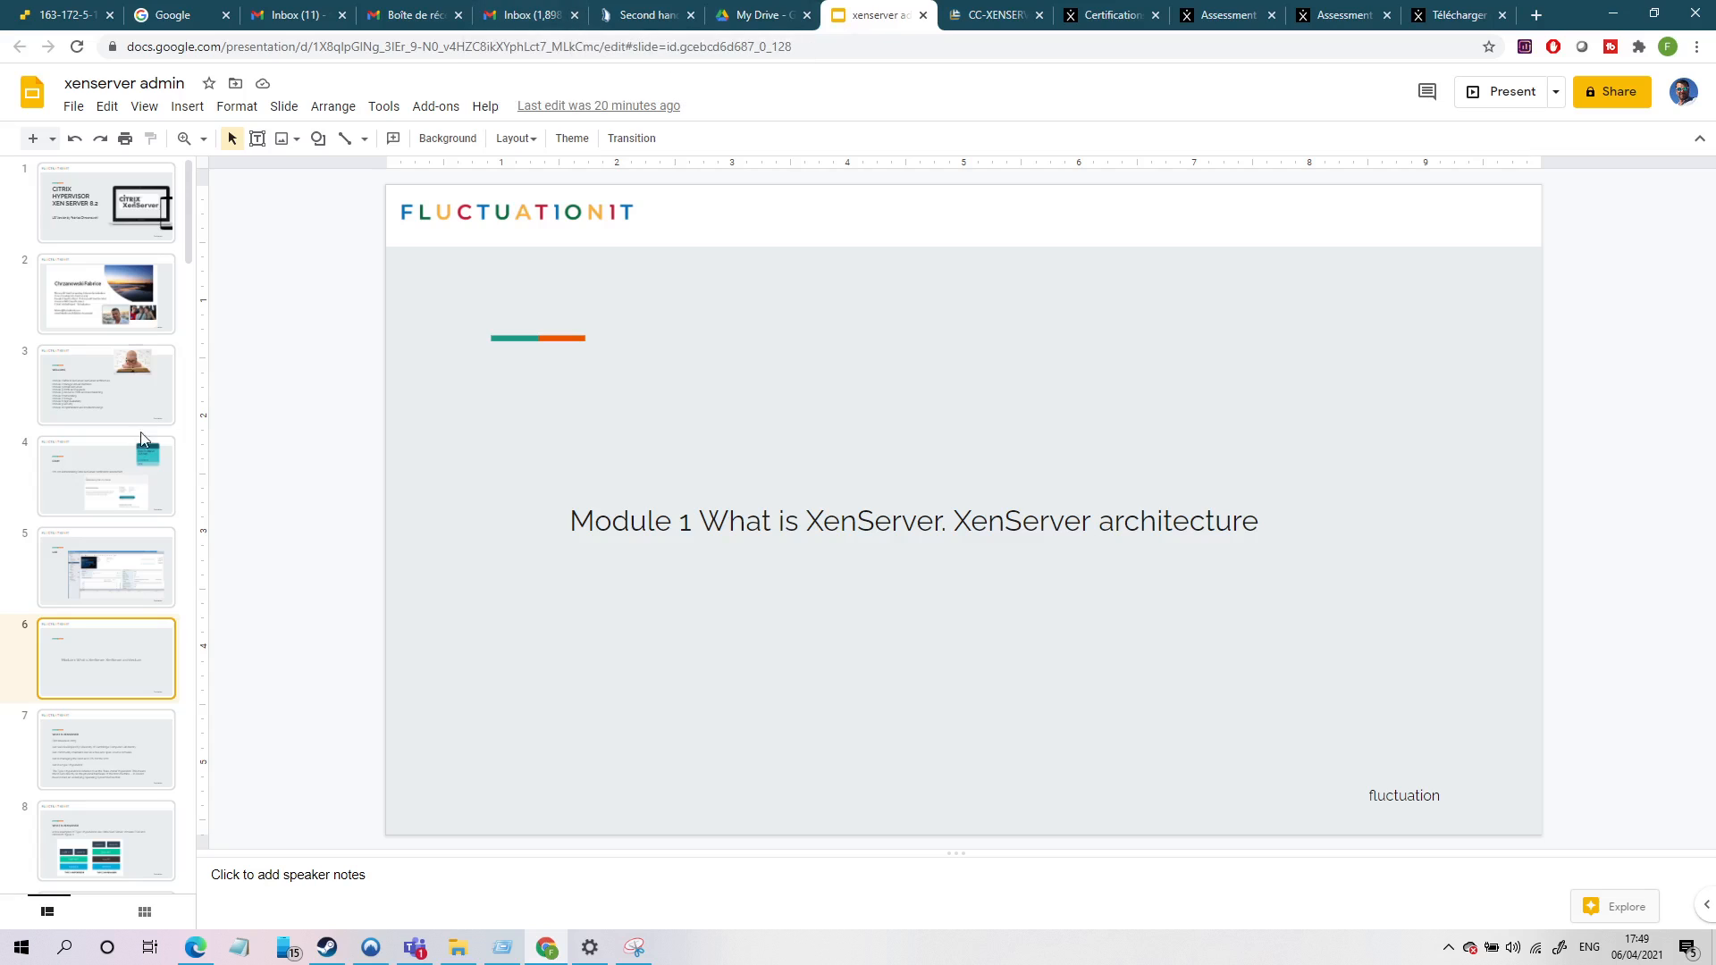
{"action": "mouse_move", "coordinate": [144, 668]}
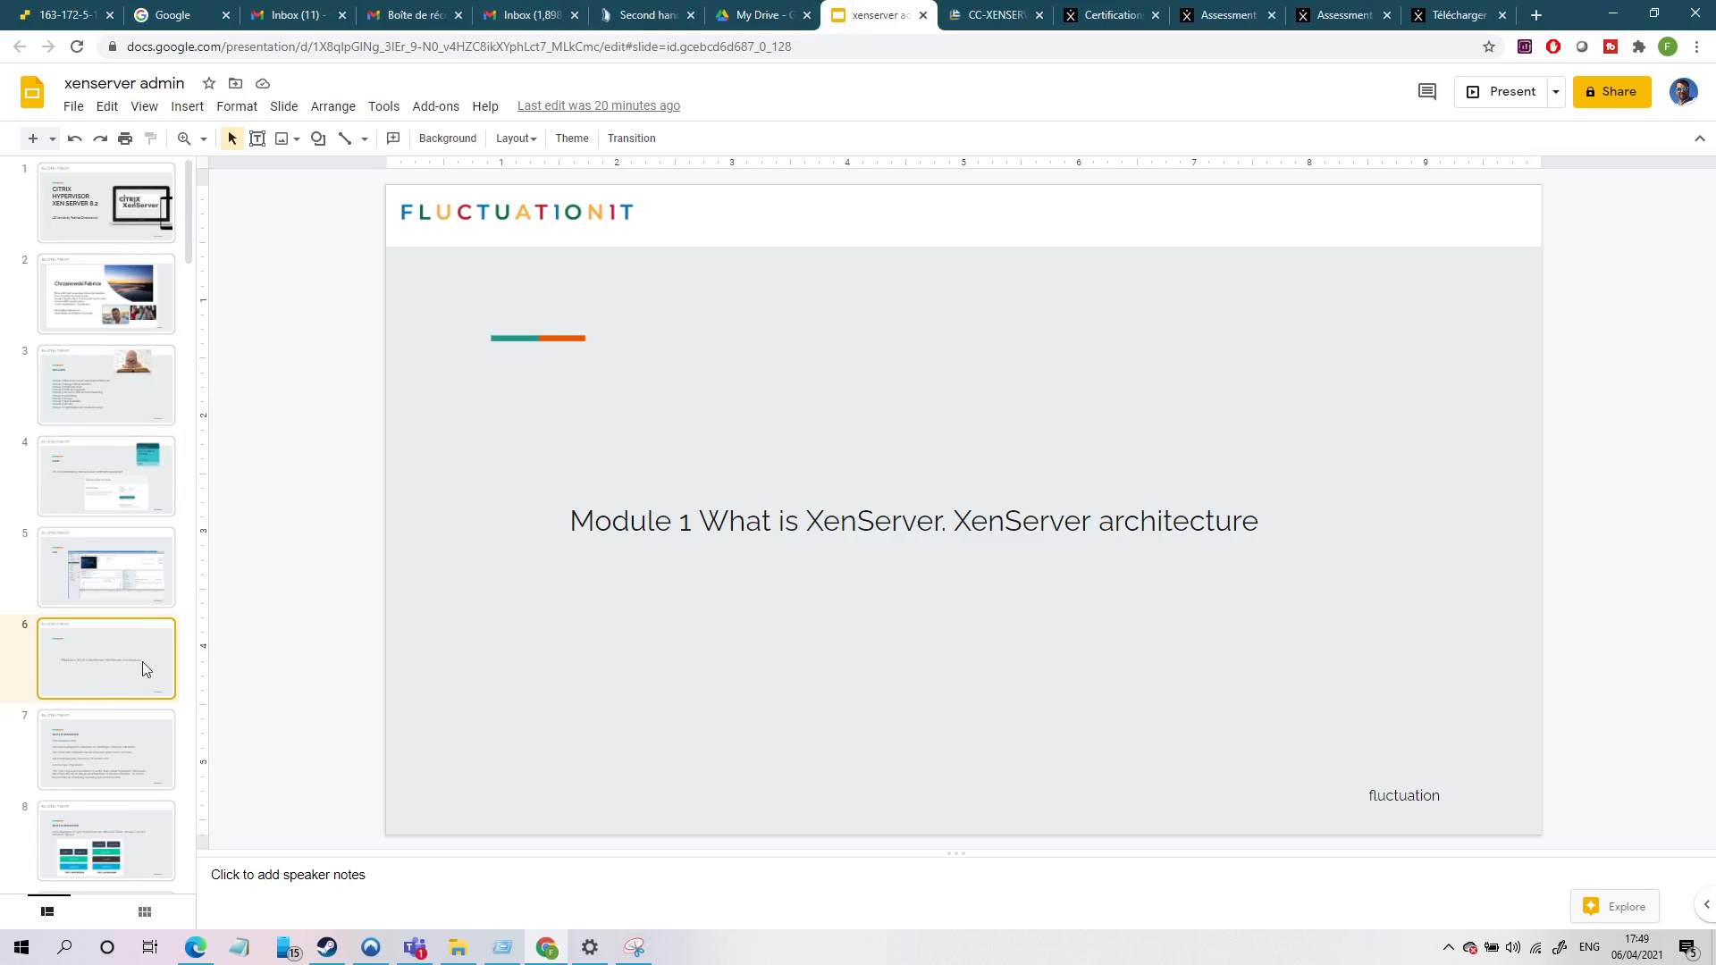
{"action": "mouse_move", "coordinate": [837, 377]}
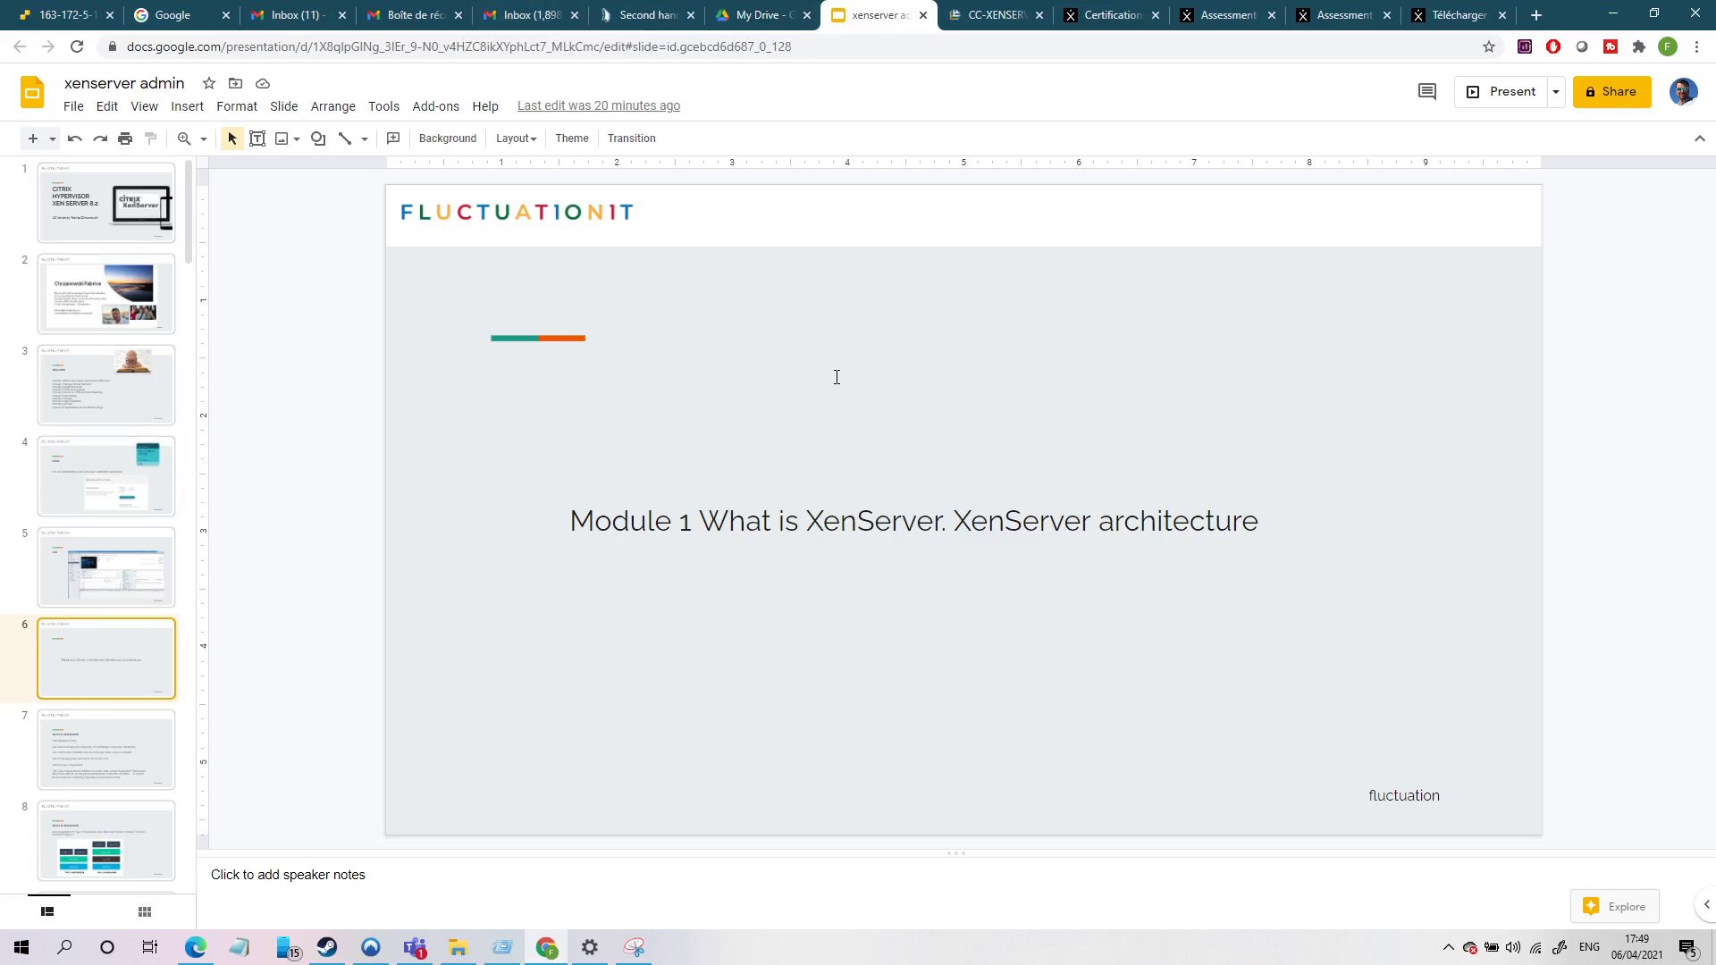
{"action": "mouse_move", "coordinate": [1122, 541]}
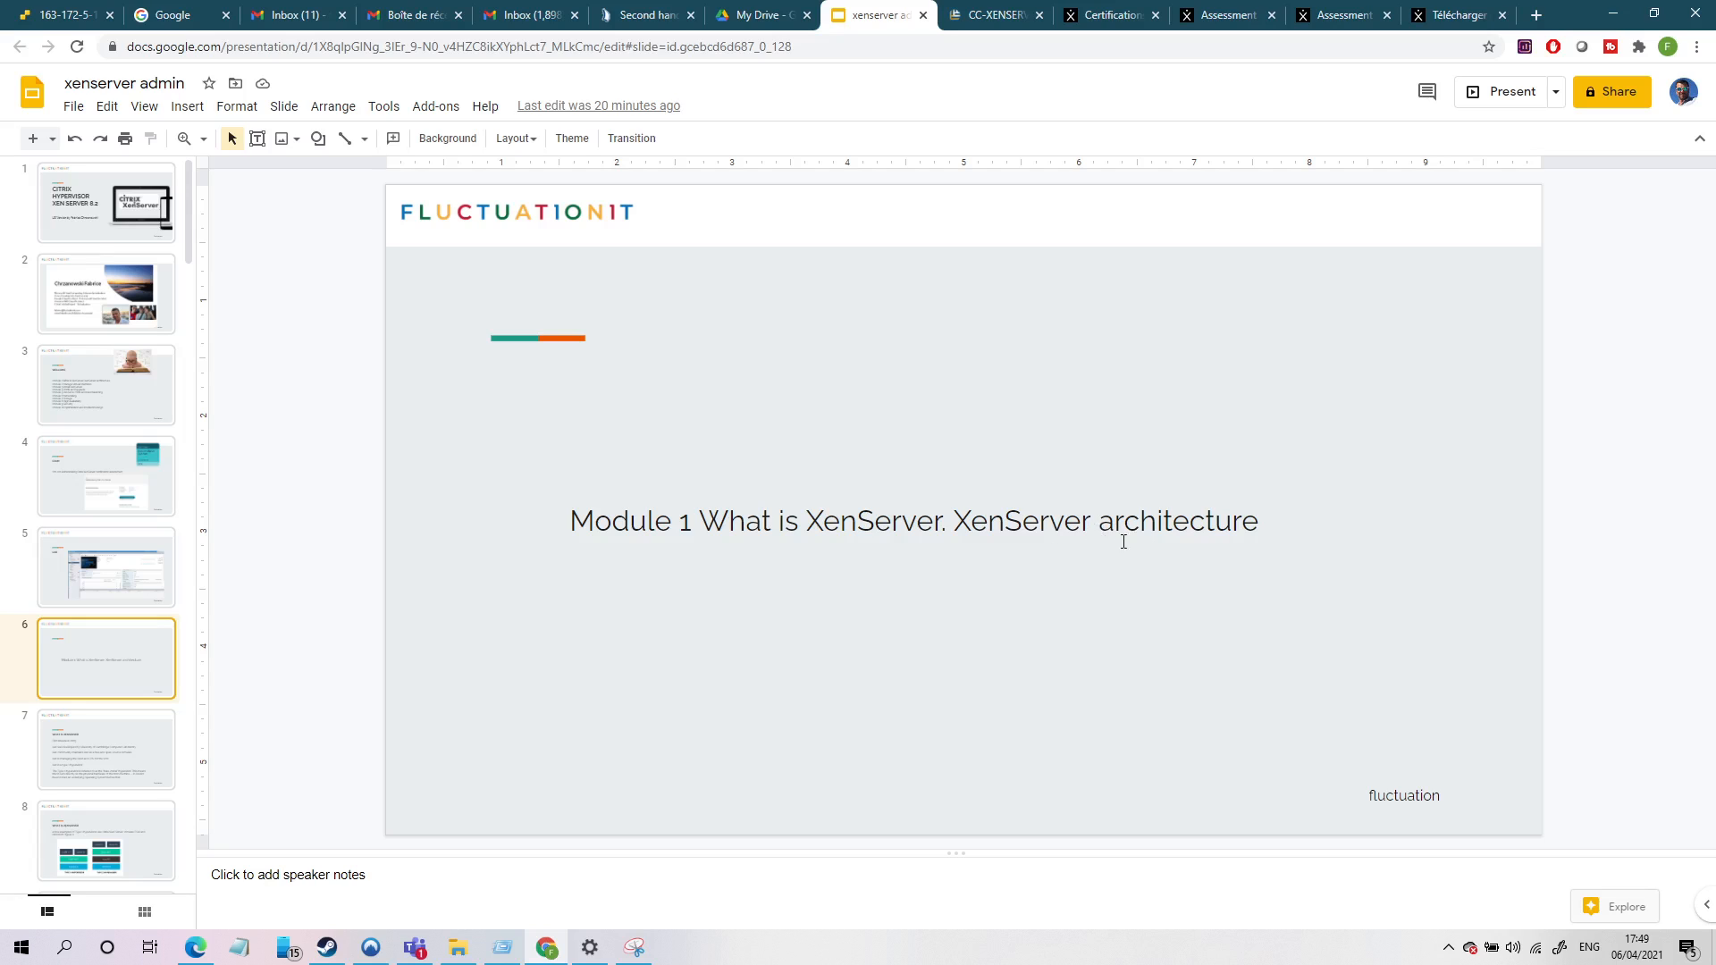